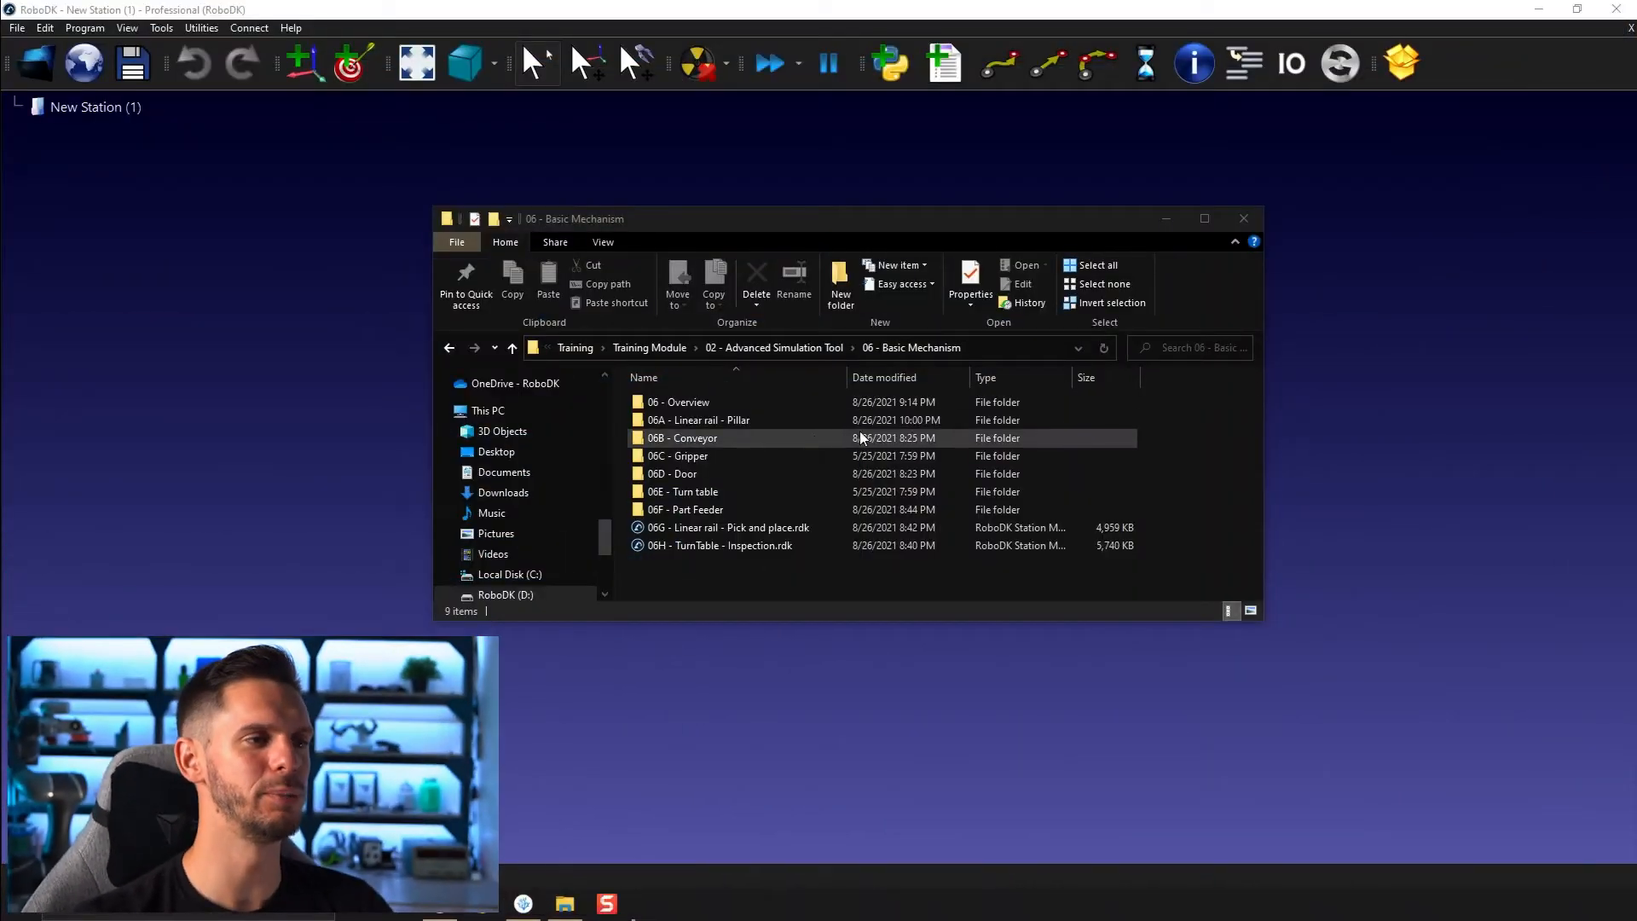
Step: Load the Conveyor model from the 06B - Conveyor course folder into the station
{"action": "double_click", "coordinate": [682, 438]}
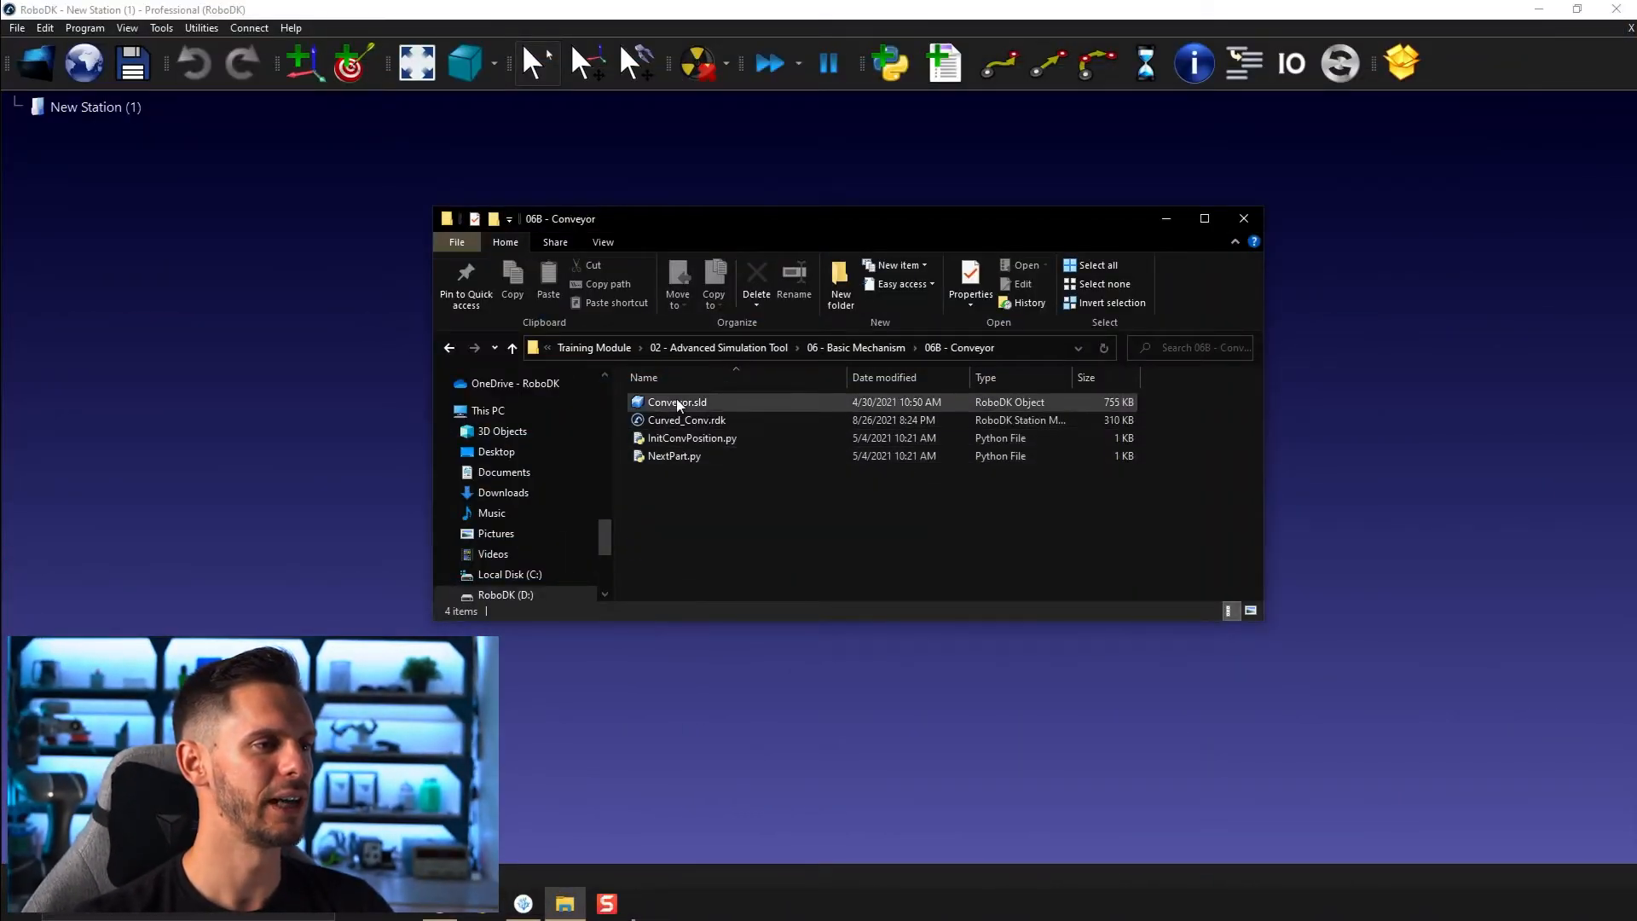
{"action": "left_click", "coordinate": [677, 402]}
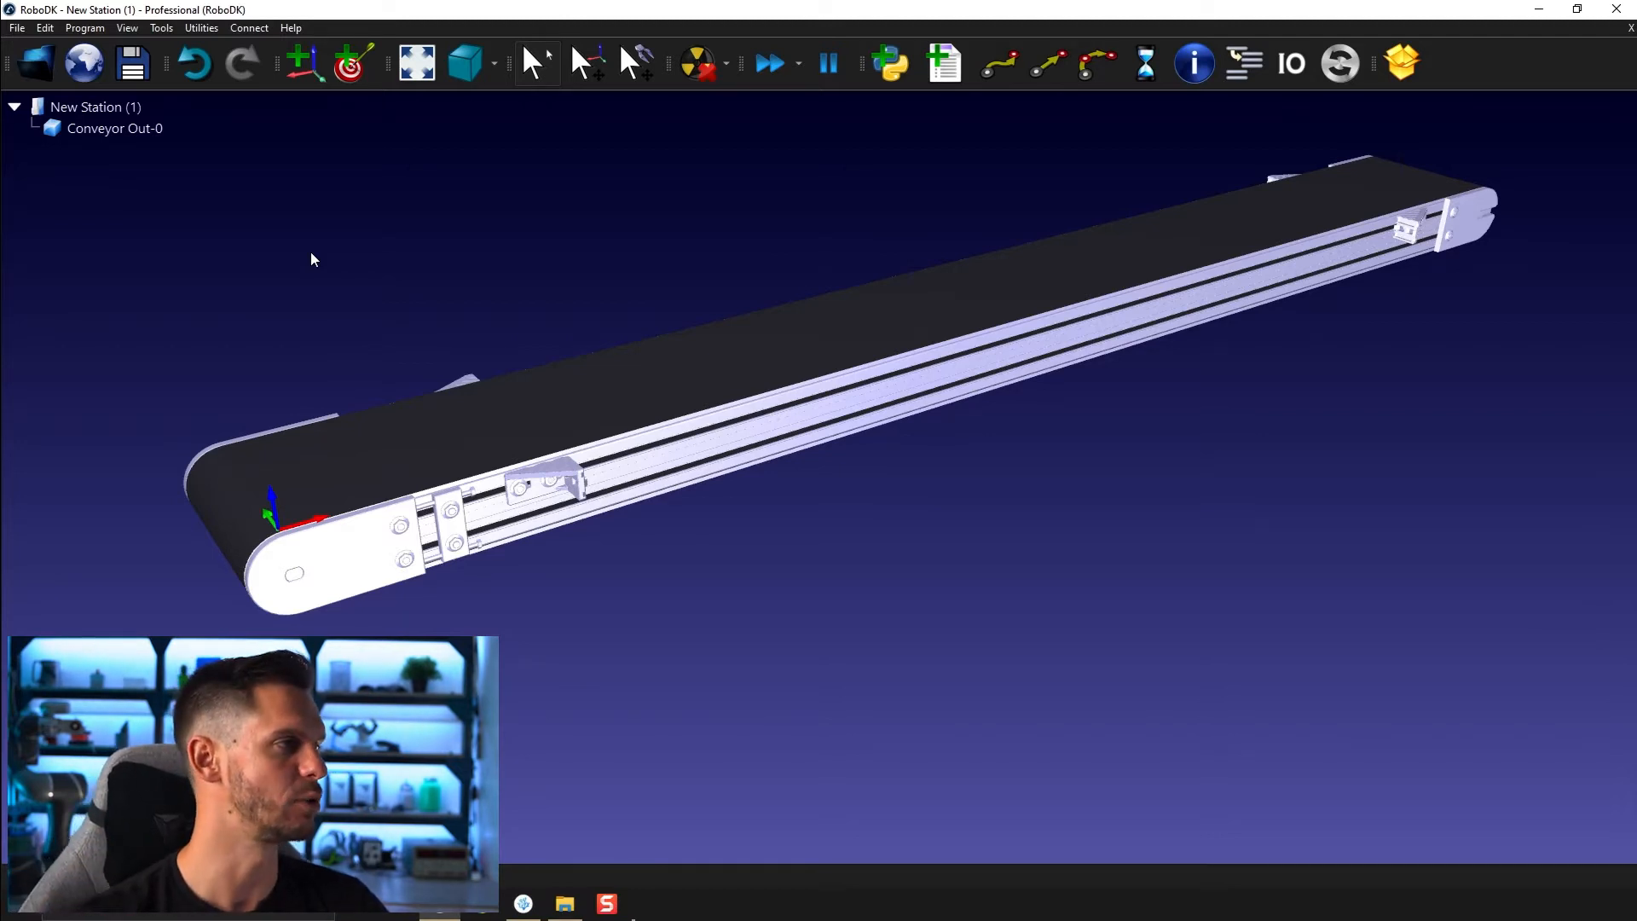
Step: Rename the loaded item from 'Conveyor Out-0' to 'Conveyor'
{"action": "double_click", "coordinate": [114, 128]}
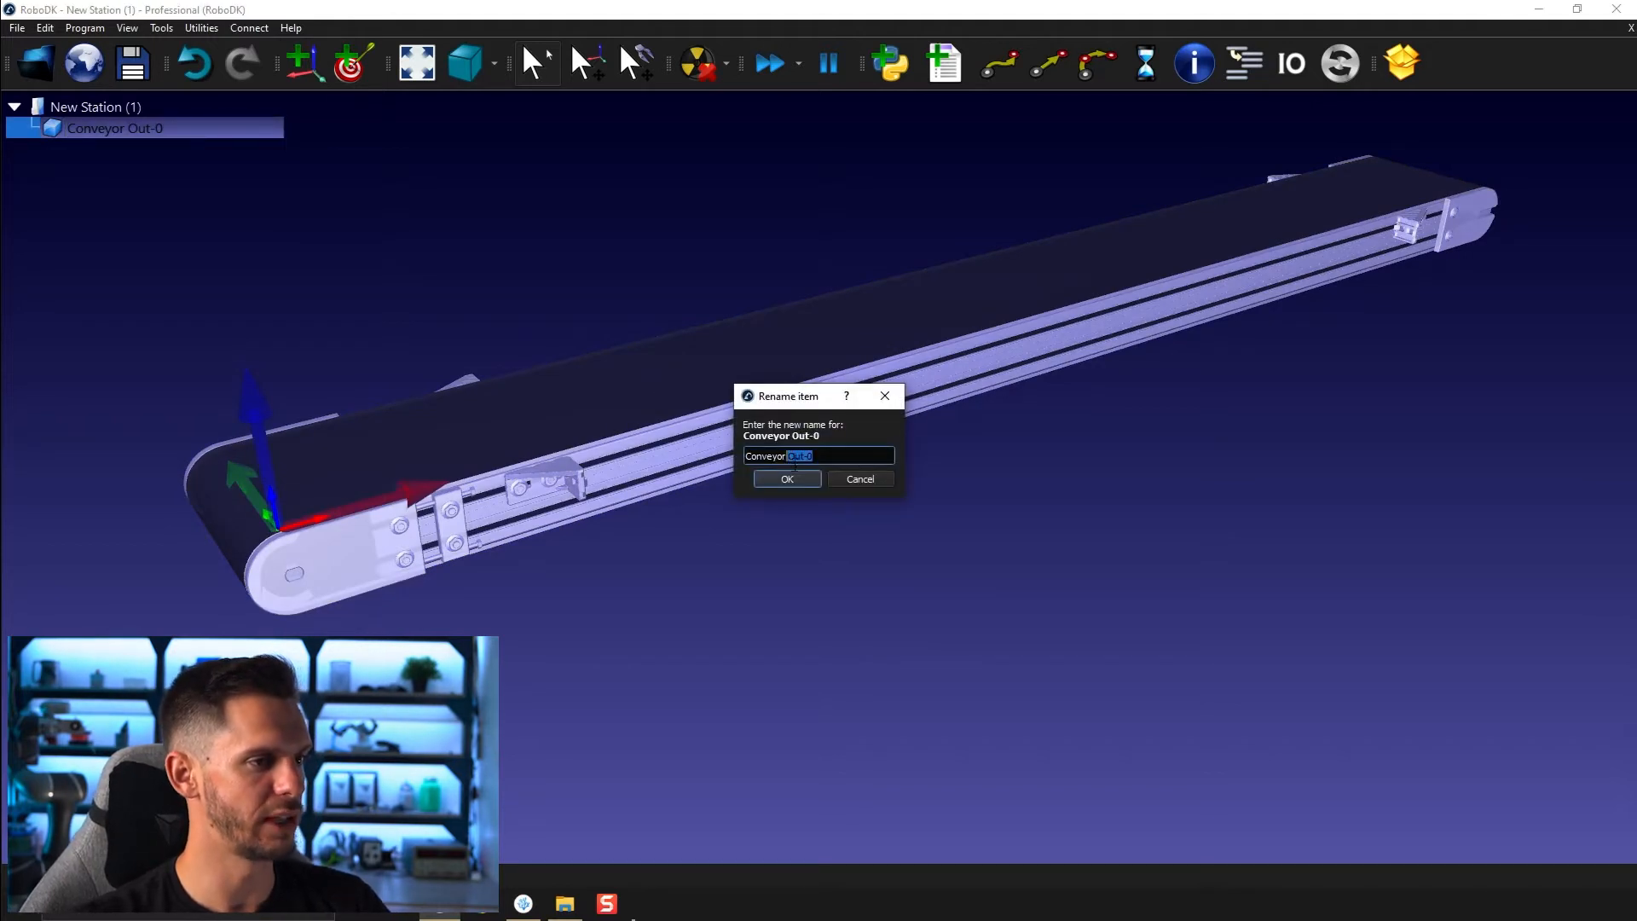
{"action": "left_click", "coordinate": [786, 478]}
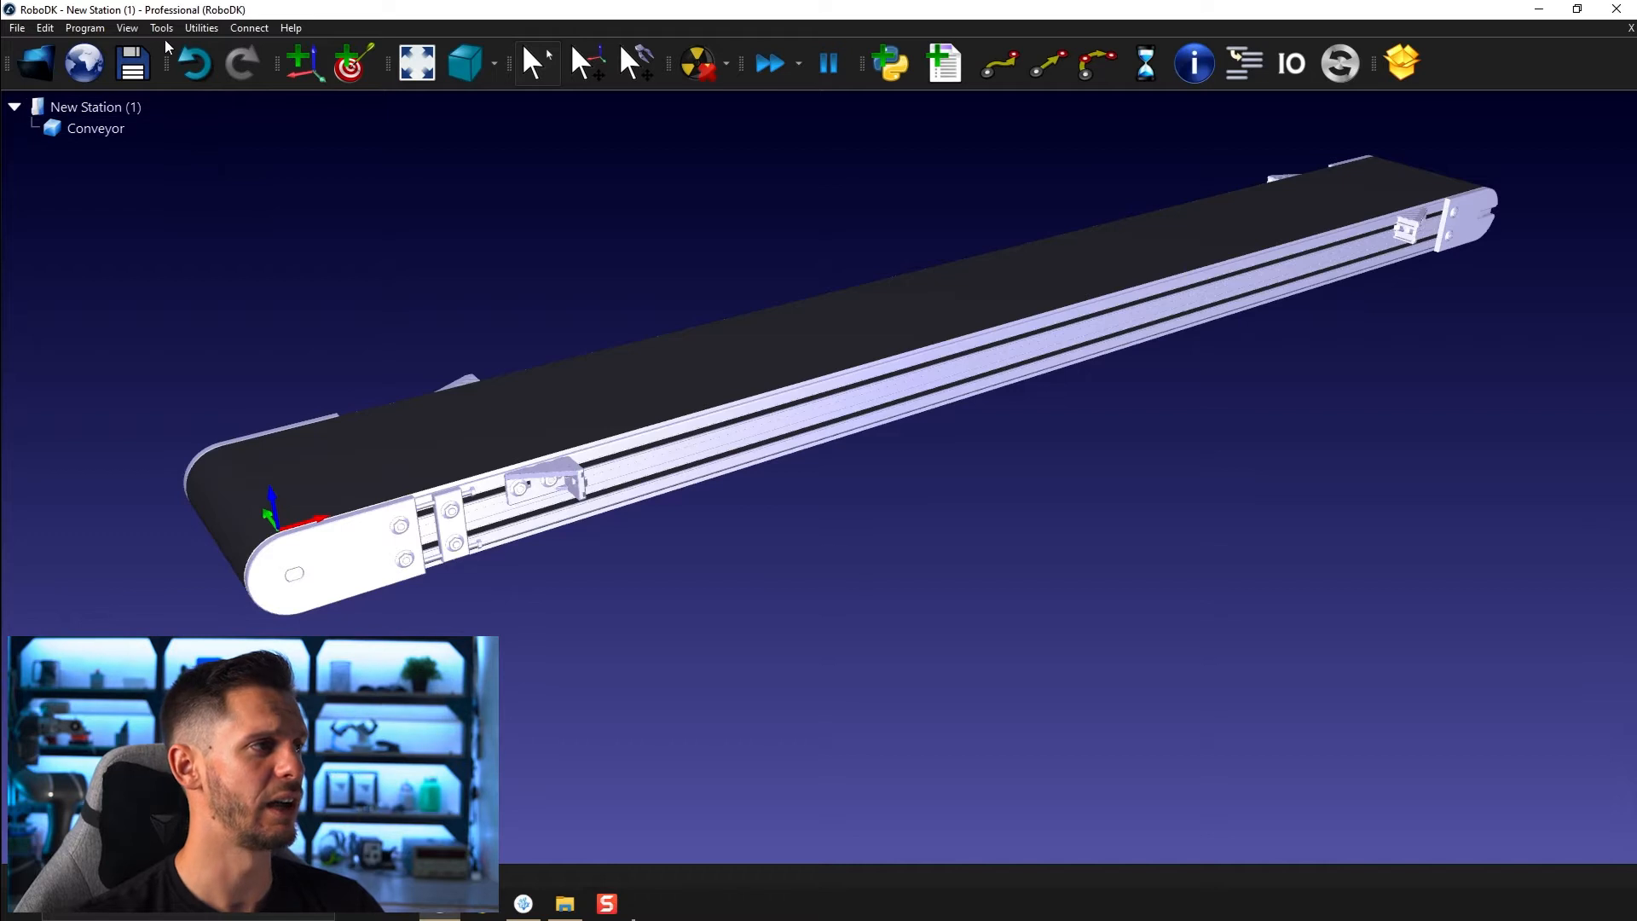
Step: Start a new one-linear-axis mechanism from Utilities and name it Conveyor
{"action": "left_click", "coordinate": [200, 28]}
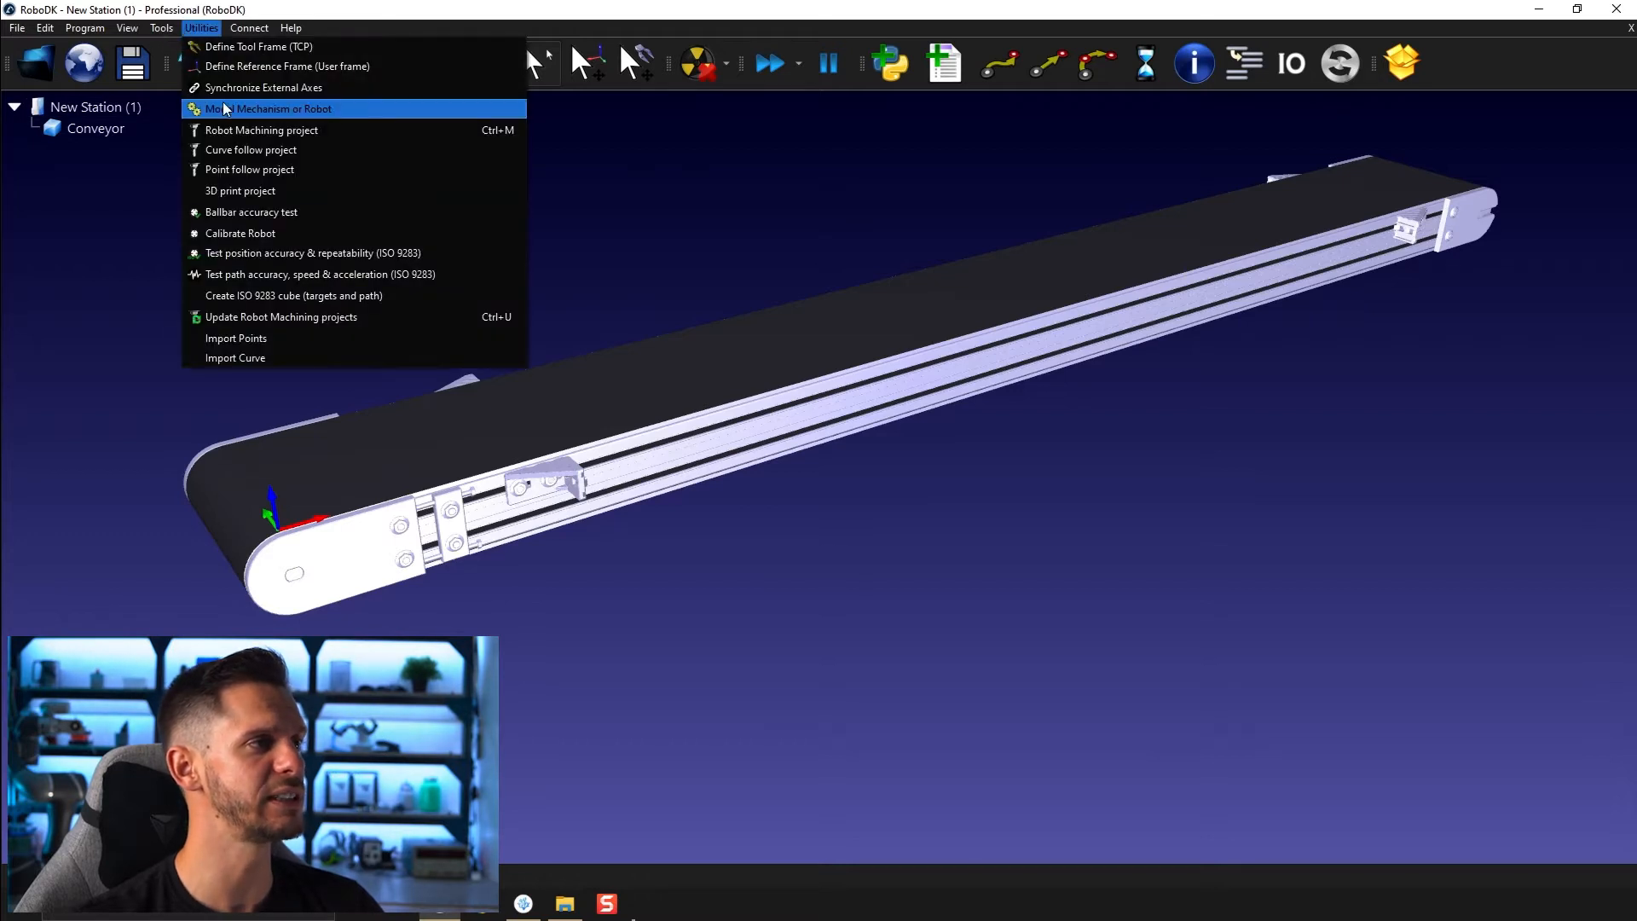
{"action": "left_click", "coordinate": [271, 109]}
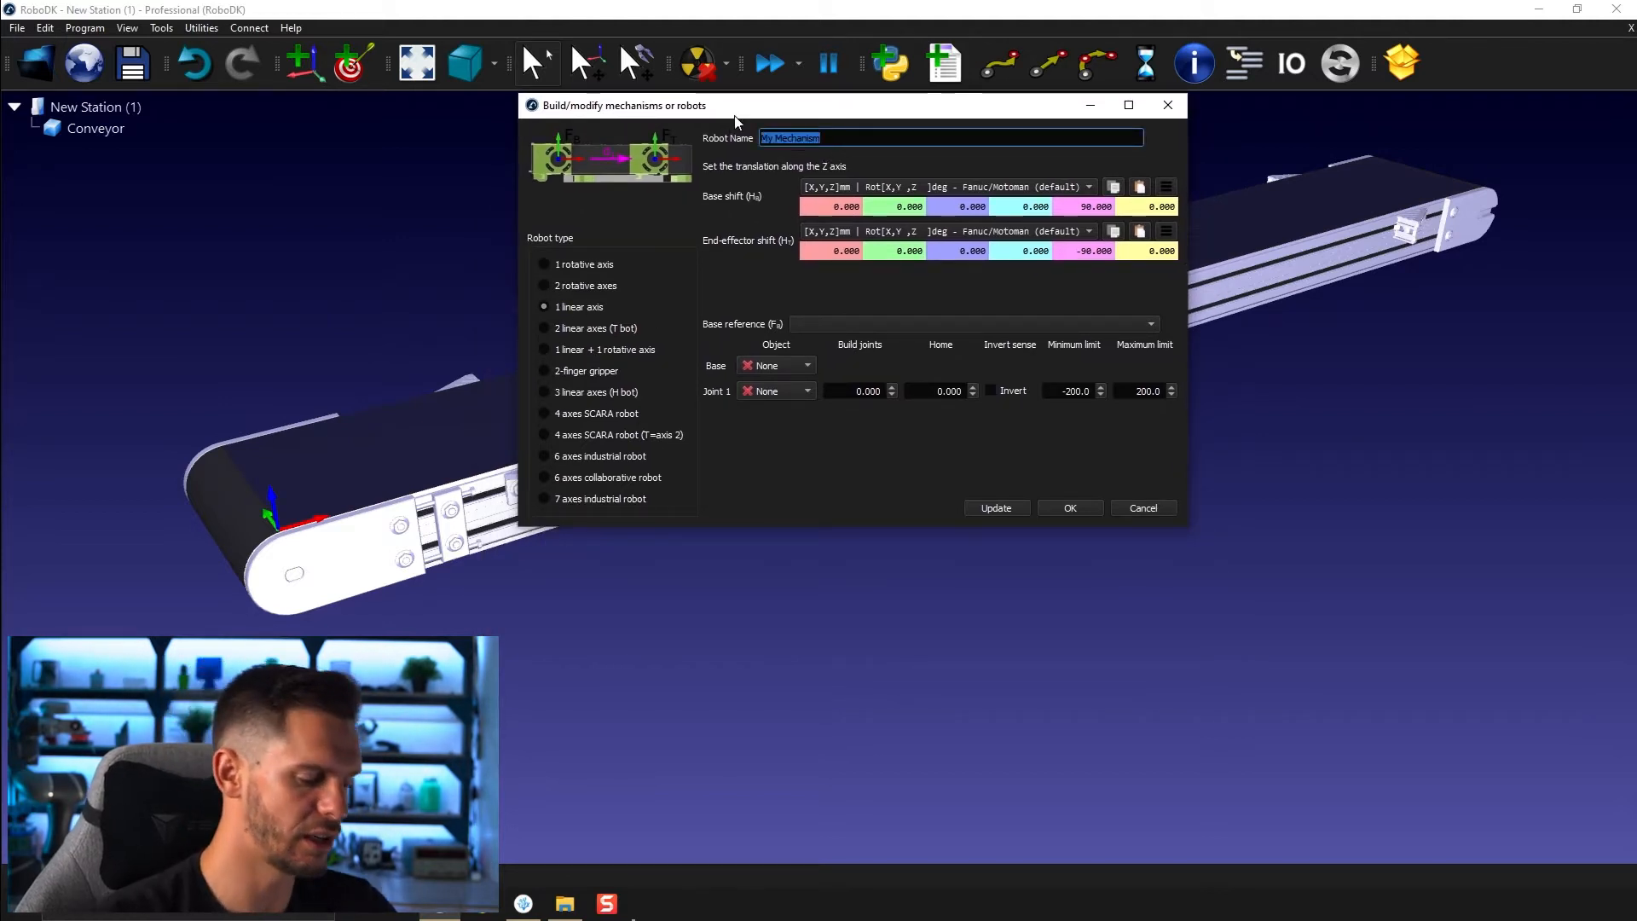
{"action": "type", "text": "Co"}
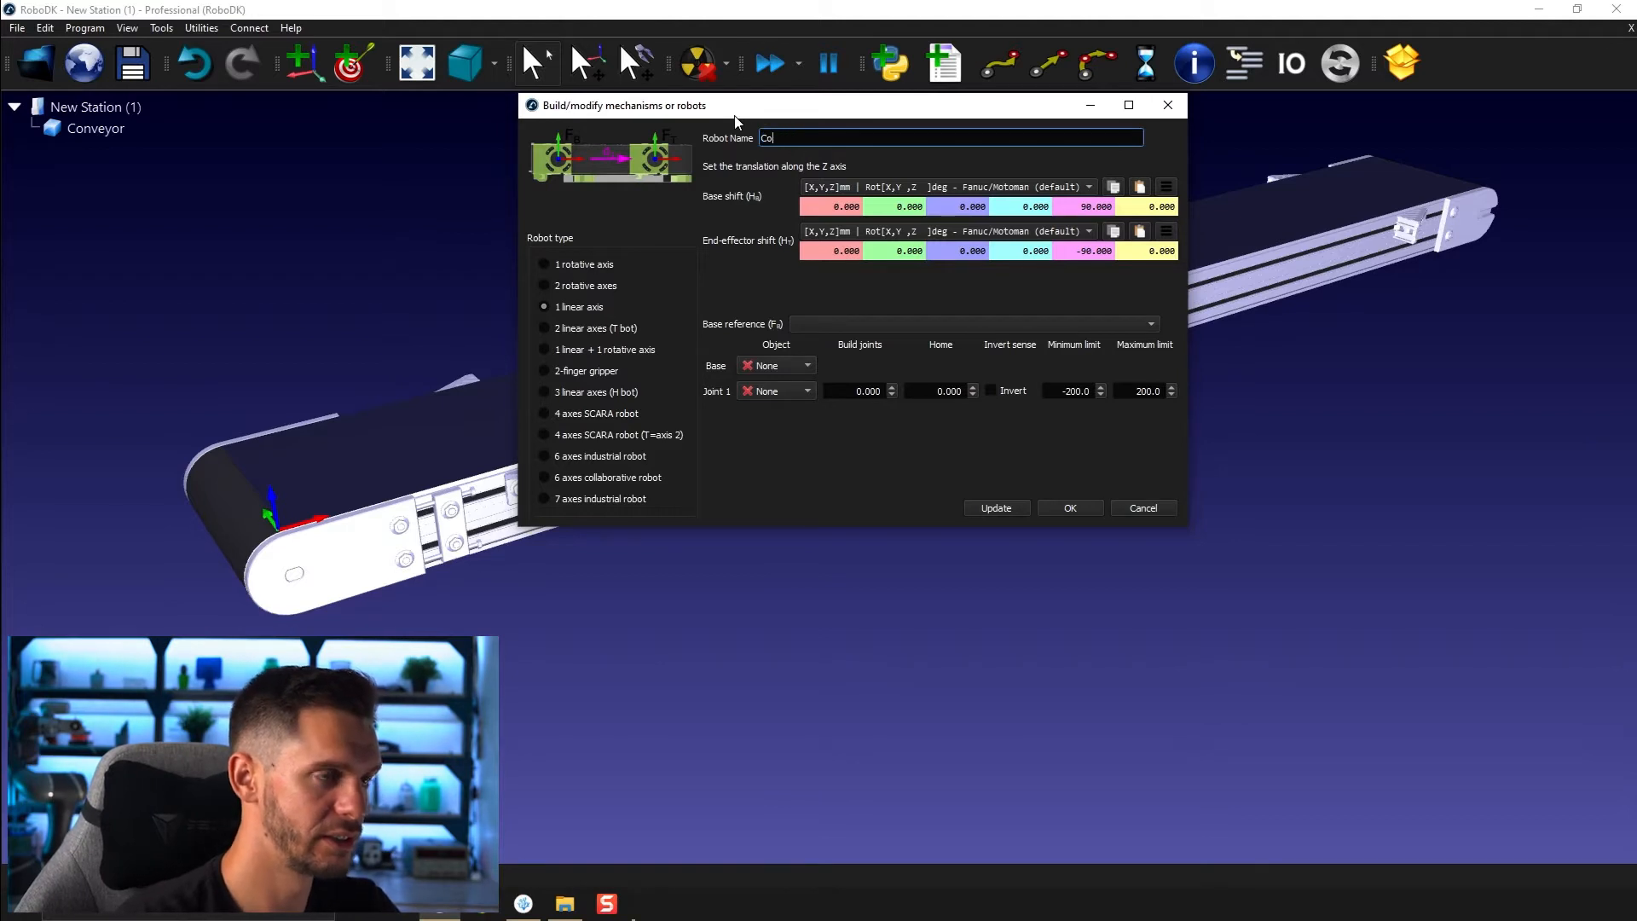
{"action": "type", "text": "nveyor"}
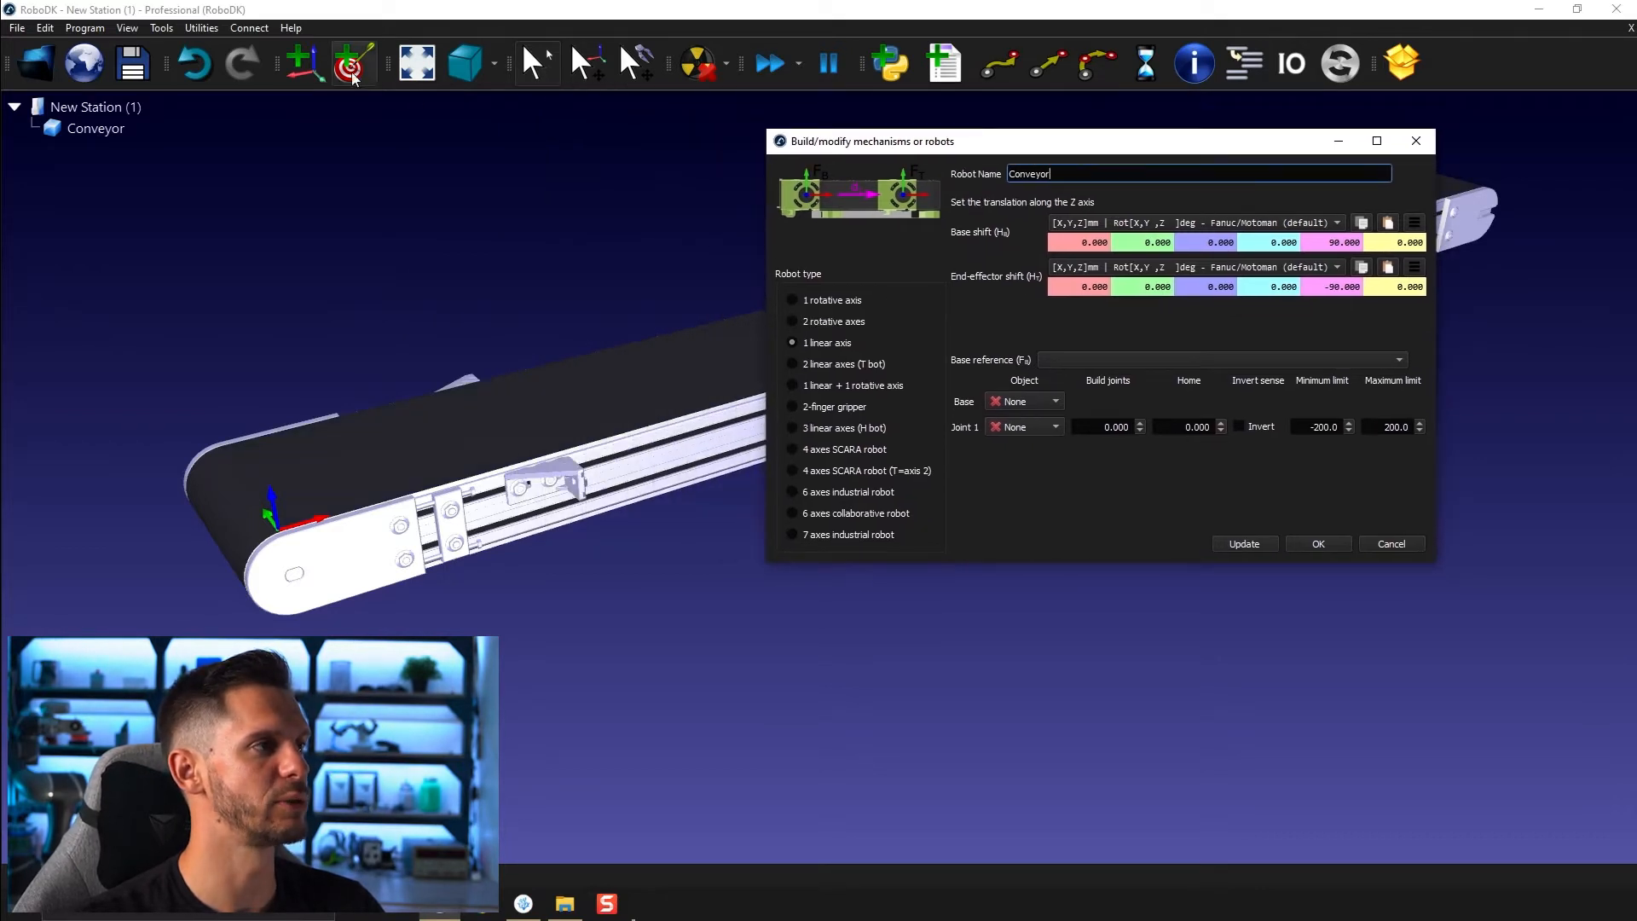
Step: Add a reference frame named Frame Base and assign it as the mechanism's base reference
{"action": "right_click", "coordinate": [89, 150]}
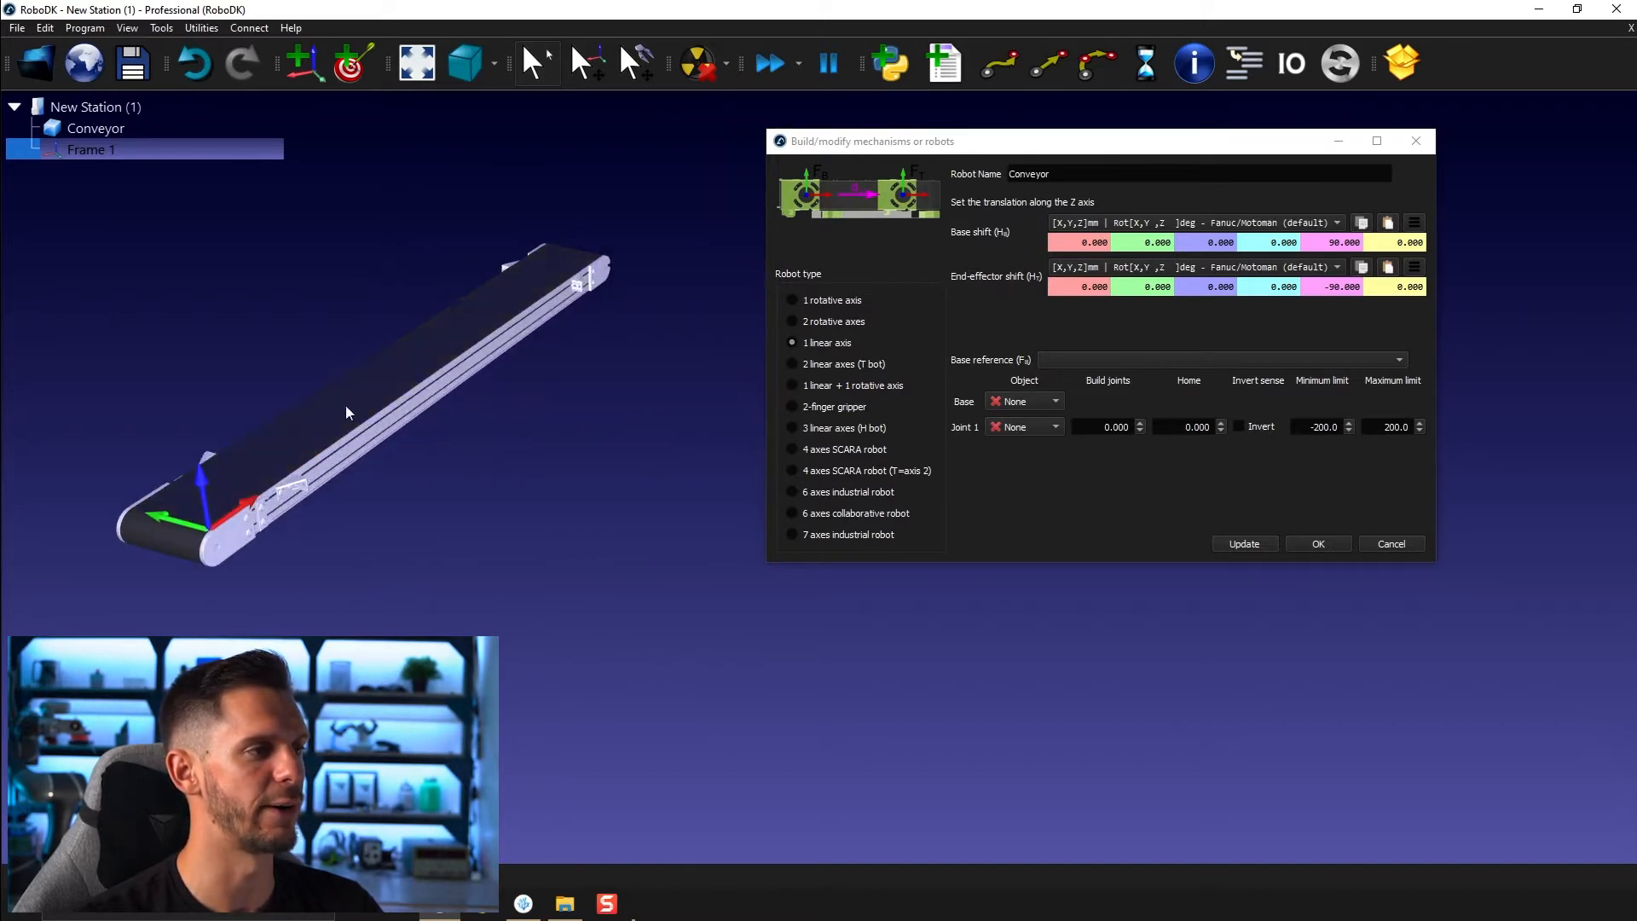
{"action": "left_click_drag", "start_coordinate": [349, 413], "coordinate": [349, 344]}
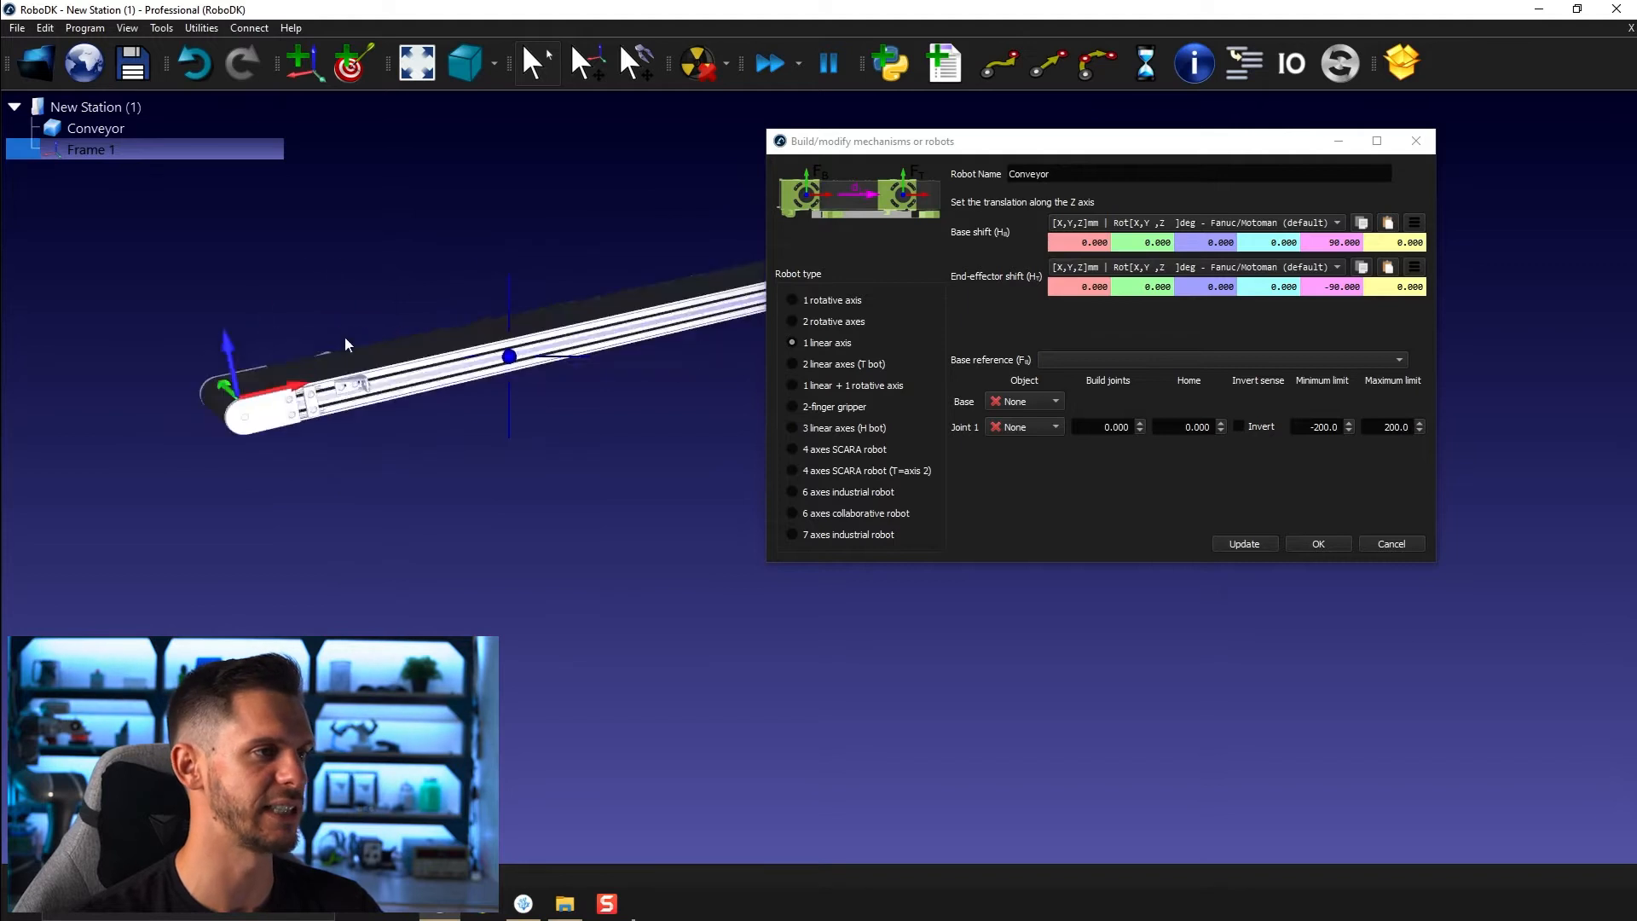
{"action": "left_click_drag", "start_coordinate": [349, 344], "coordinate": [365, 363]}
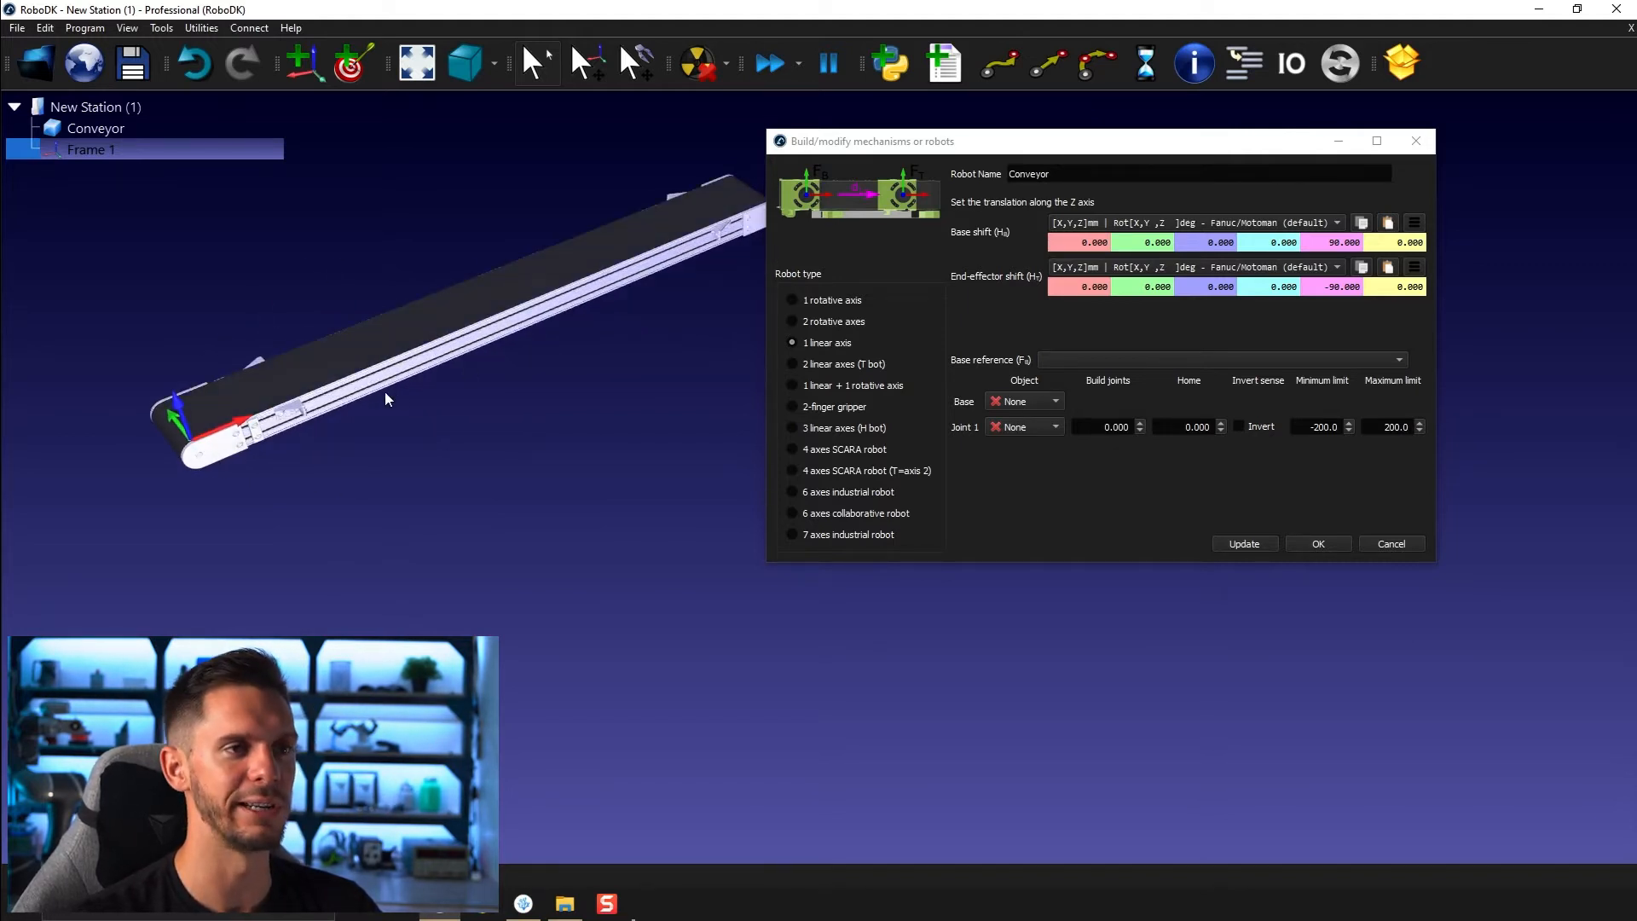
{"action": "left_click", "coordinate": [1220, 360]}
{"action": "type", "text": "Ba"}
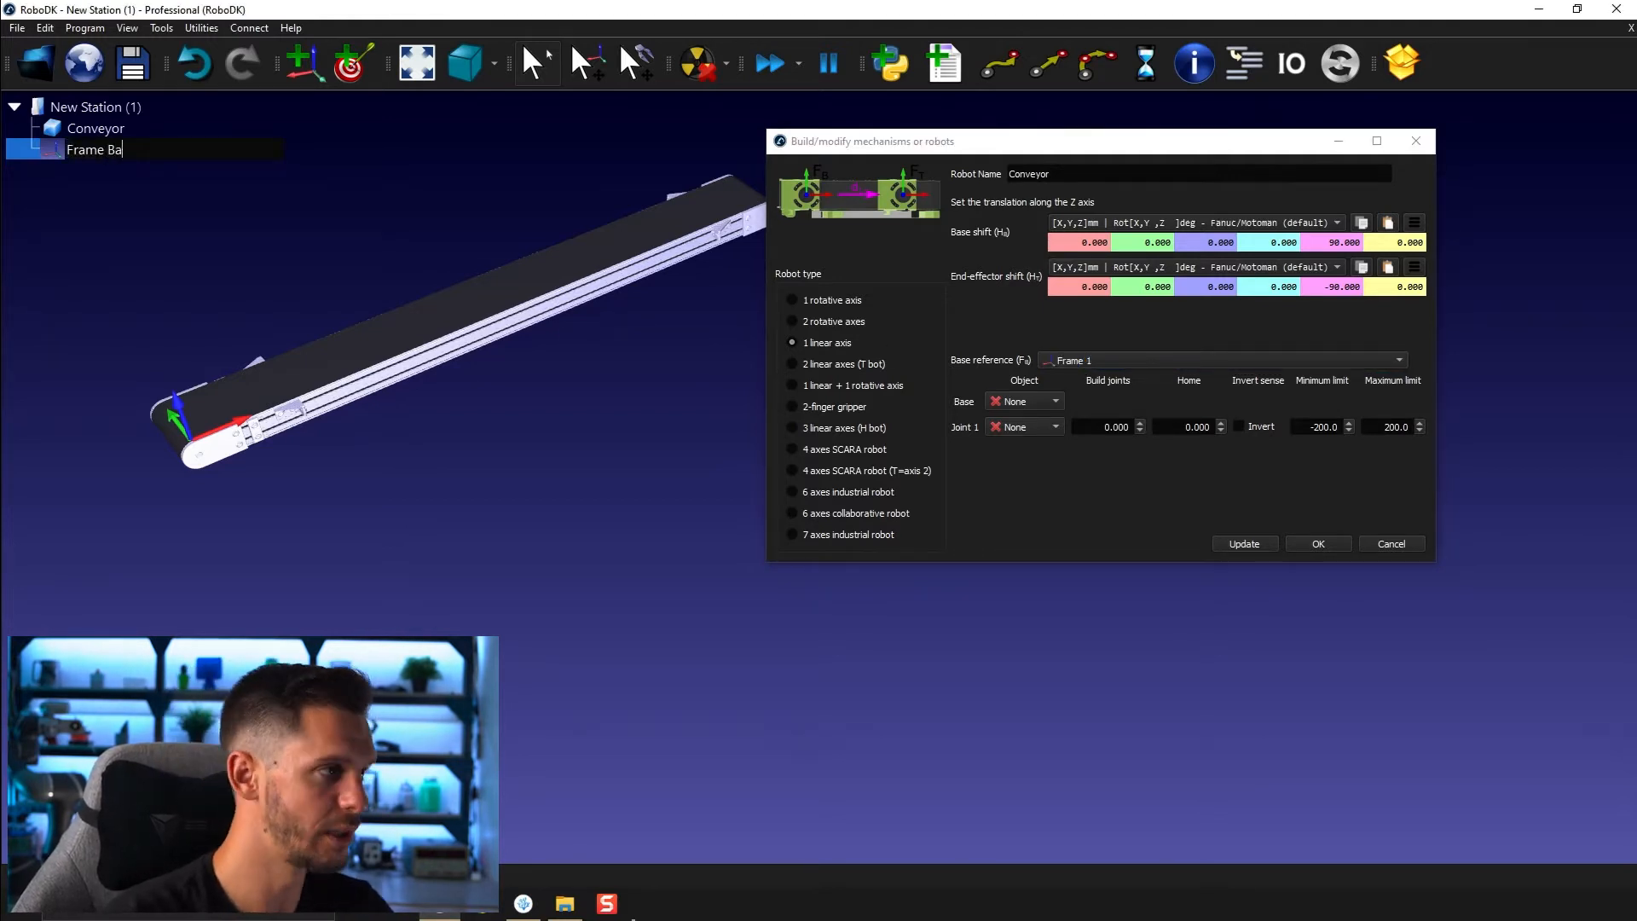
{"action": "left_click", "coordinate": [1221, 360]}
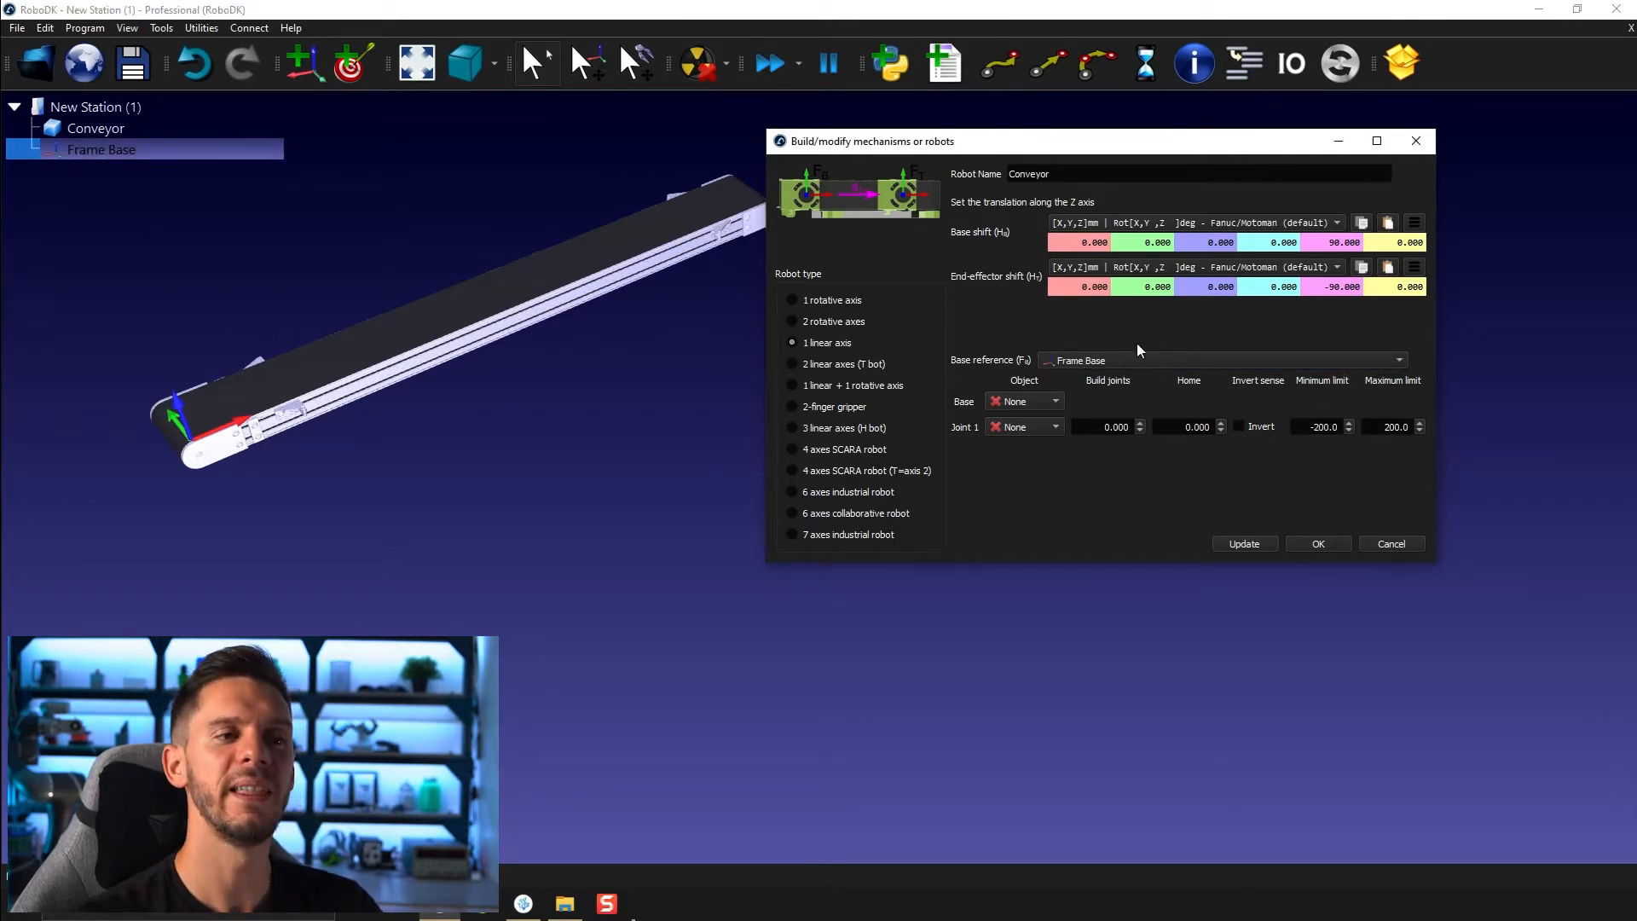
Step: Assign the Conveyor model as the mechanism's base object
{"action": "left_click", "coordinate": [1054, 401]}
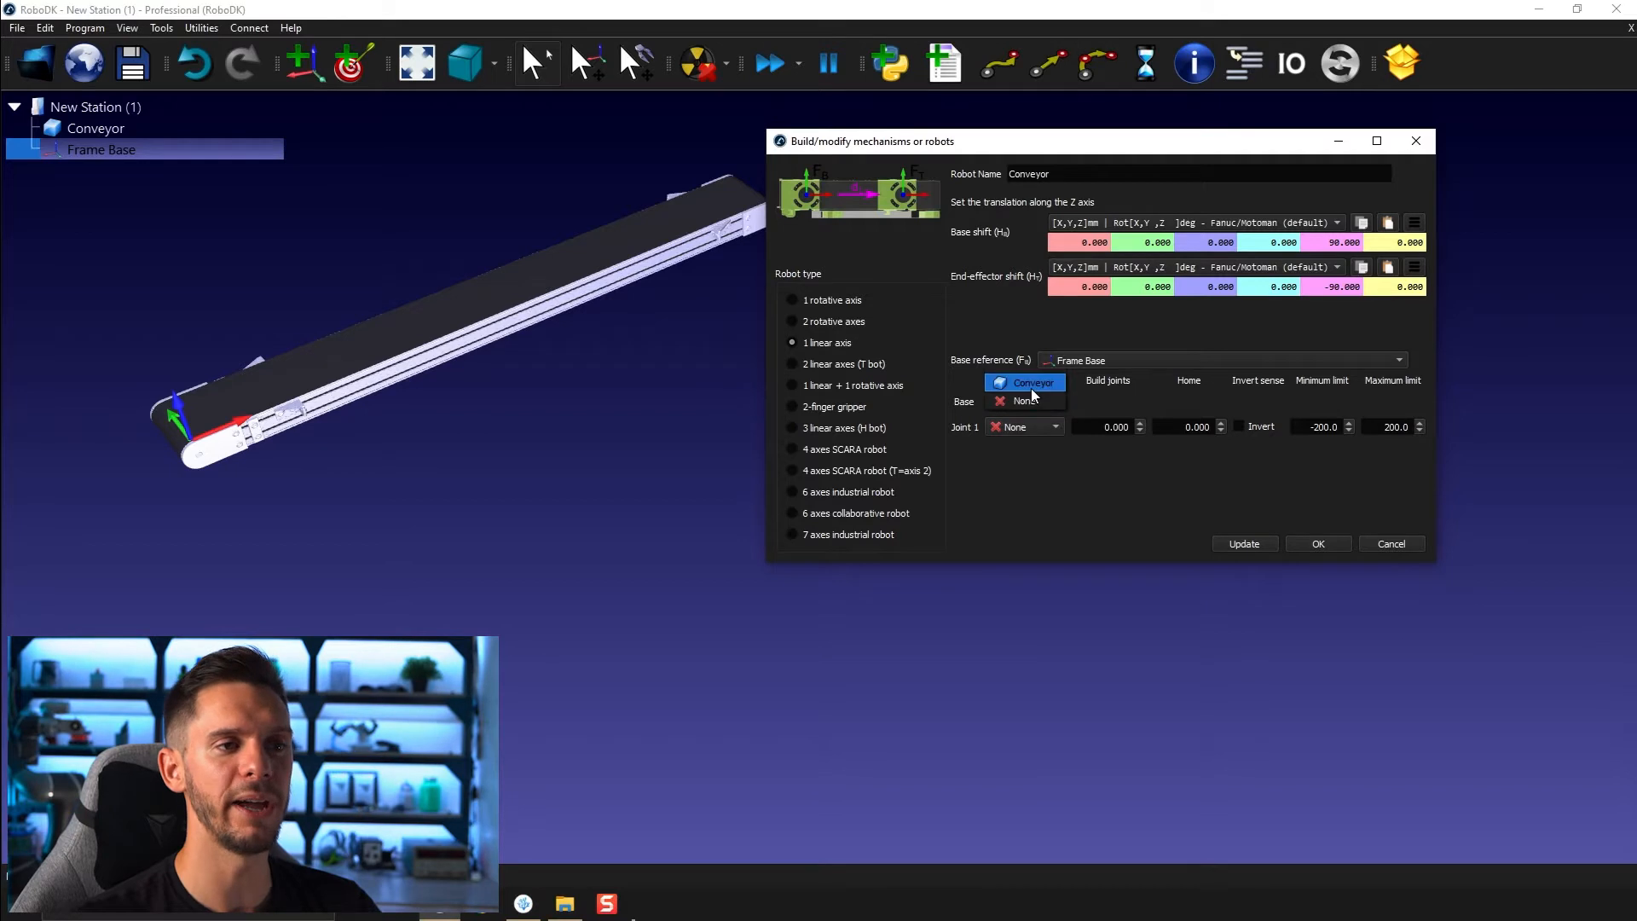
{"action": "left_click", "coordinate": [1030, 382]}
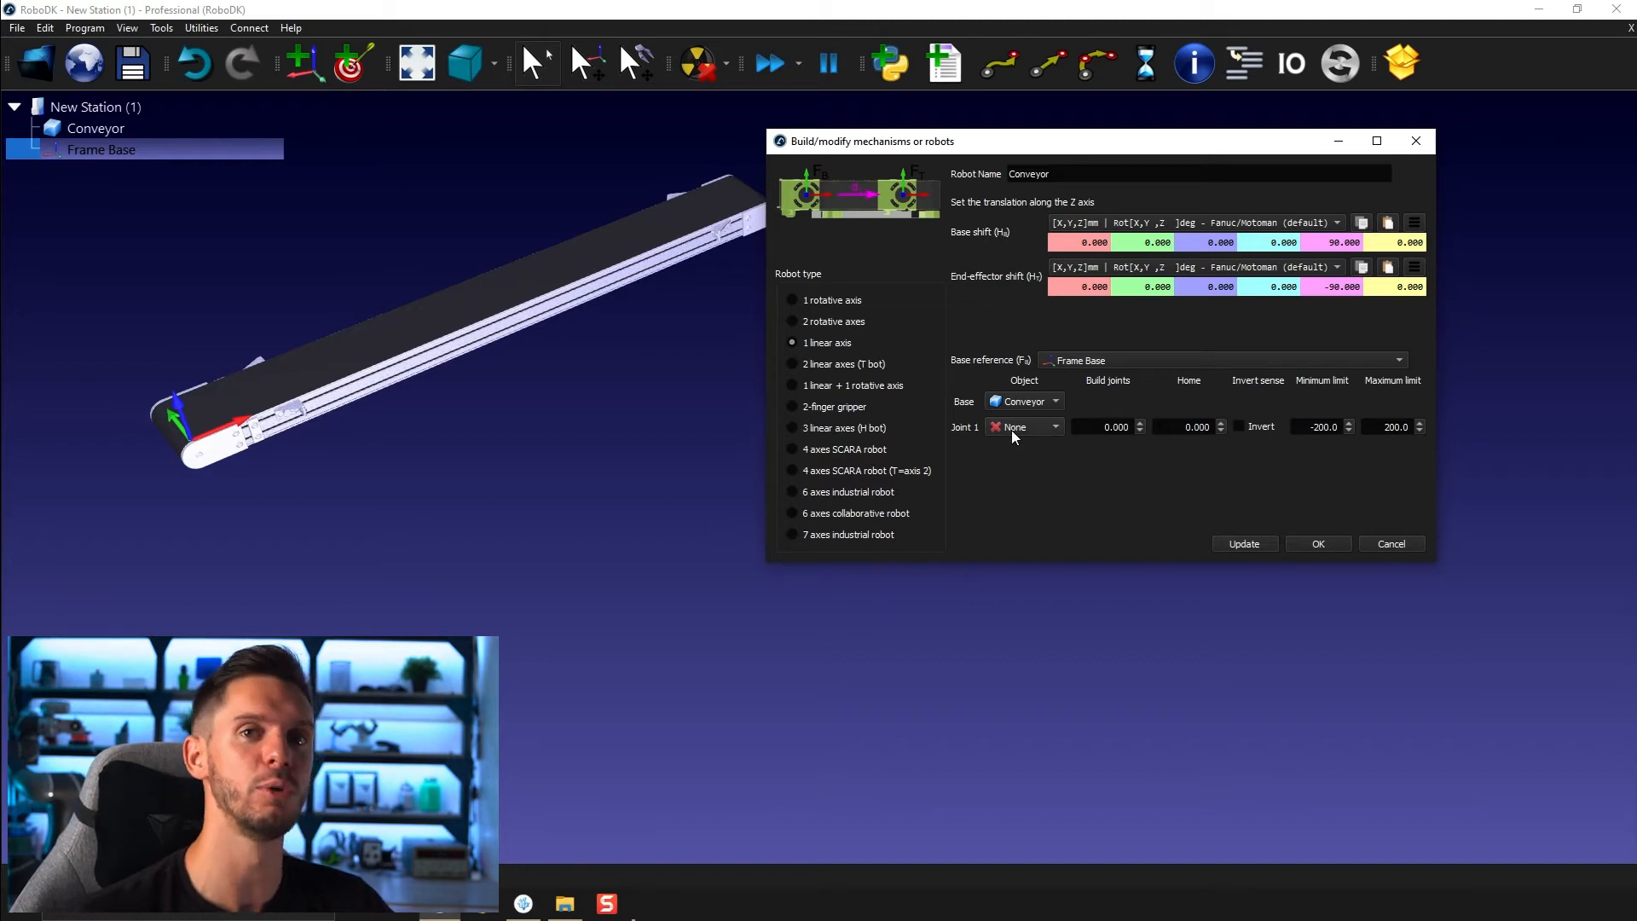
{"action": "mouse_move", "coordinate": [420, 362]}
{"action": "type", "text": "500000"}
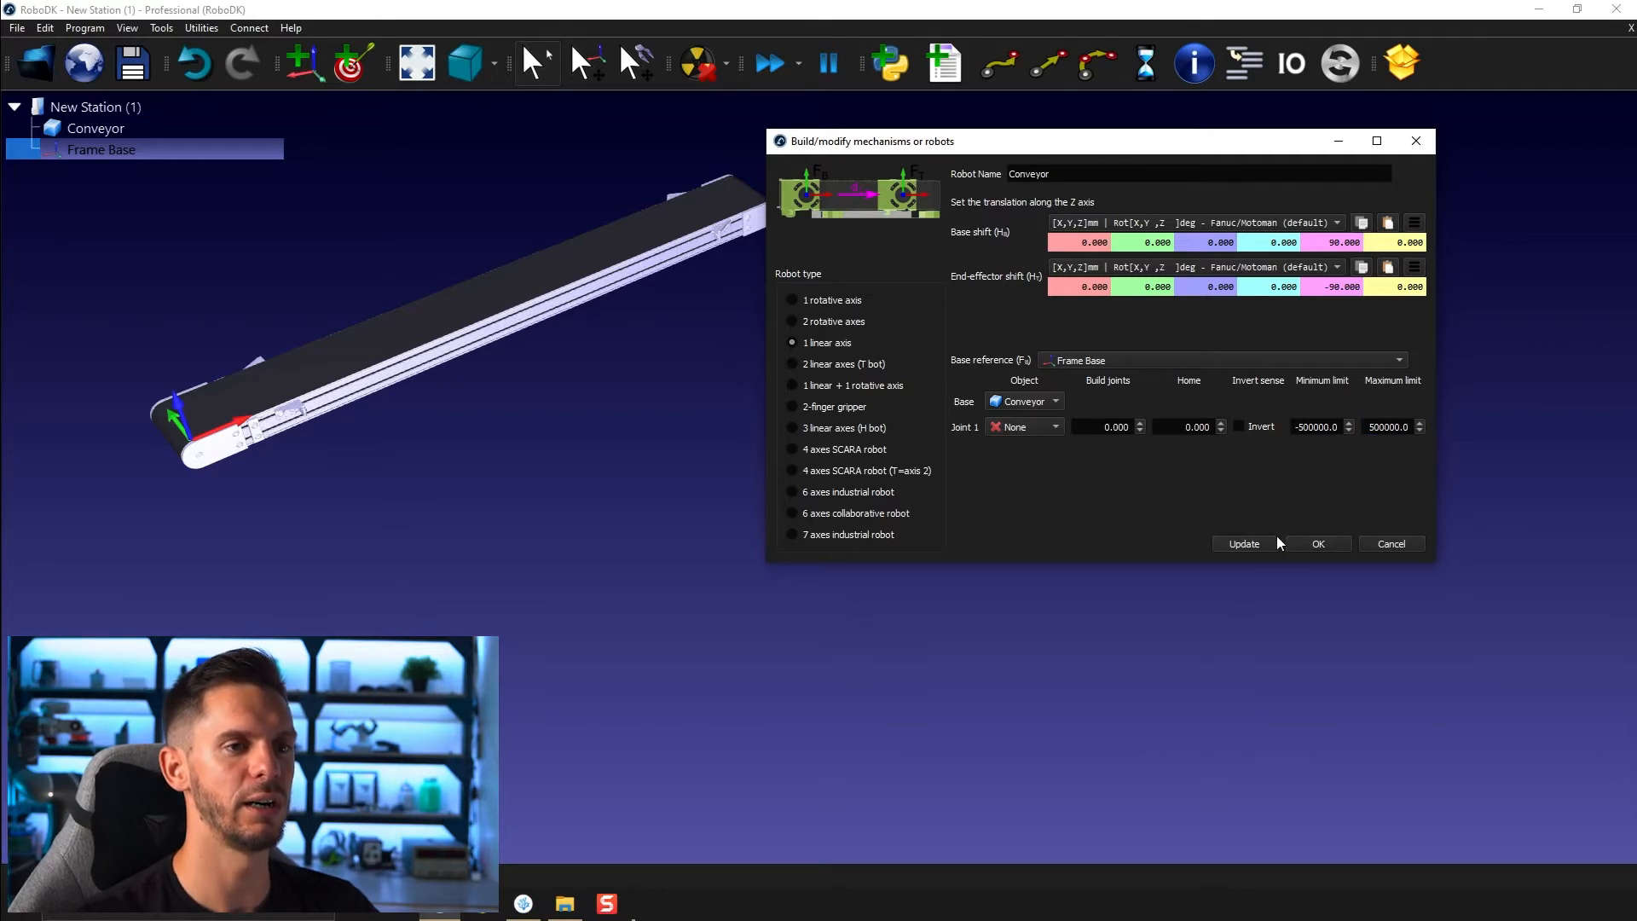
Step: Build the Conveyor mechanism, hide the original static conveyor and close the builder
{"action": "left_click", "coordinate": [1243, 542]}
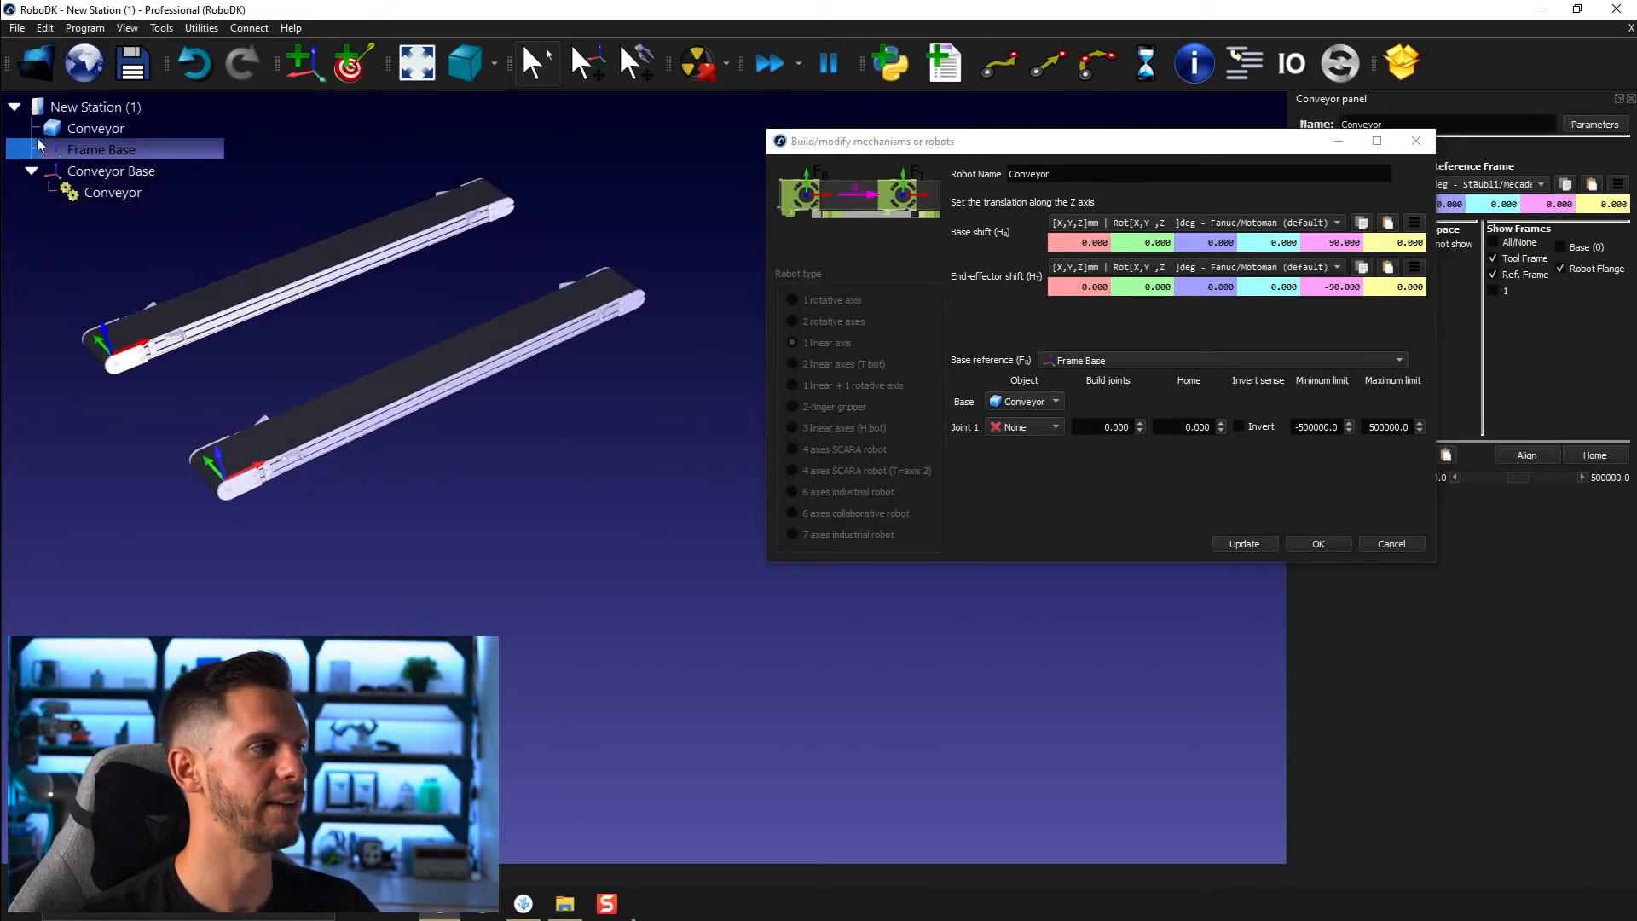
{"action": "left_click", "coordinate": [112, 193]}
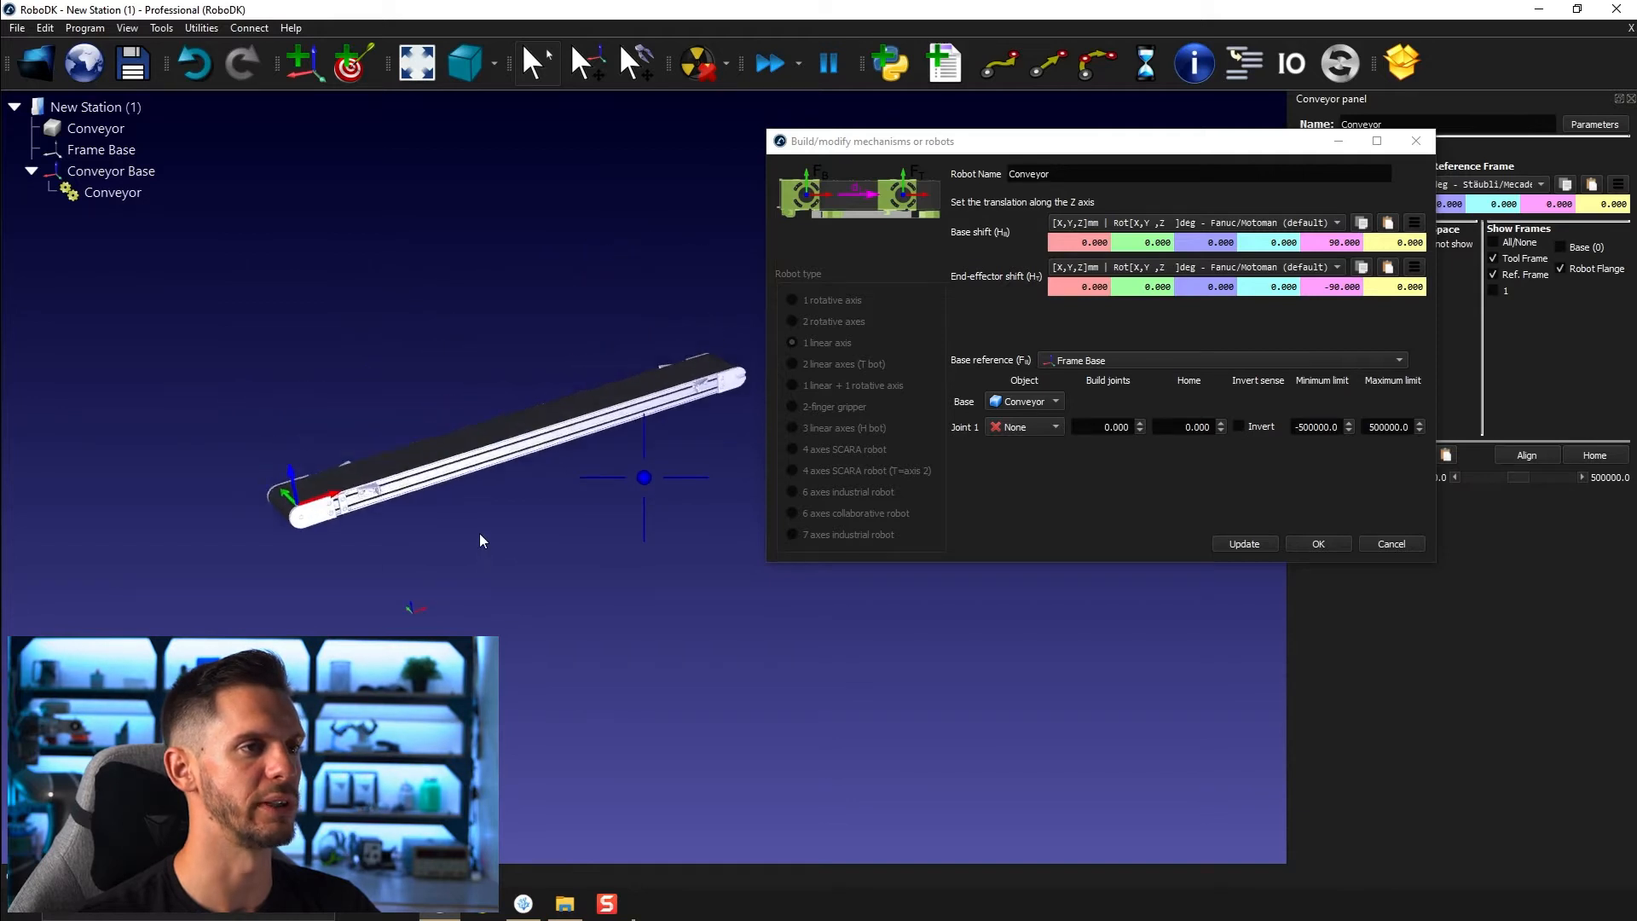
{"action": "right_click", "coordinate": [111, 170]}
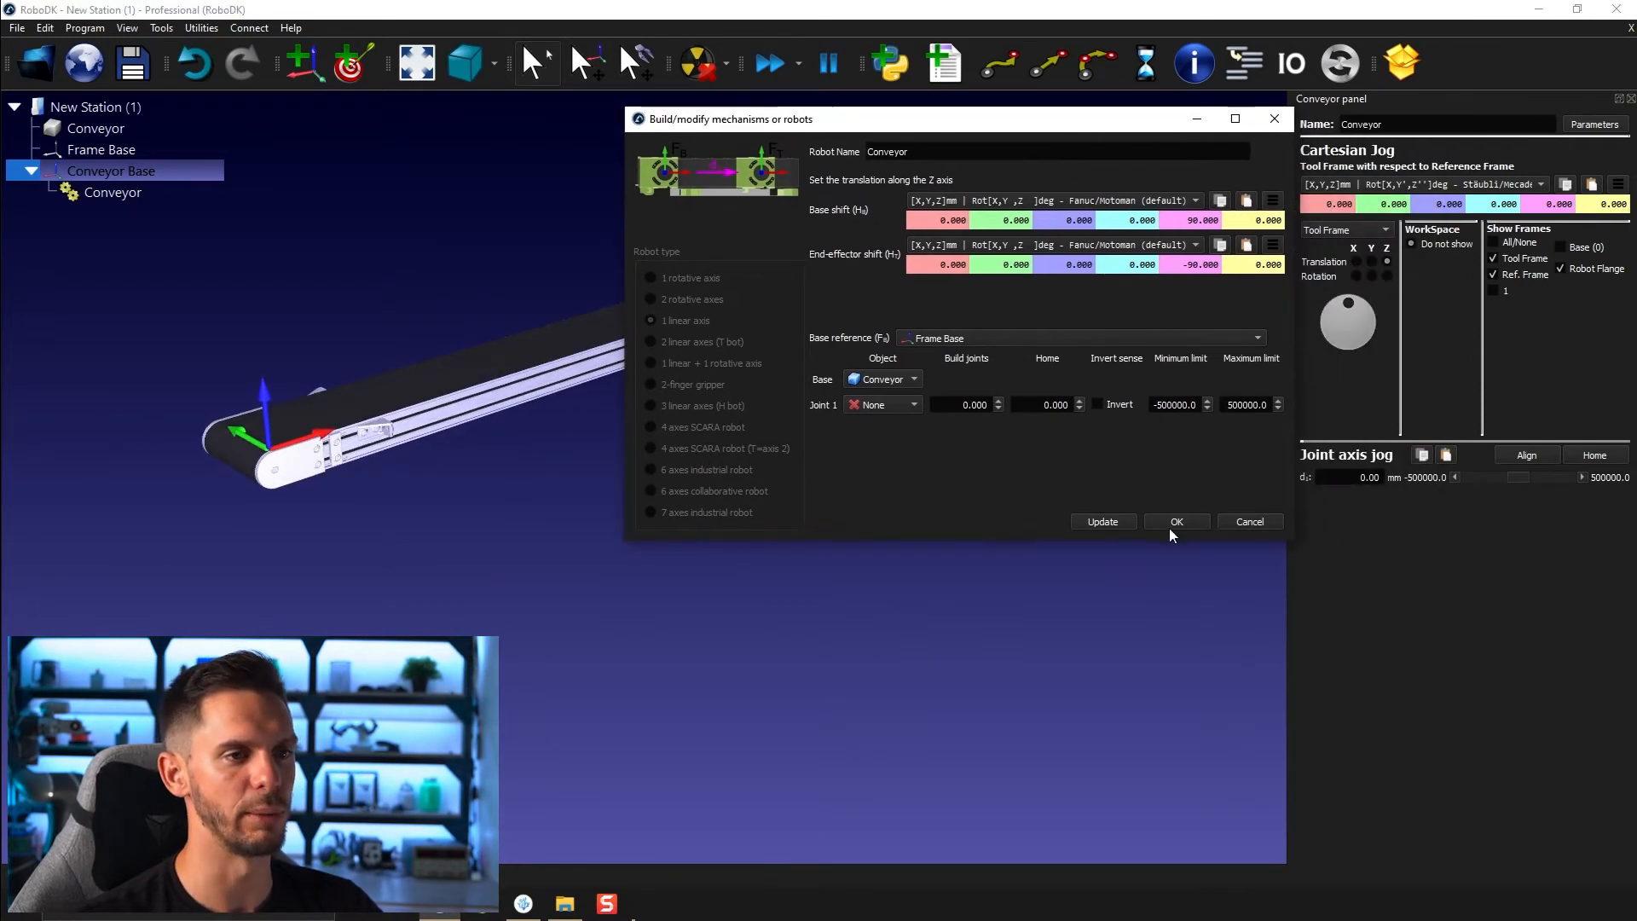
{"action": "left_click", "coordinate": [1175, 521]}
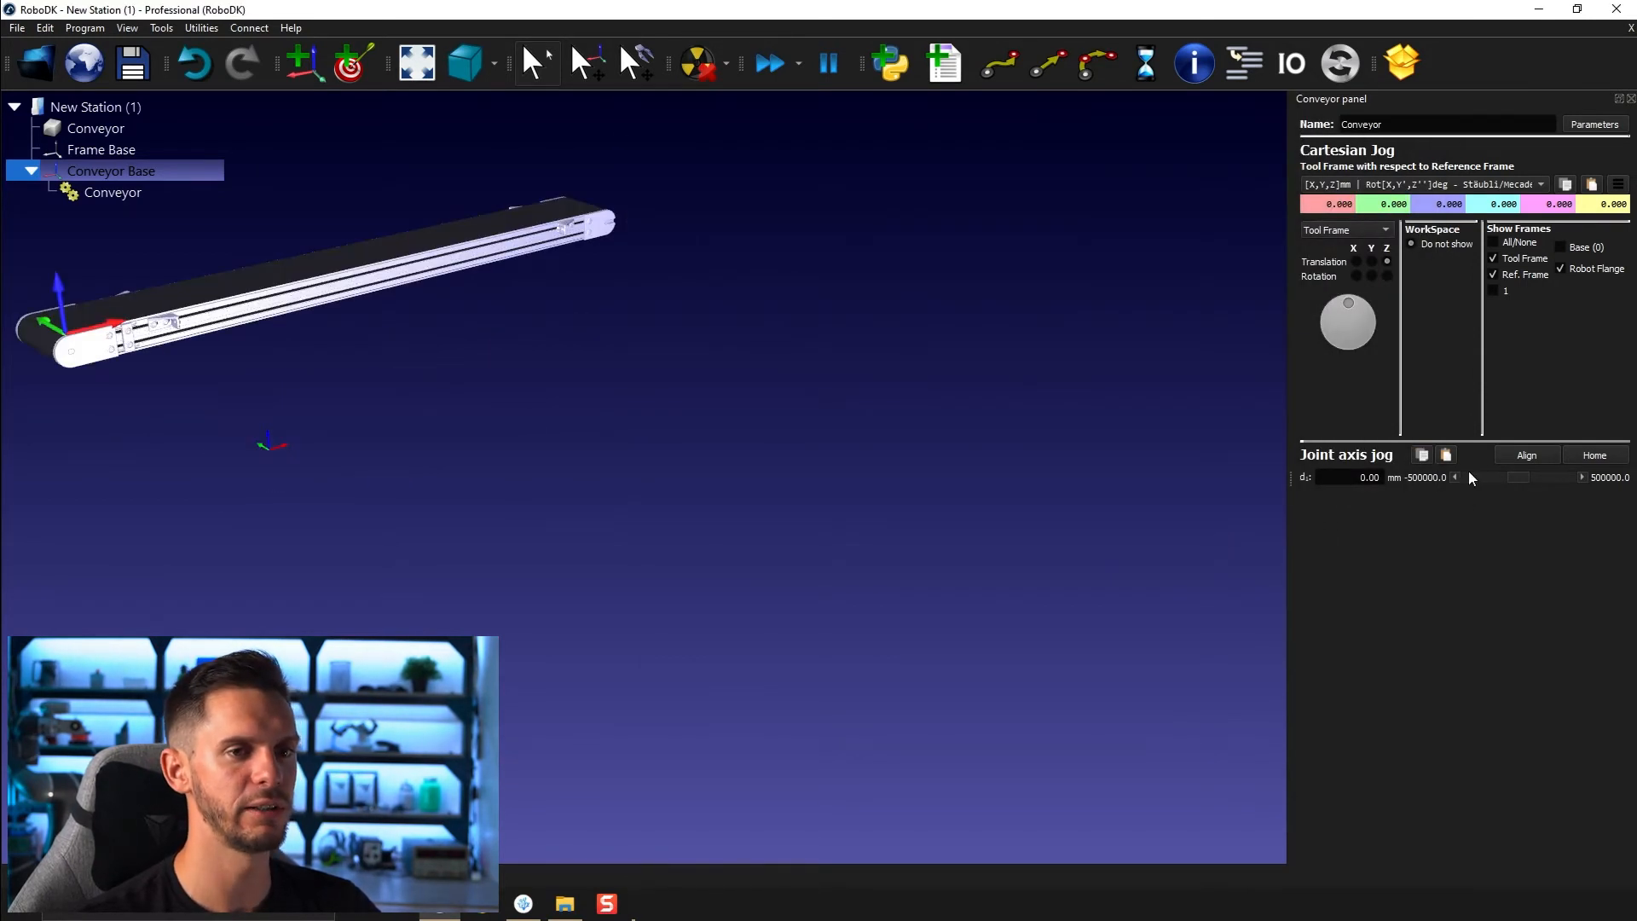
Step: Jog the conveyor joint along its travel to about -30 mm
{"action": "right_click", "coordinate": [109, 171]}
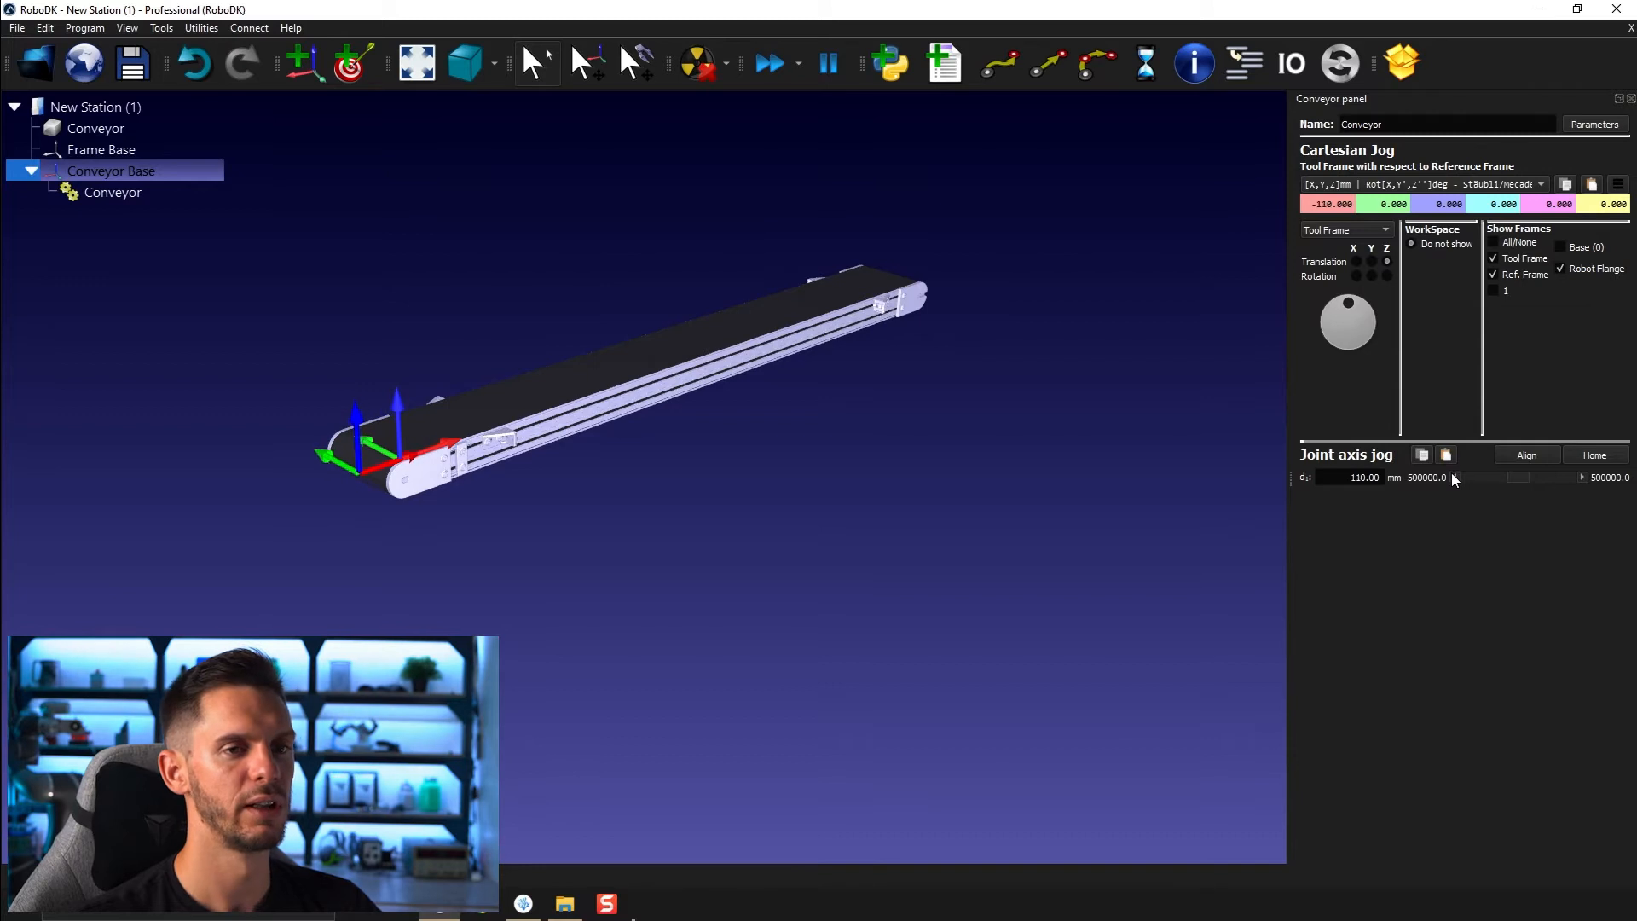
{"action": "left_click", "coordinate": [1582, 477]}
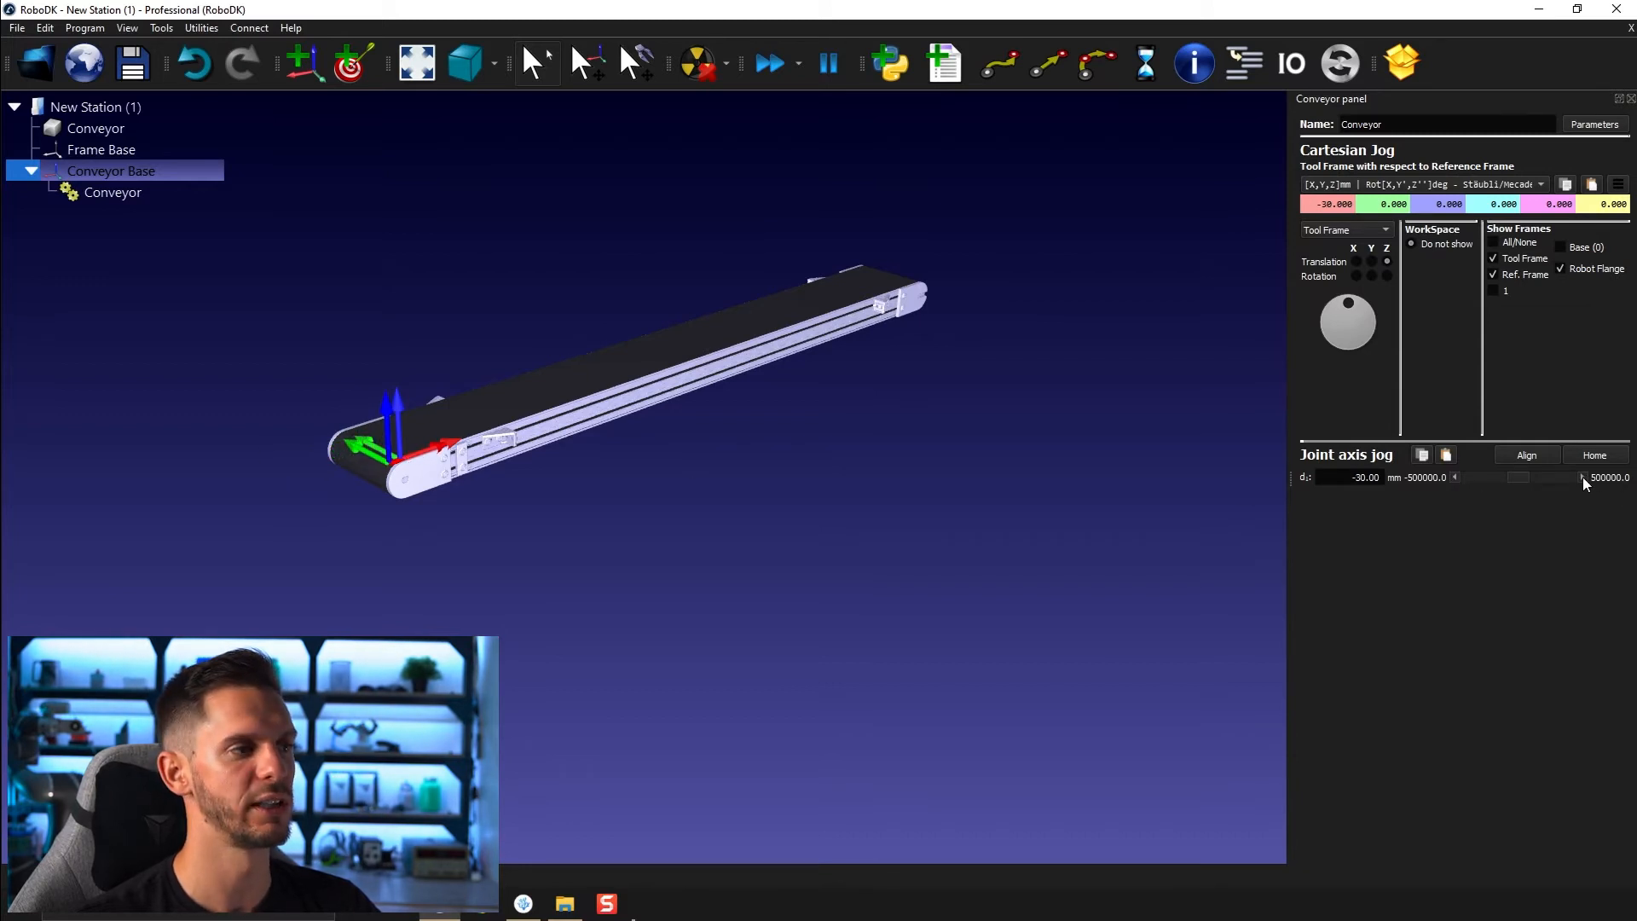
{"action": "left_click", "coordinate": [1579, 477]}
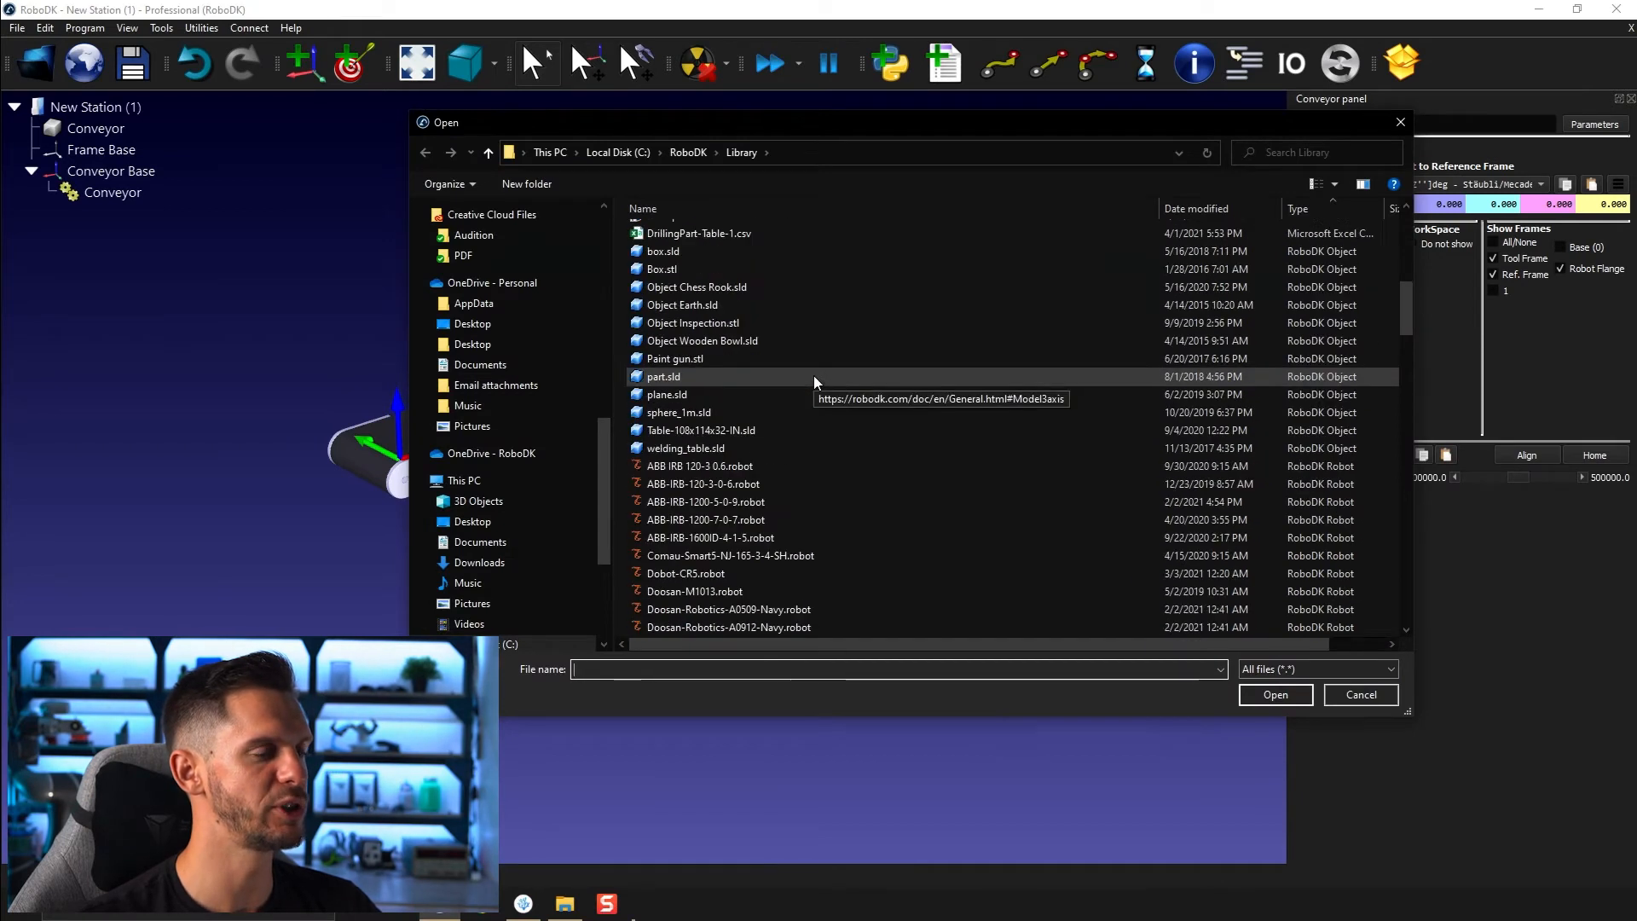
Step: Load Object Inspection.stp from the Library onto the start of the conveyor belt
{"action": "scroll", "scroll_direction": "down", "scroll_amount": 3}
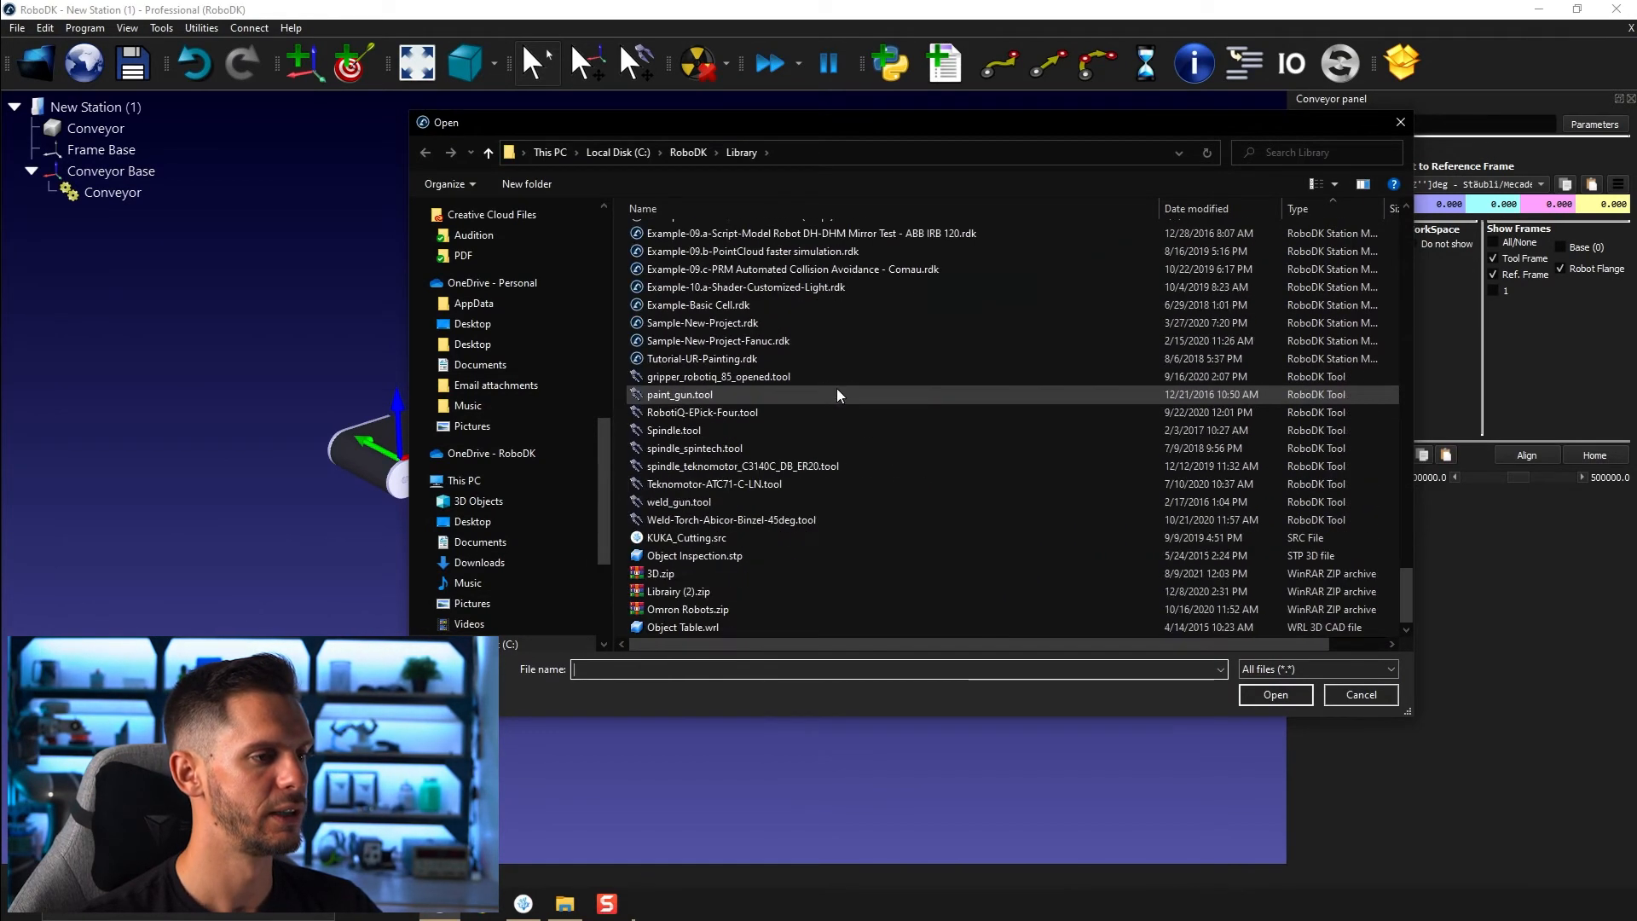
{"action": "left_click", "coordinate": [694, 556]}
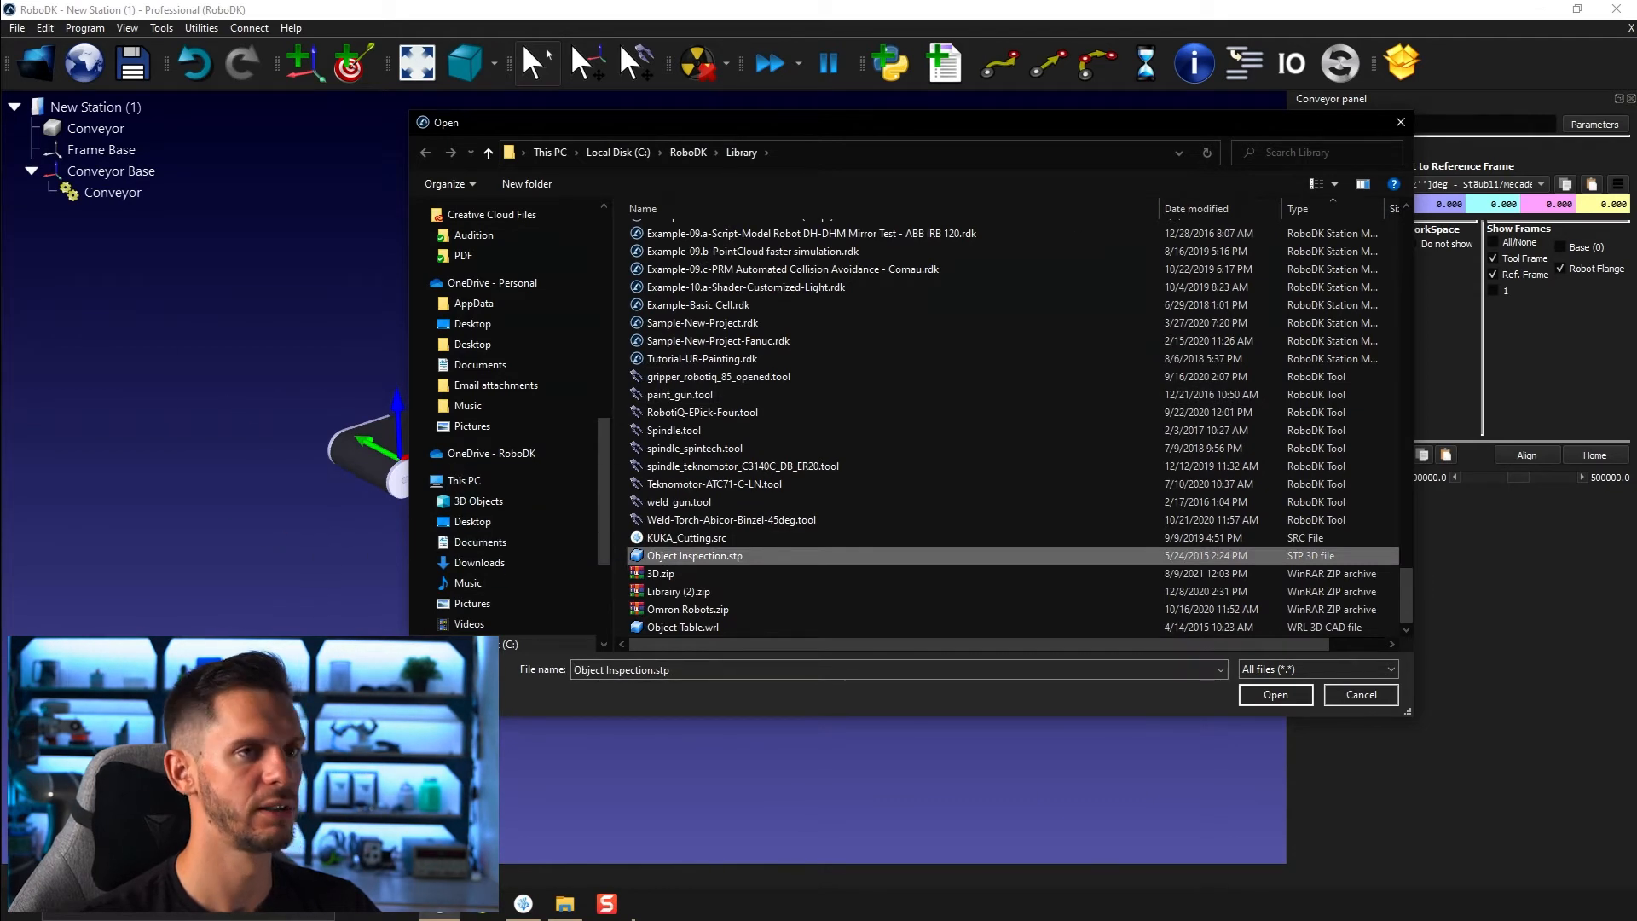
{"action": "left_click", "coordinate": [1275, 694]}
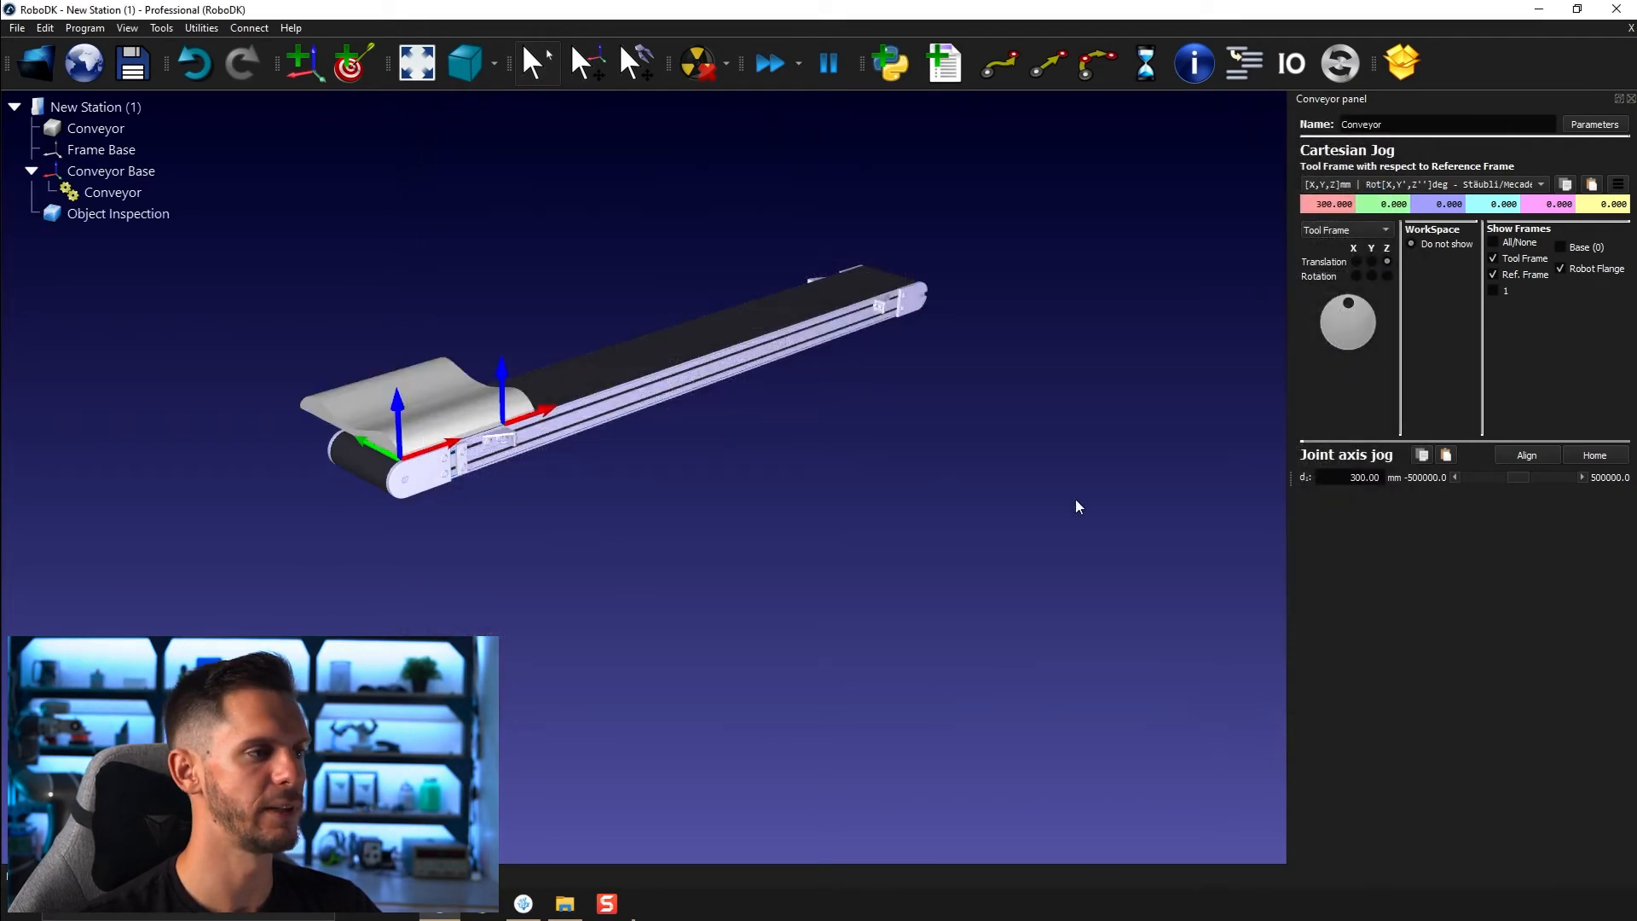
Step: Select the Object Inspection part to place it under Conveyor Base
{"action": "left_click", "coordinate": [112, 193]}
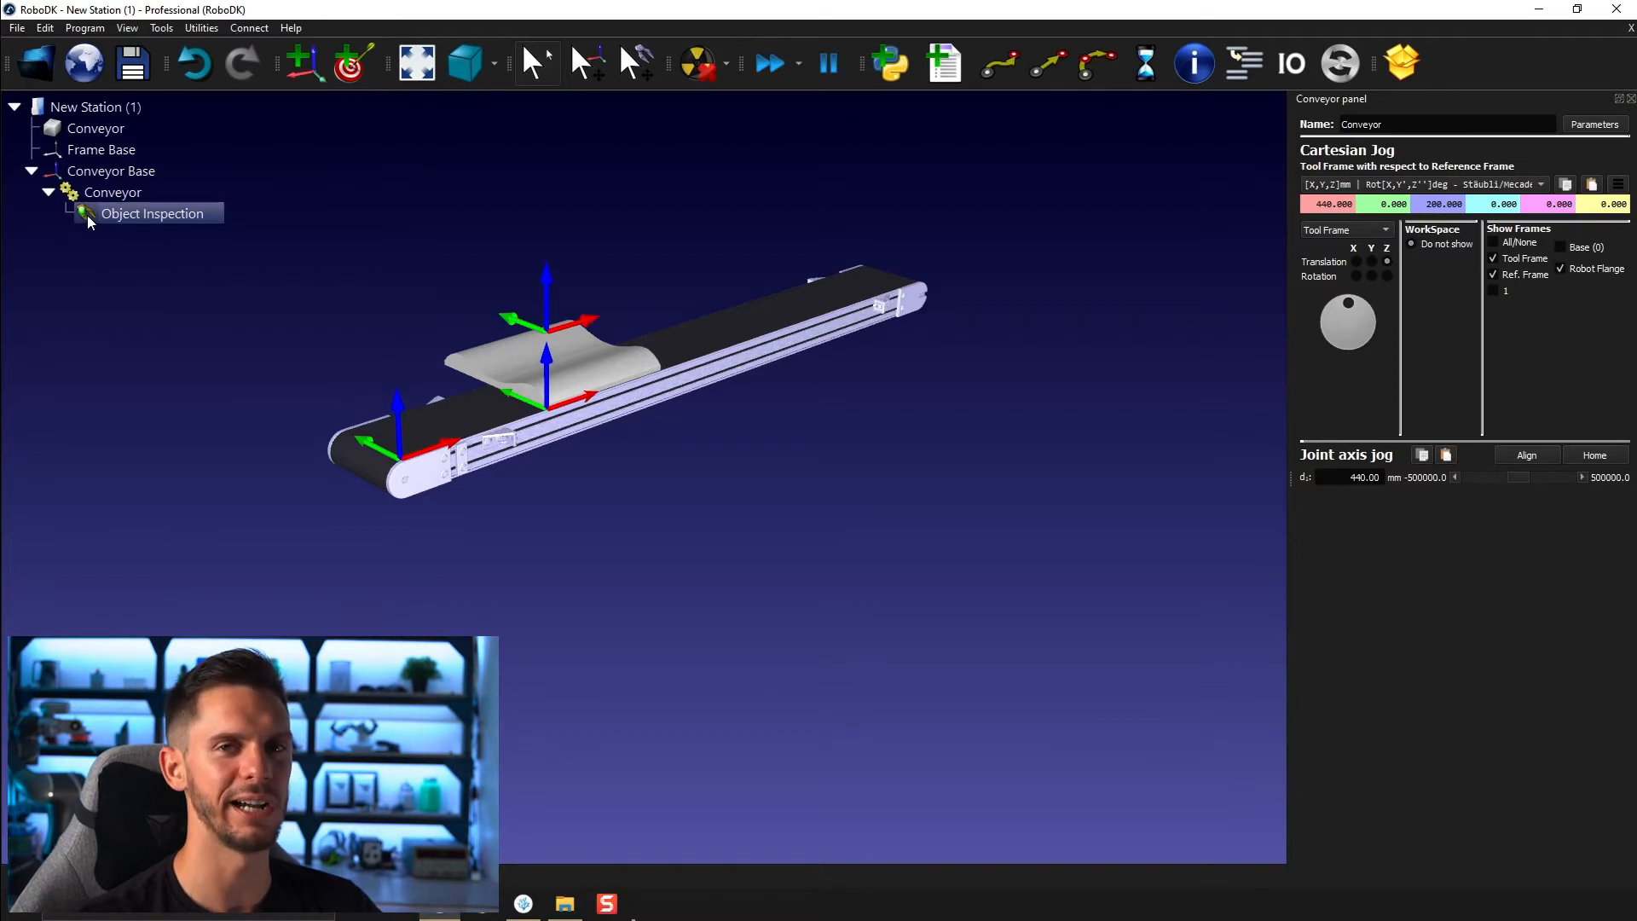
{"action": "mouse_move", "coordinate": [133, 259]}
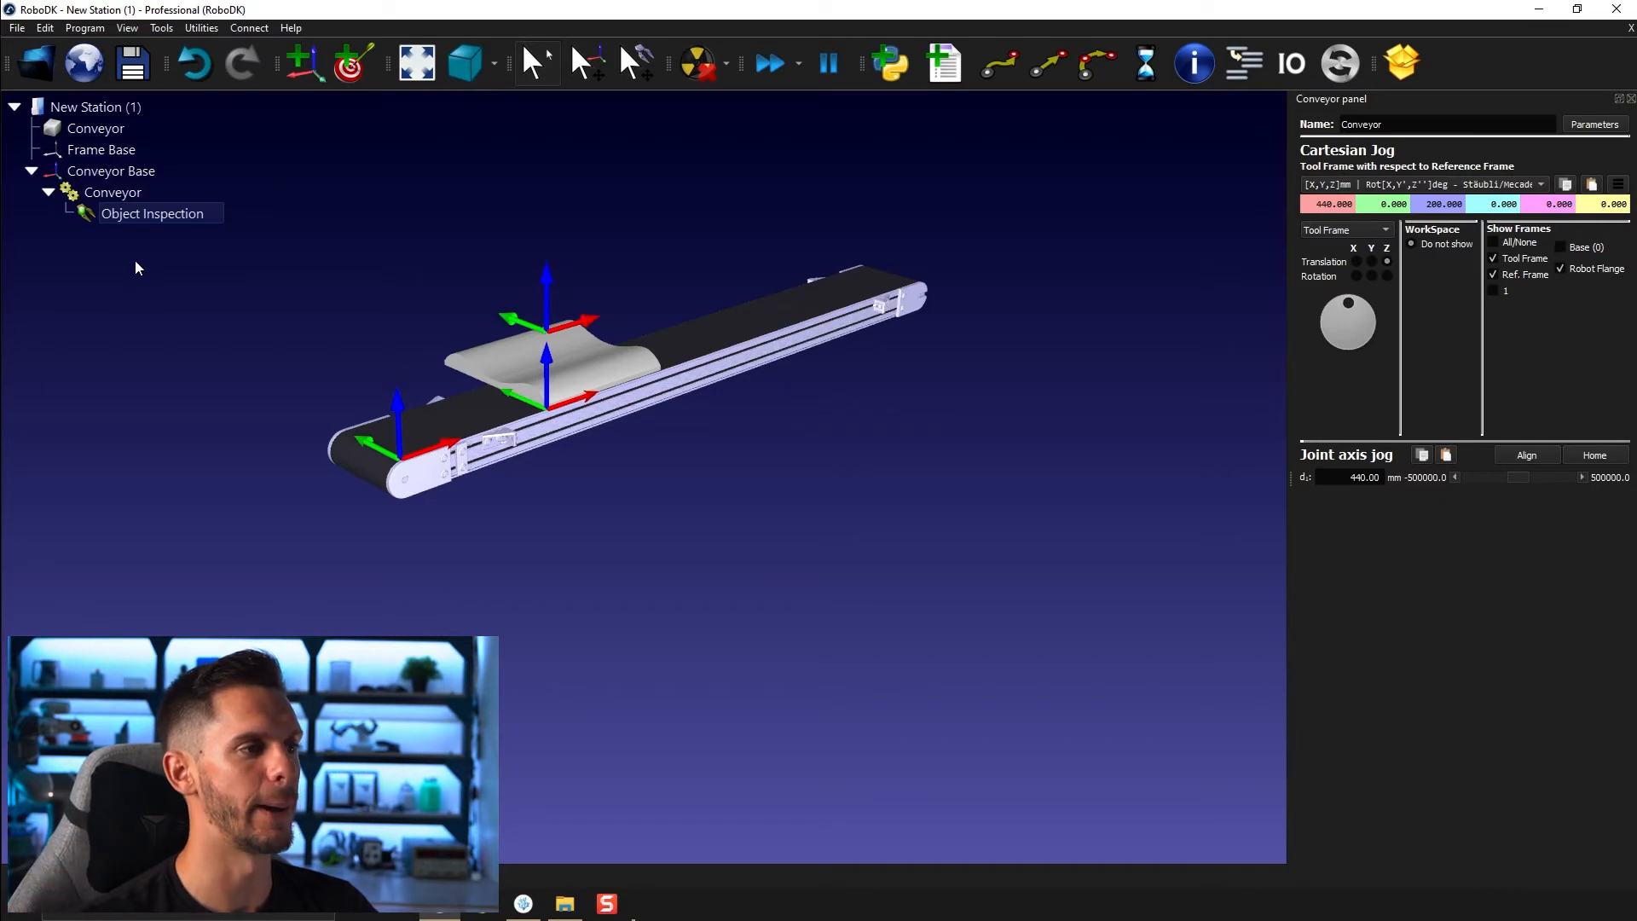
{"action": "mouse_move", "coordinate": [491, 421]}
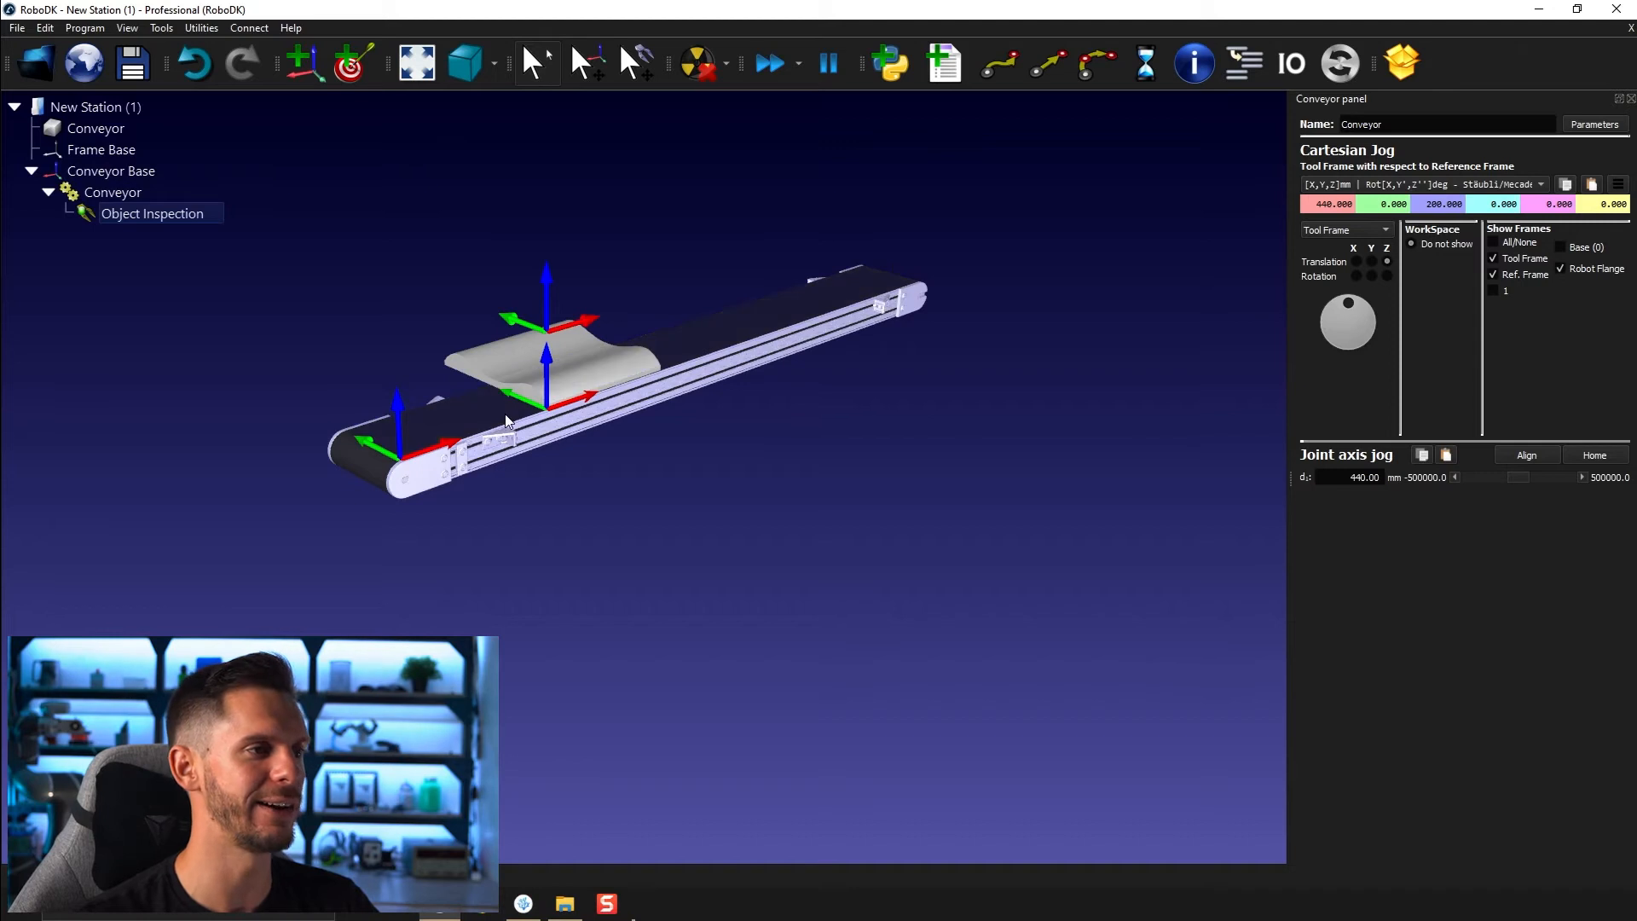
{"action": "mouse_move", "coordinate": [494, 436]}
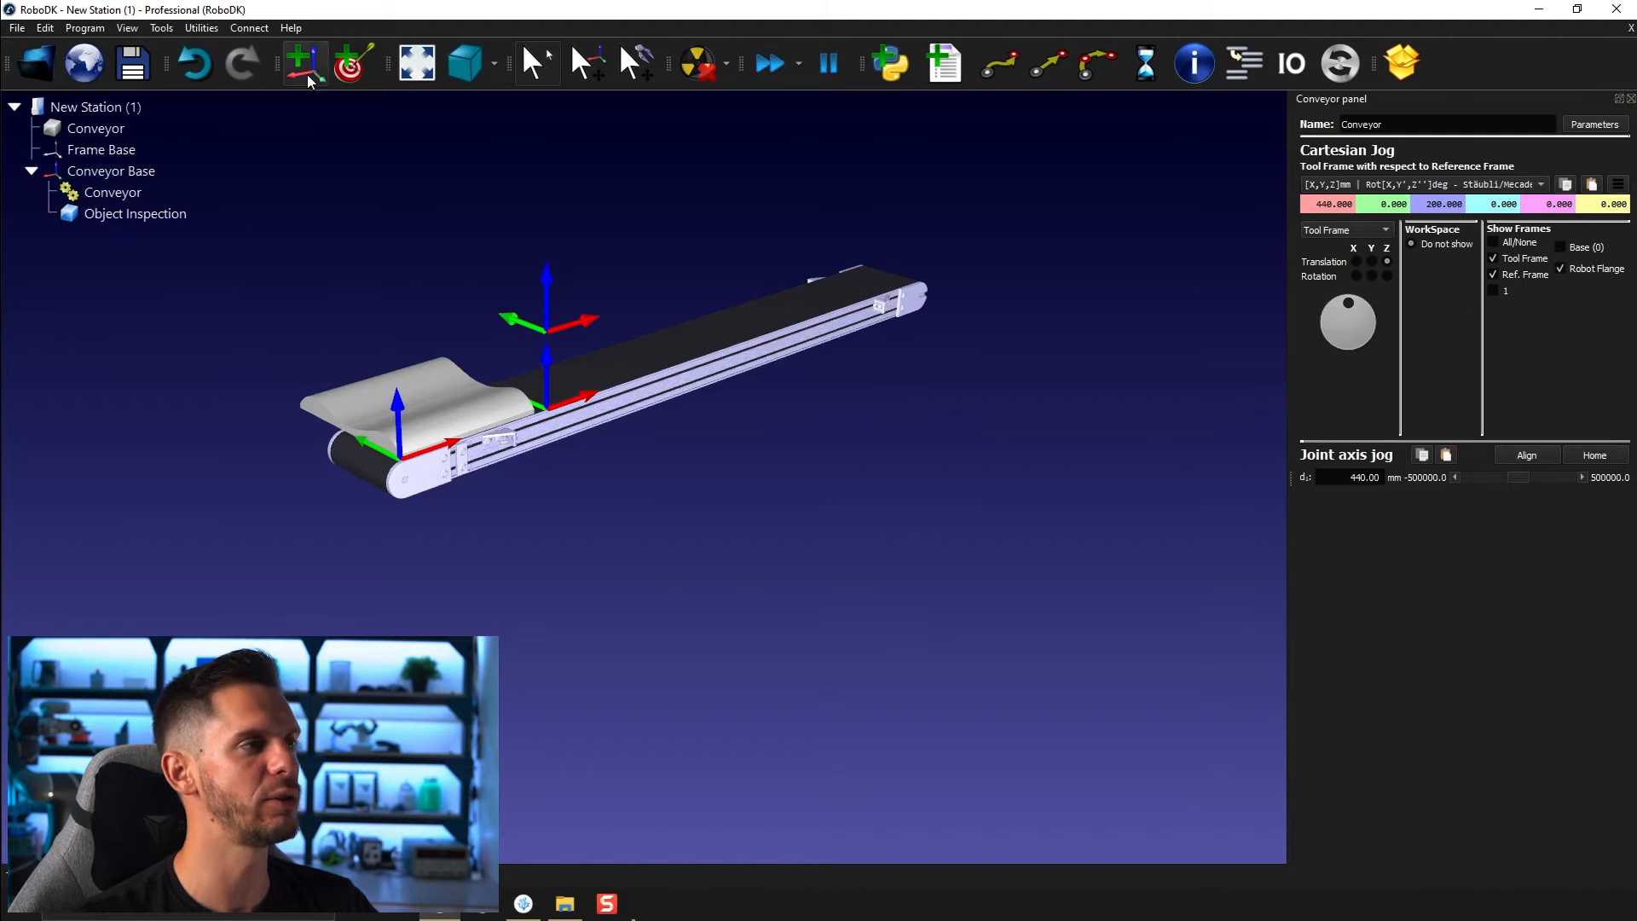
Step: Add a reference frame named Part under the conveyor and reset it to the conveyor's origin
{"action": "left_click", "coordinate": [304, 63]}
{"action": "type", "text": "Par"}
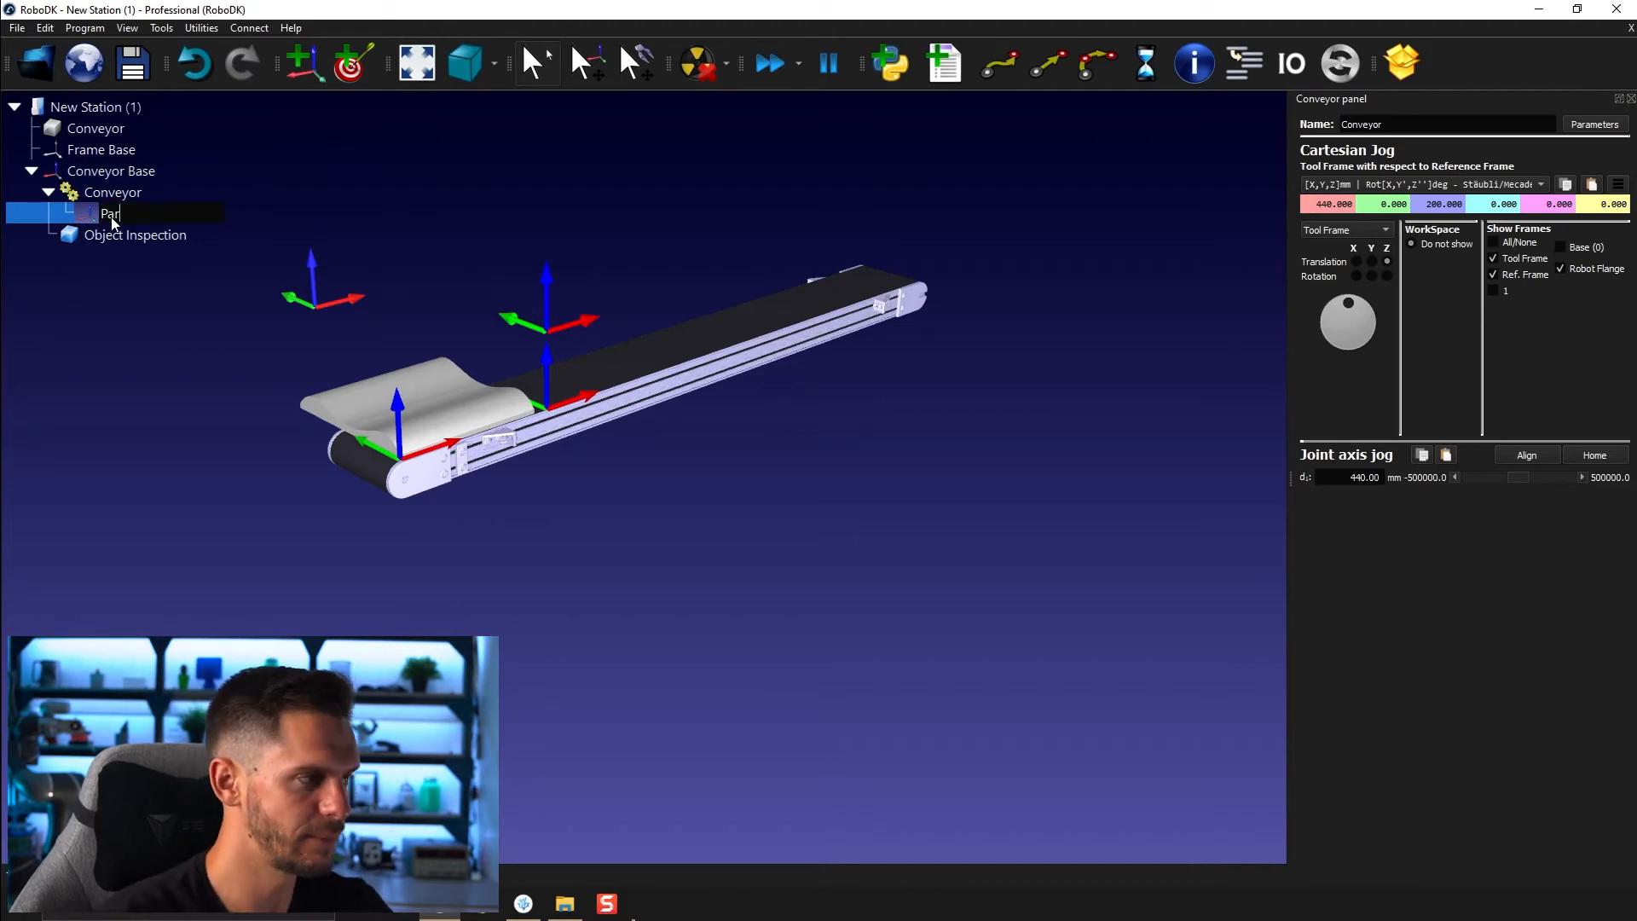
{"action": "right_click", "coordinate": [109, 213]}
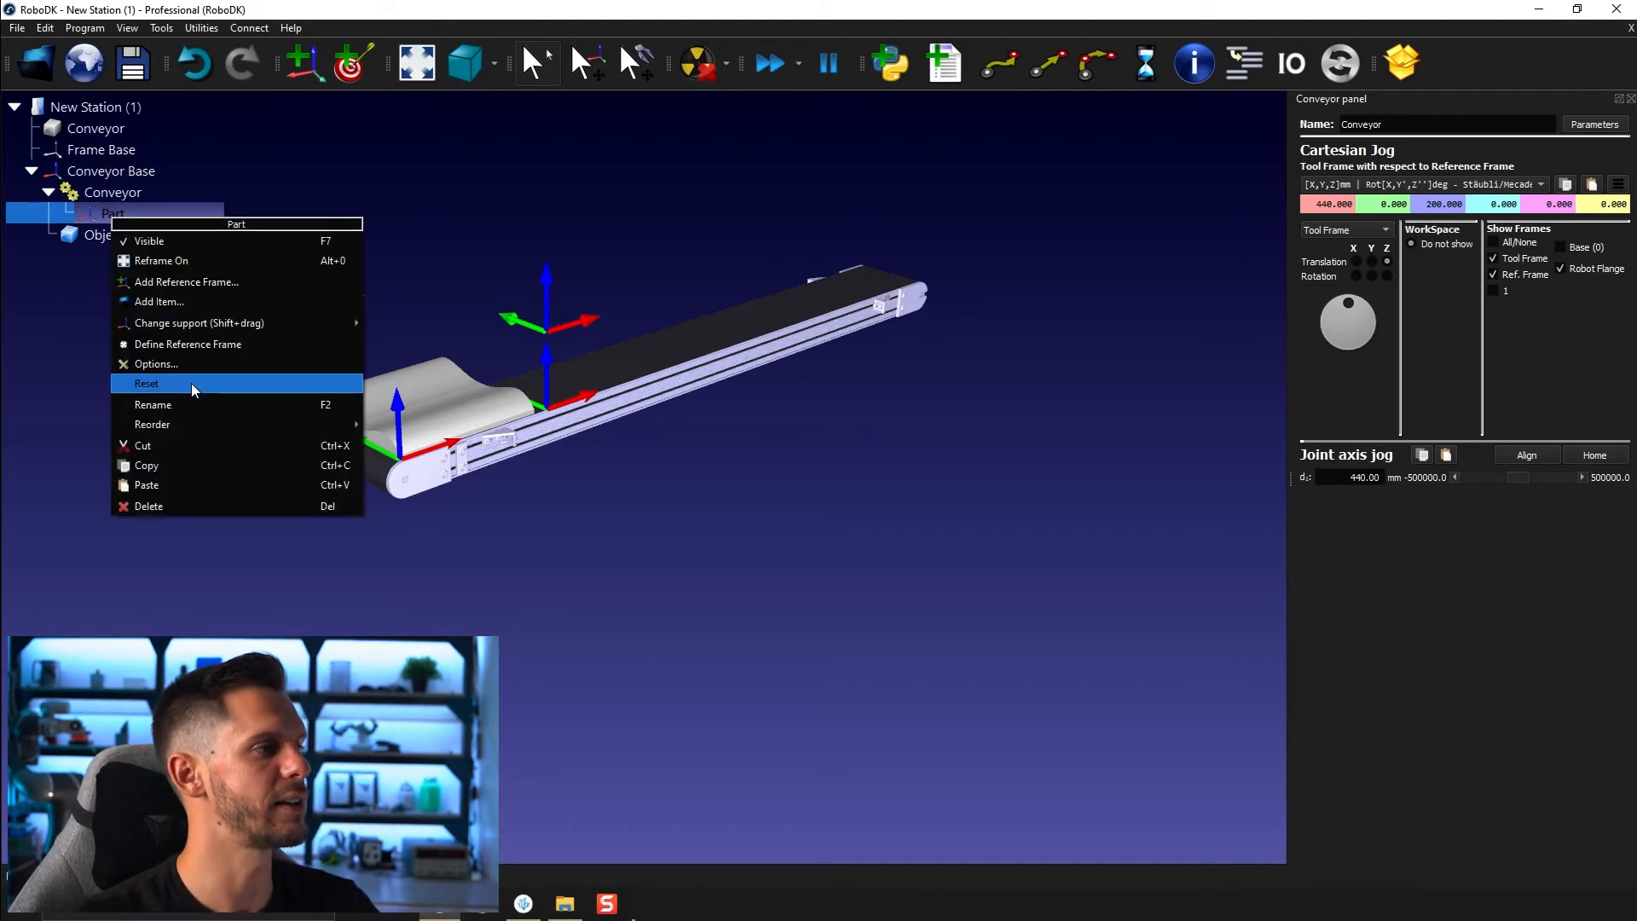
{"action": "left_click", "coordinate": [152, 405]}
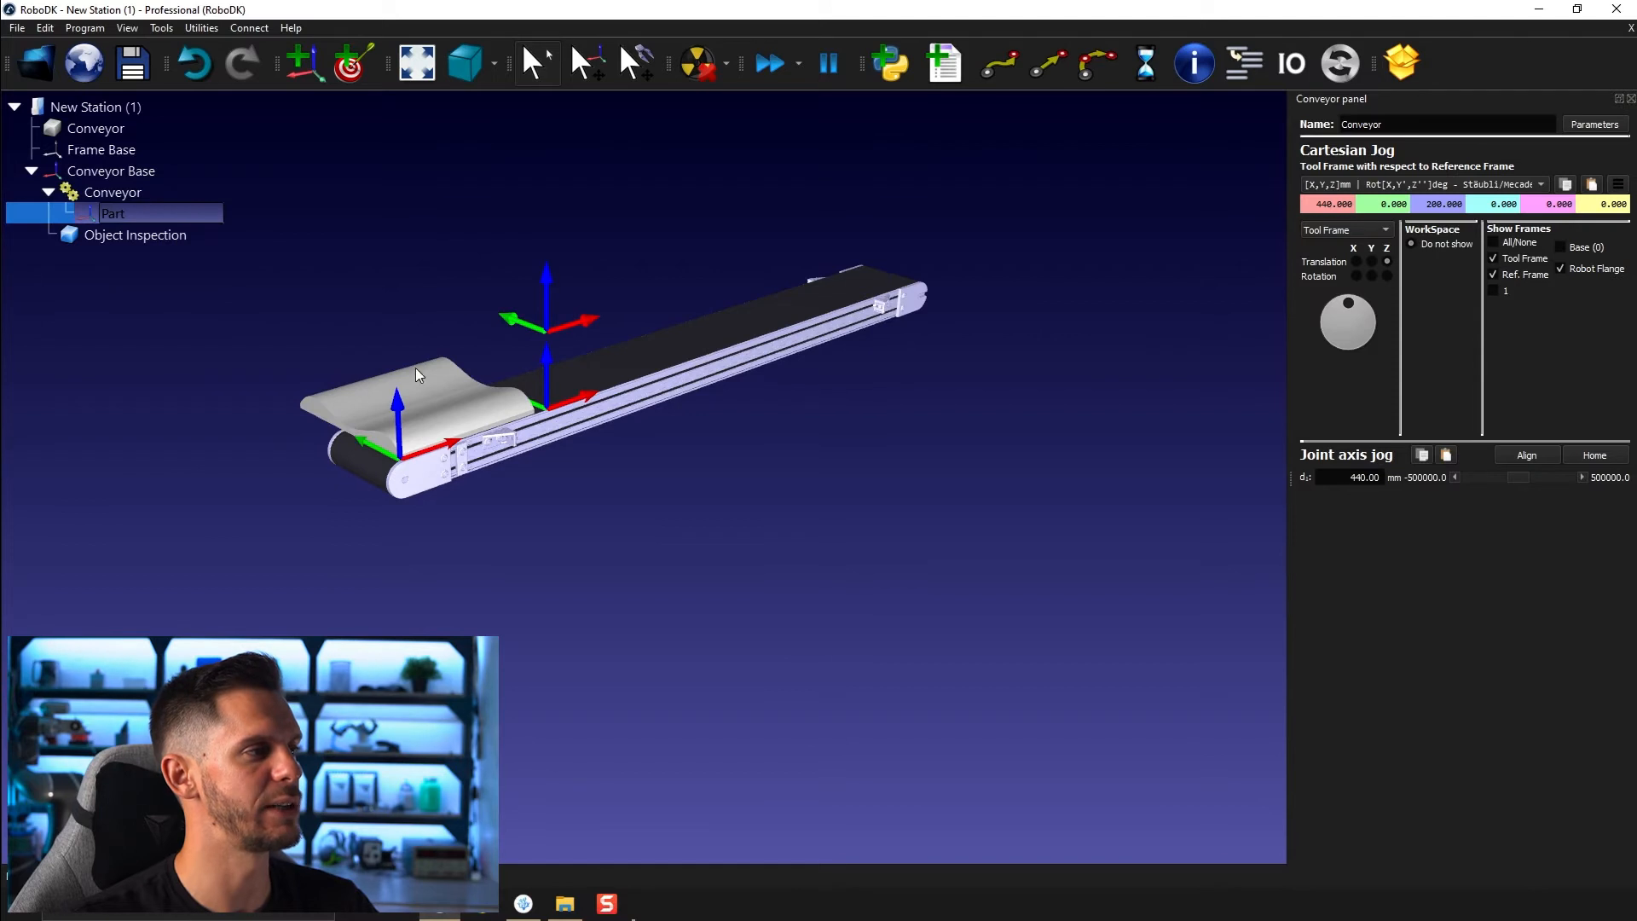
{"action": "mouse_move", "coordinate": [1059, 486]}
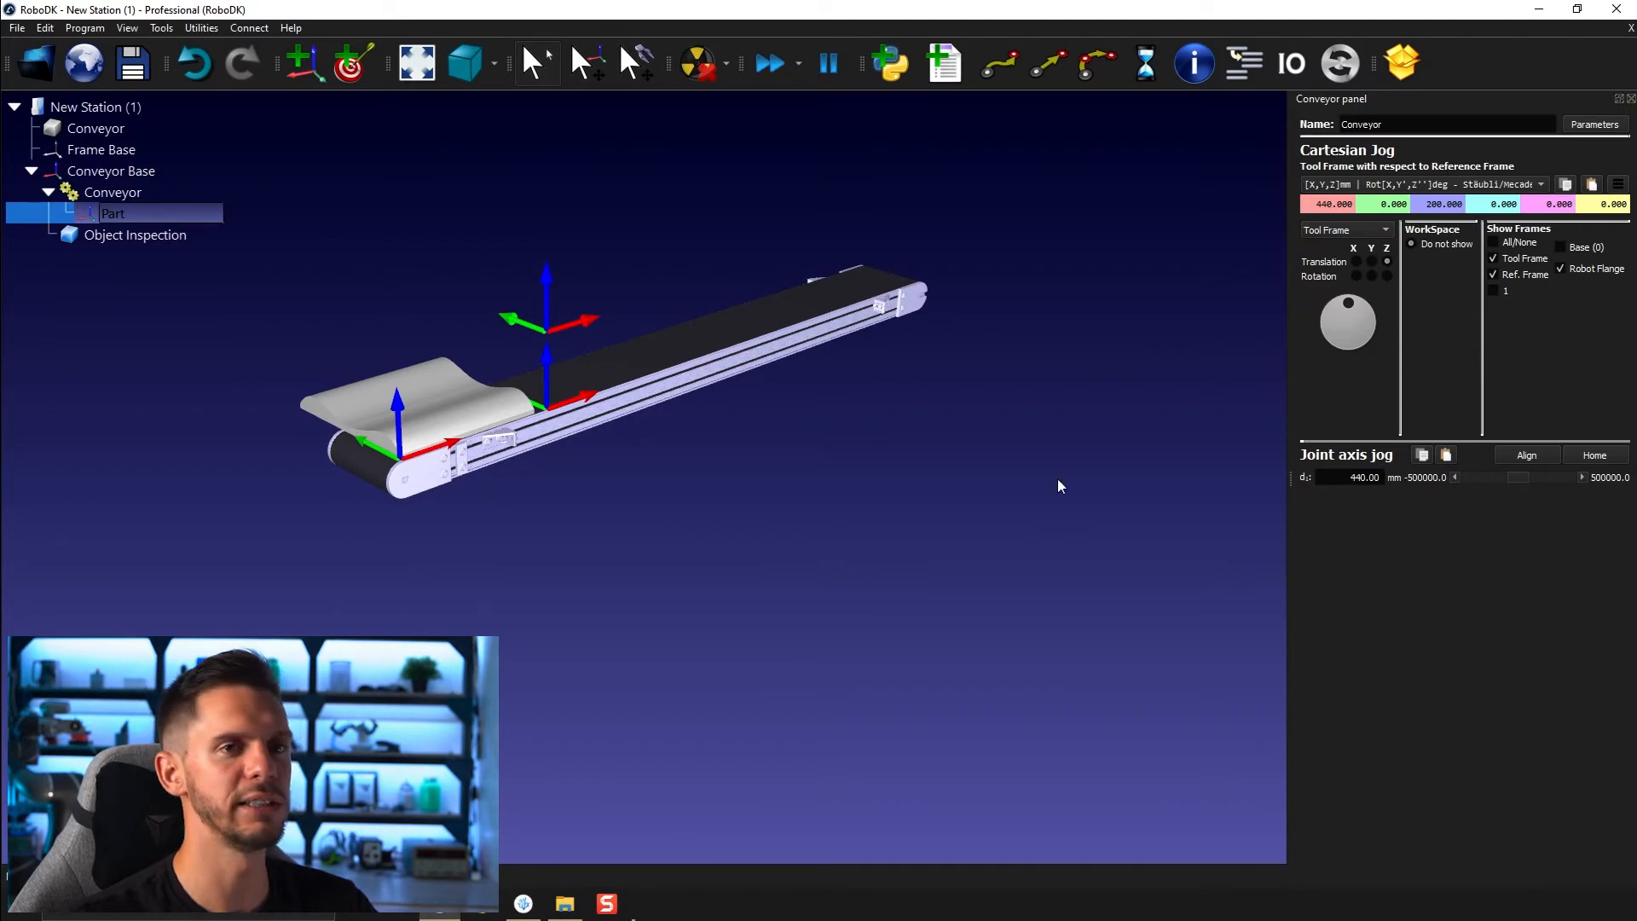
Step: Hide the conveyor's frame markers and nest Object Inspection under the Part frame
{"action": "left_click", "coordinate": [1494, 260]}
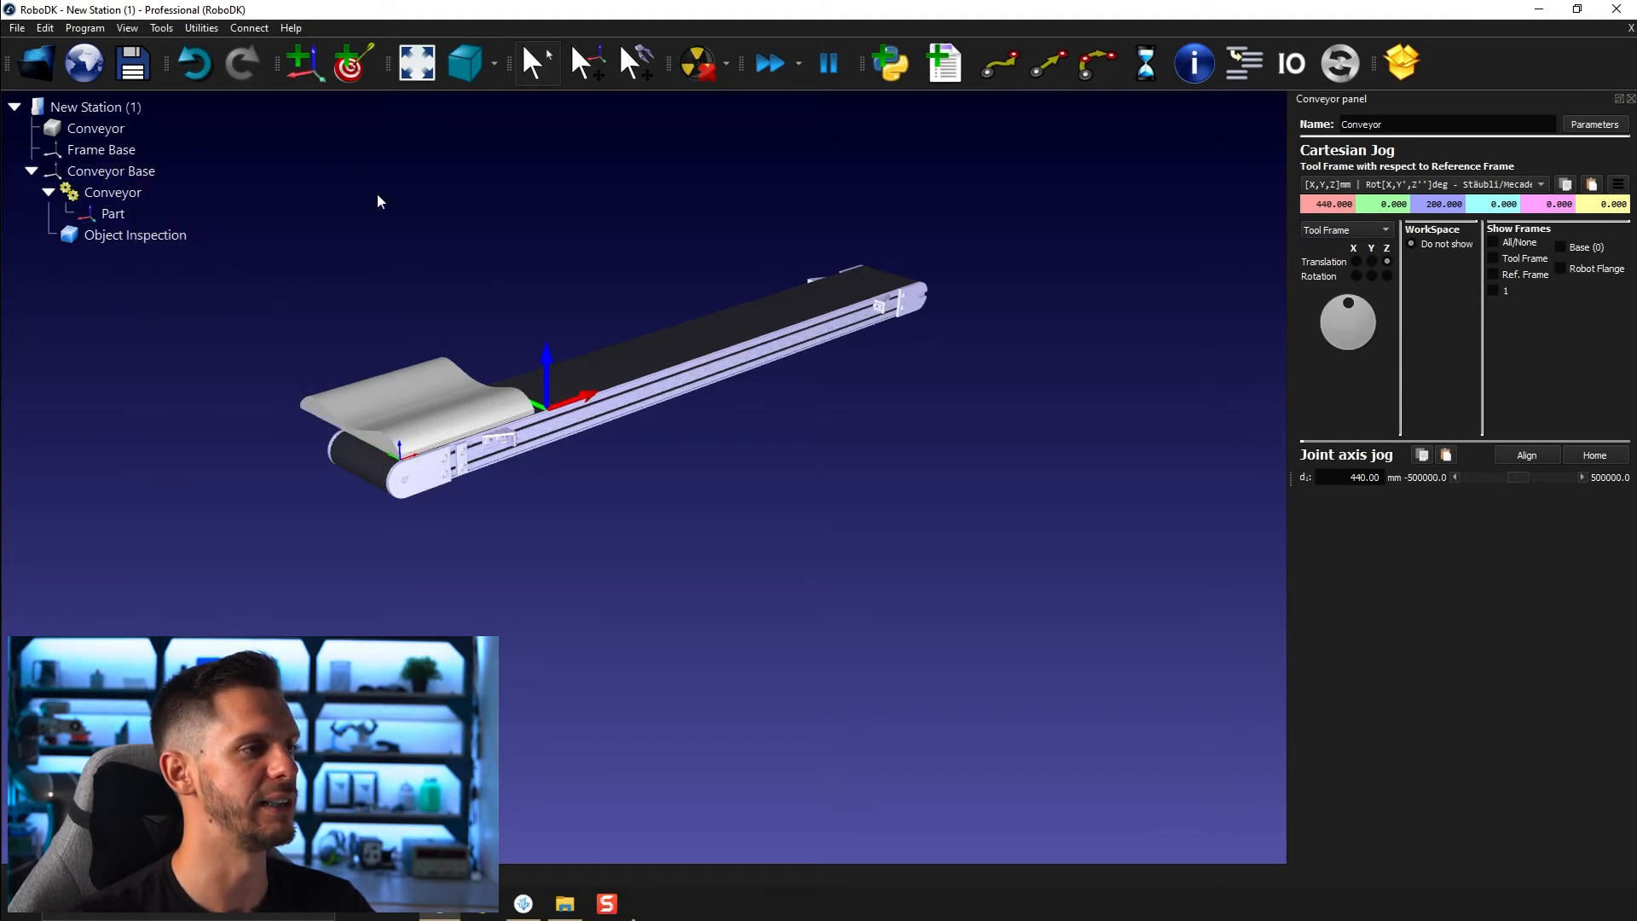
{"action": "left_click", "coordinate": [133, 233]}
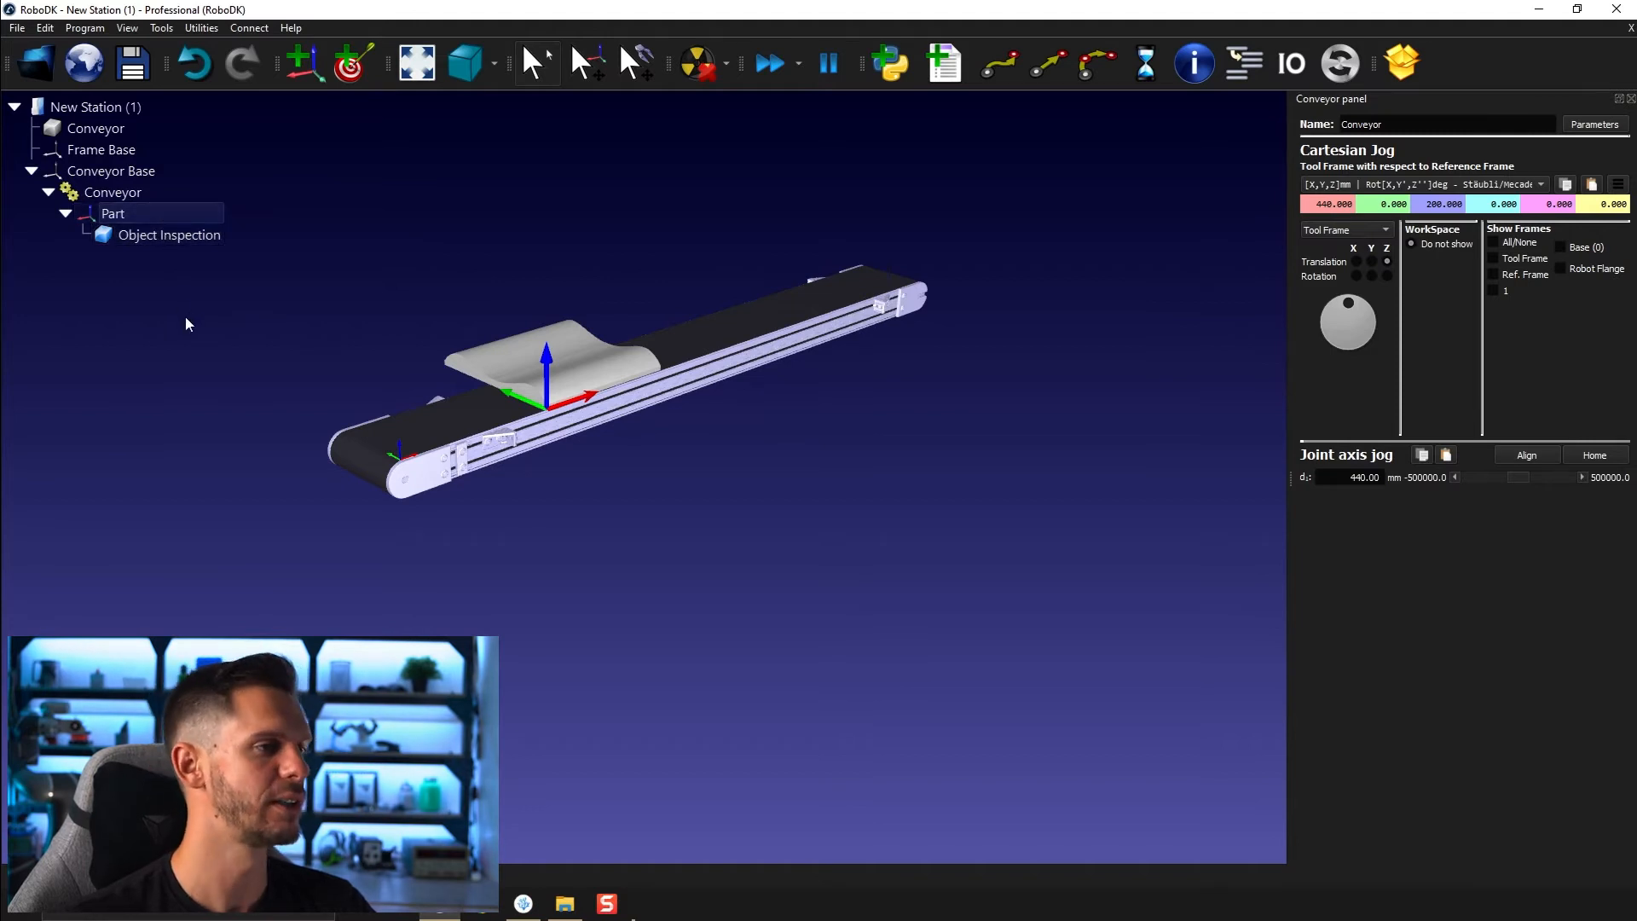
{"action": "mouse_move", "coordinate": [1403, 457]}
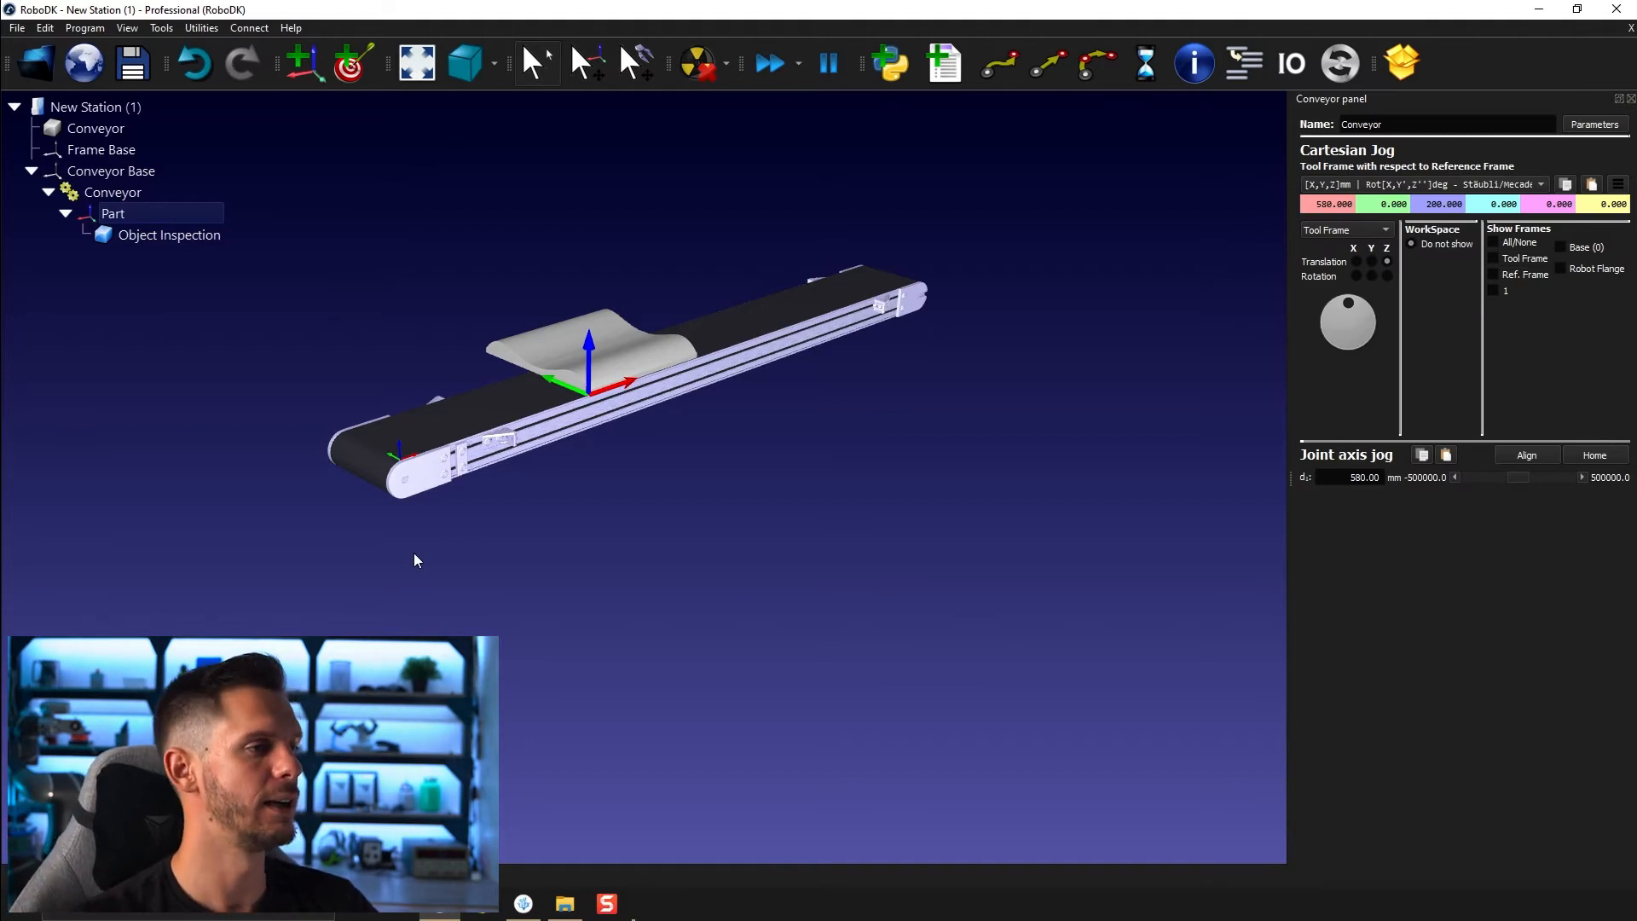
{"action": "mouse_move", "coordinate": [611, 435]}
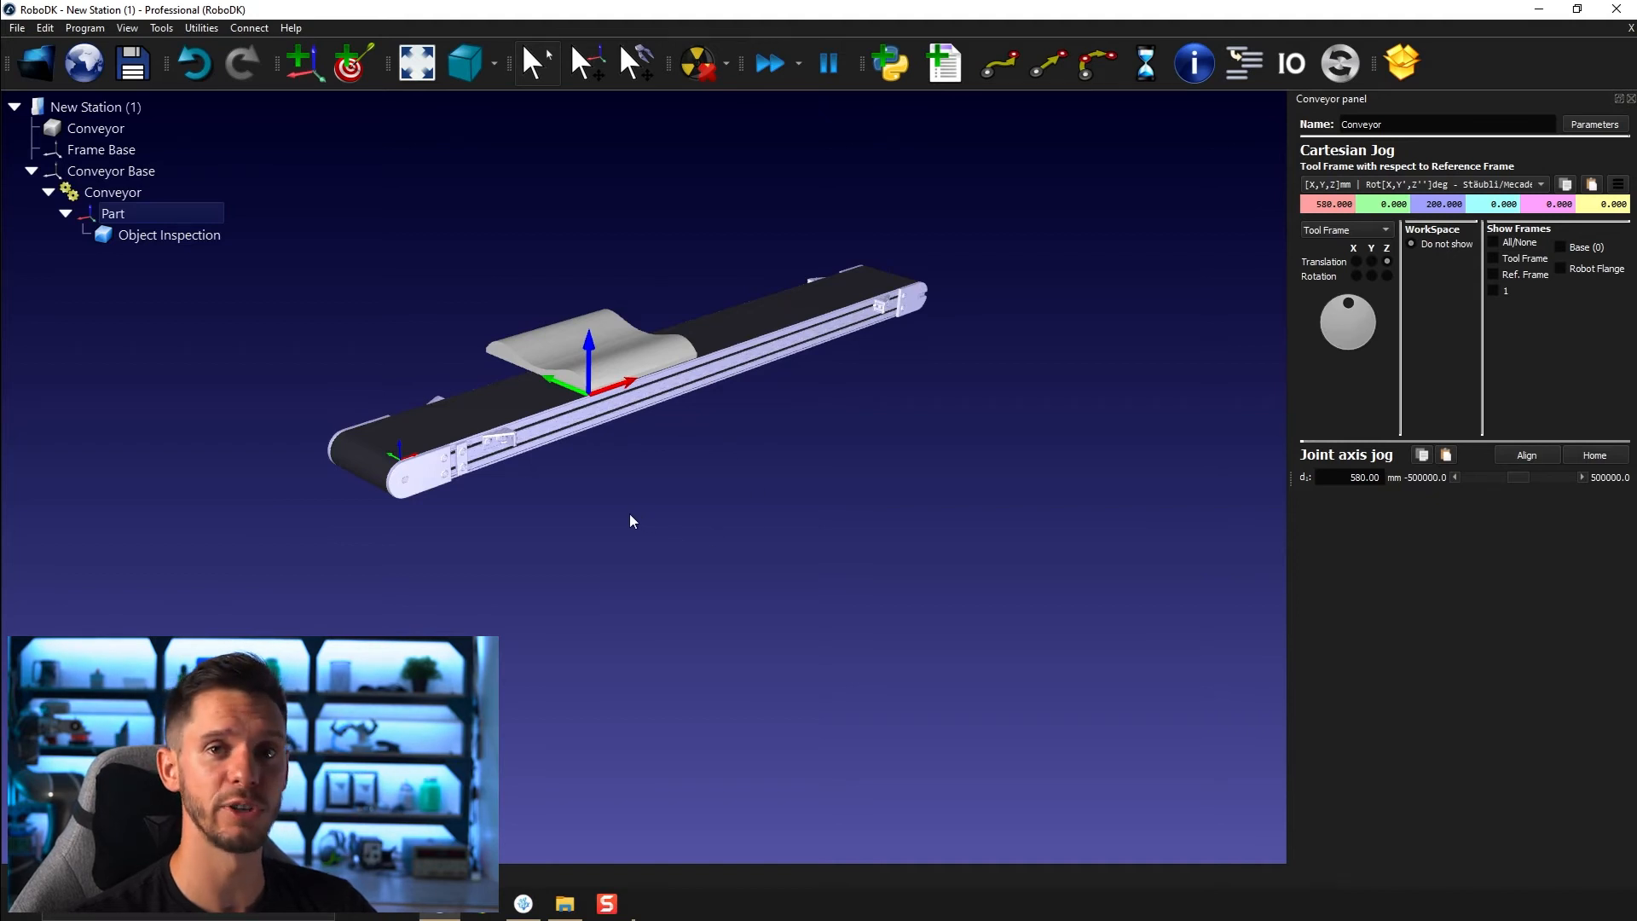
{"action": "mouse_move", "coordinate": [841, 435]}
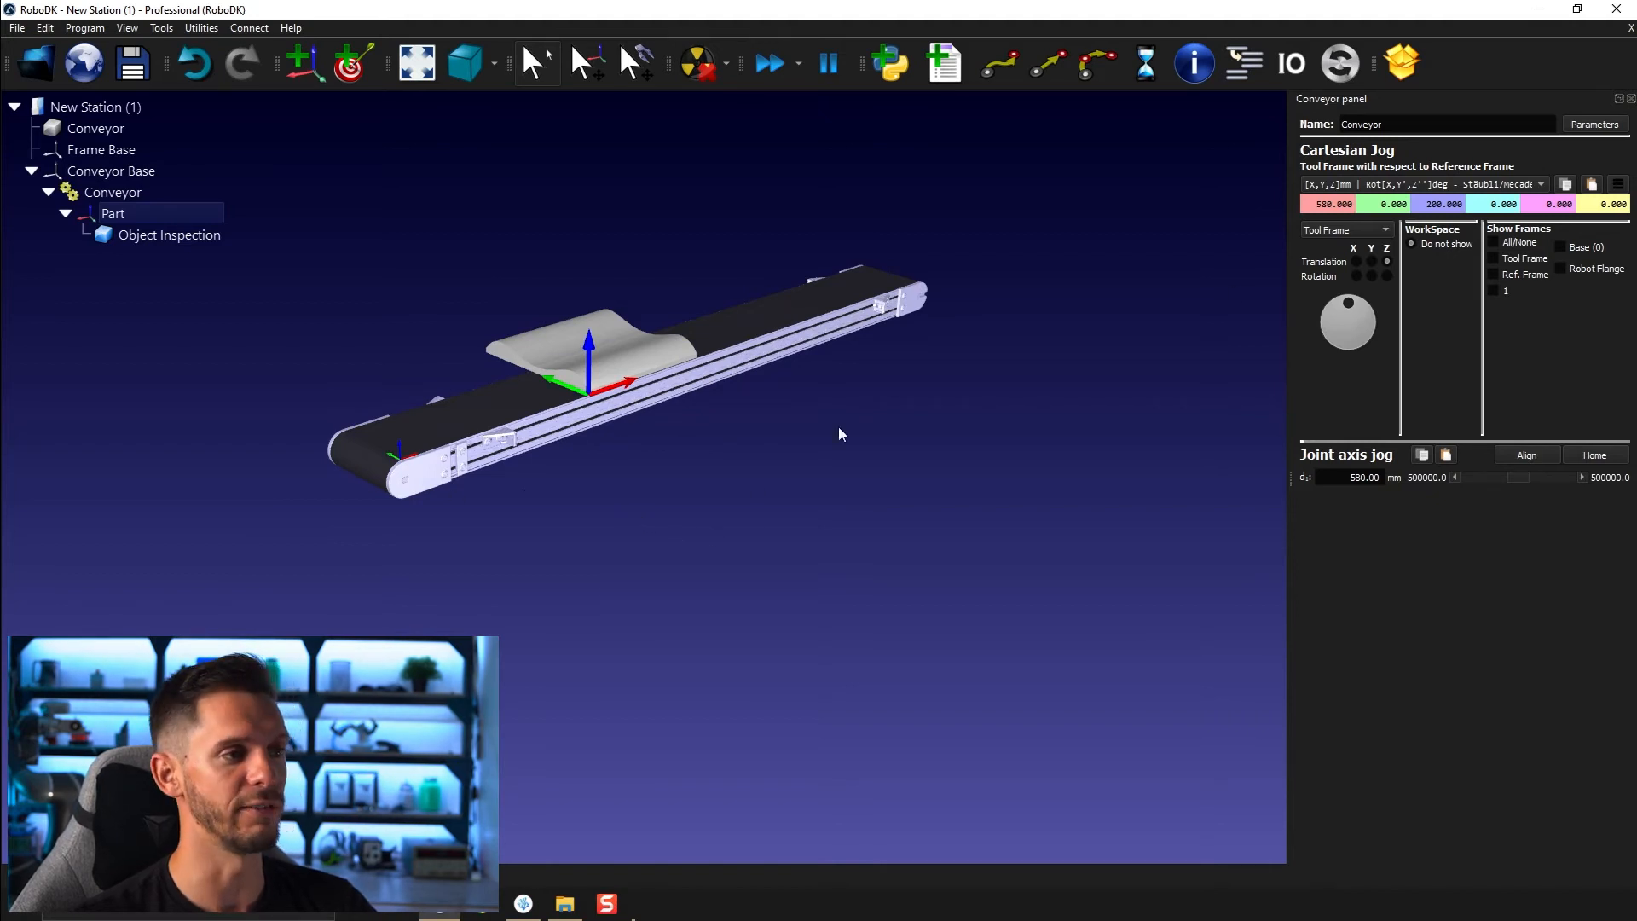
{"action": "mouse_move", "coordinate": [394, 317]}
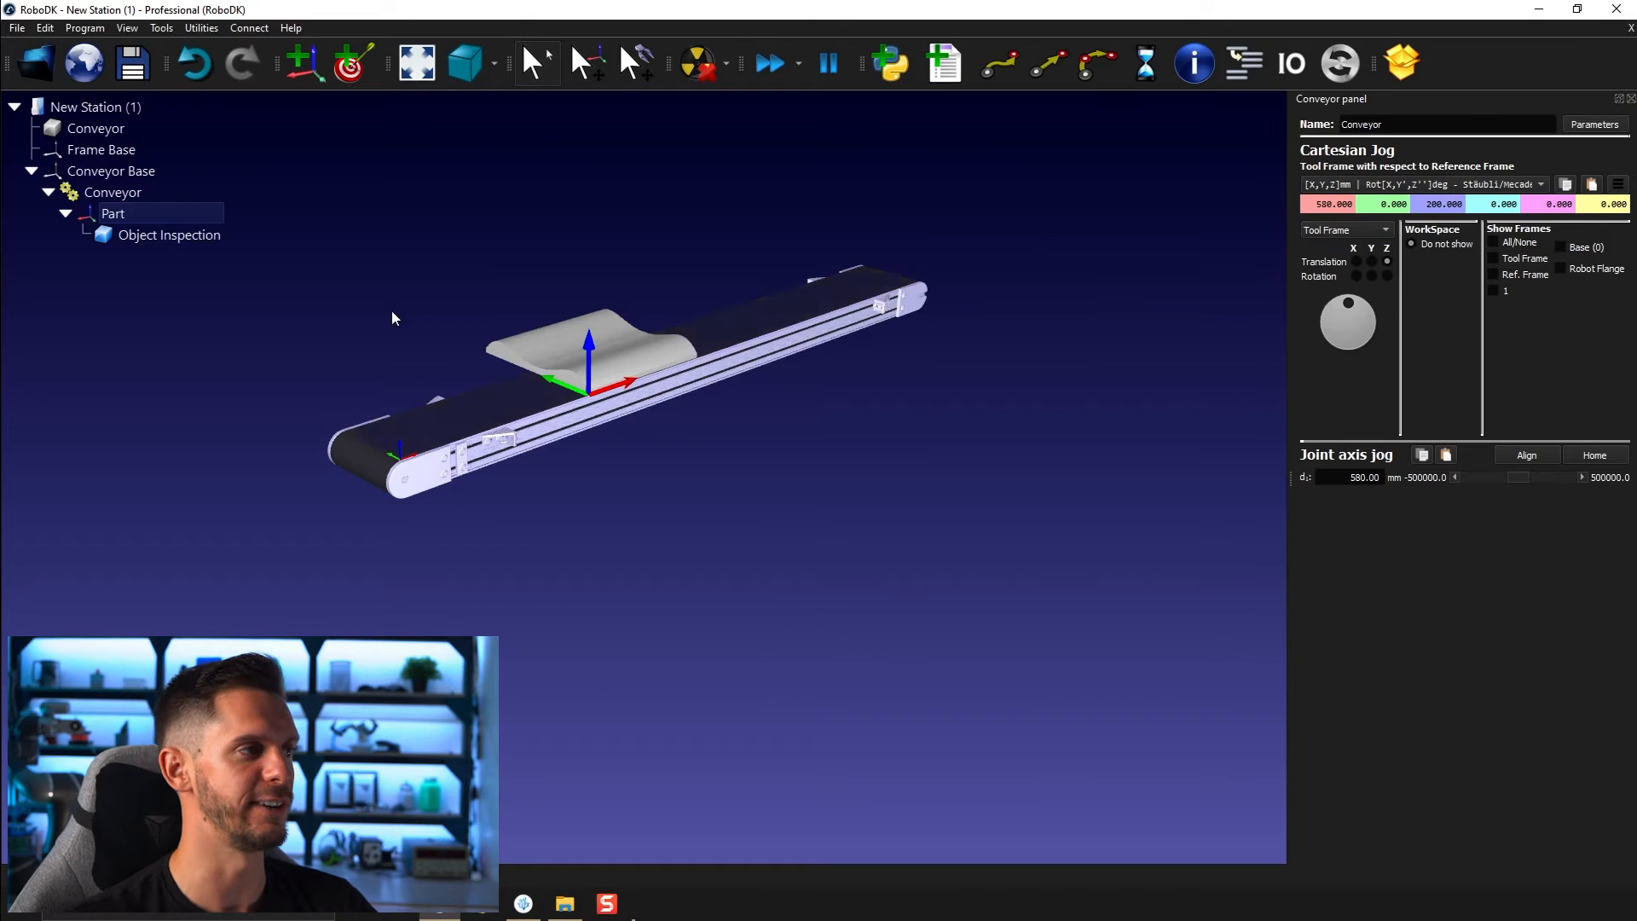
{"action": "mouse_move", "coordinate": [287, 319]}
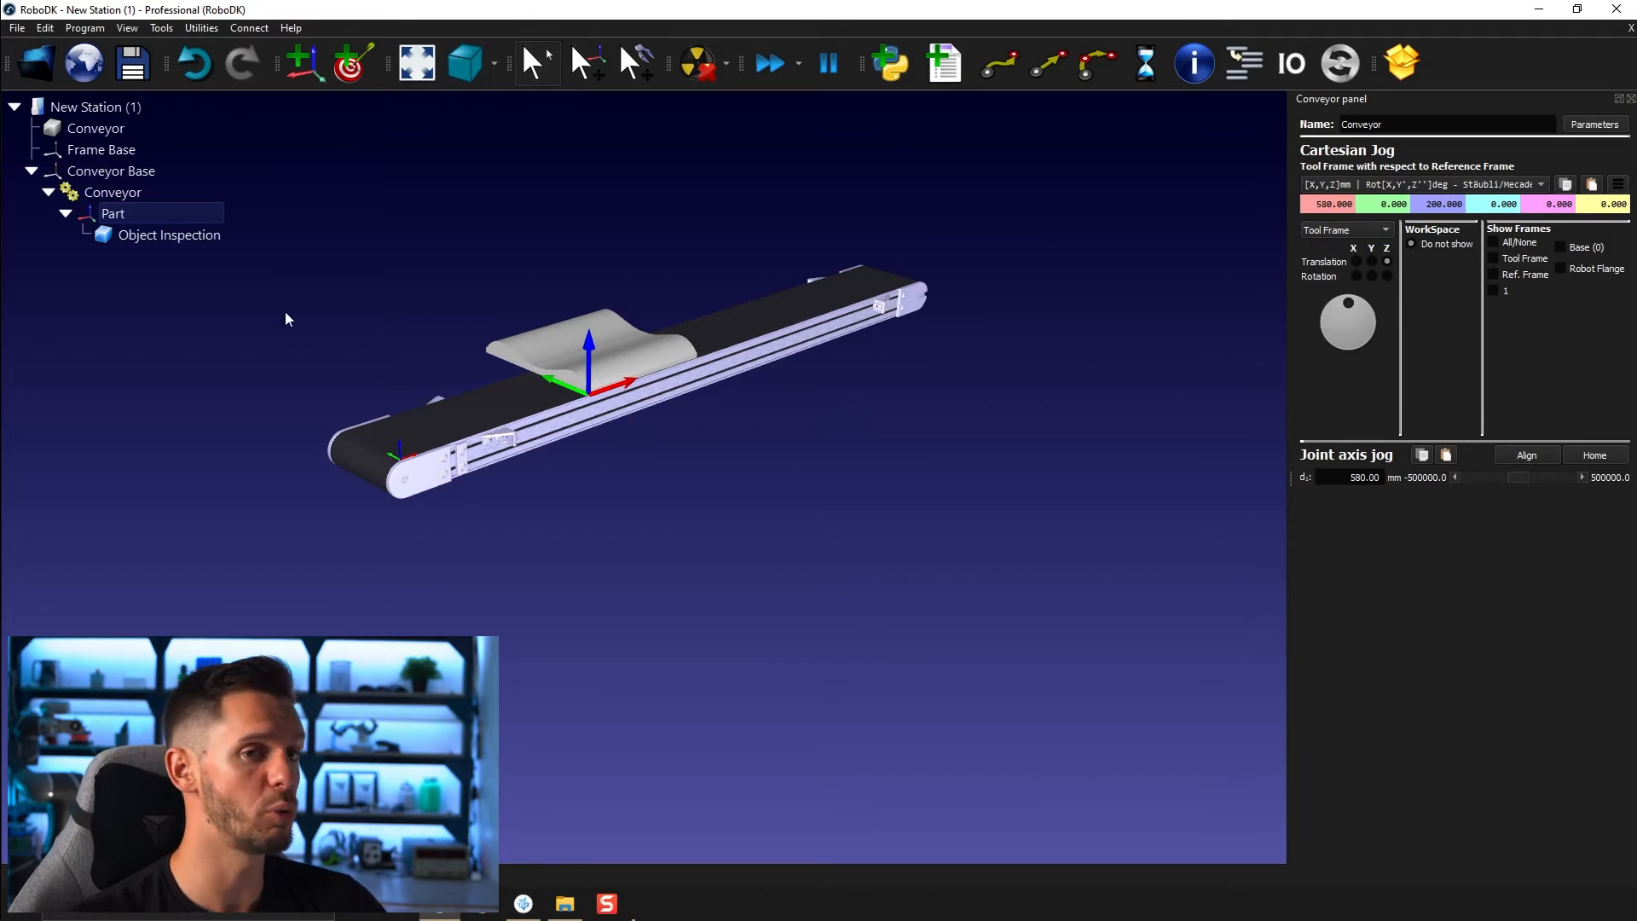
{"action": "mouse_move", "coordinate": [182, 561]}
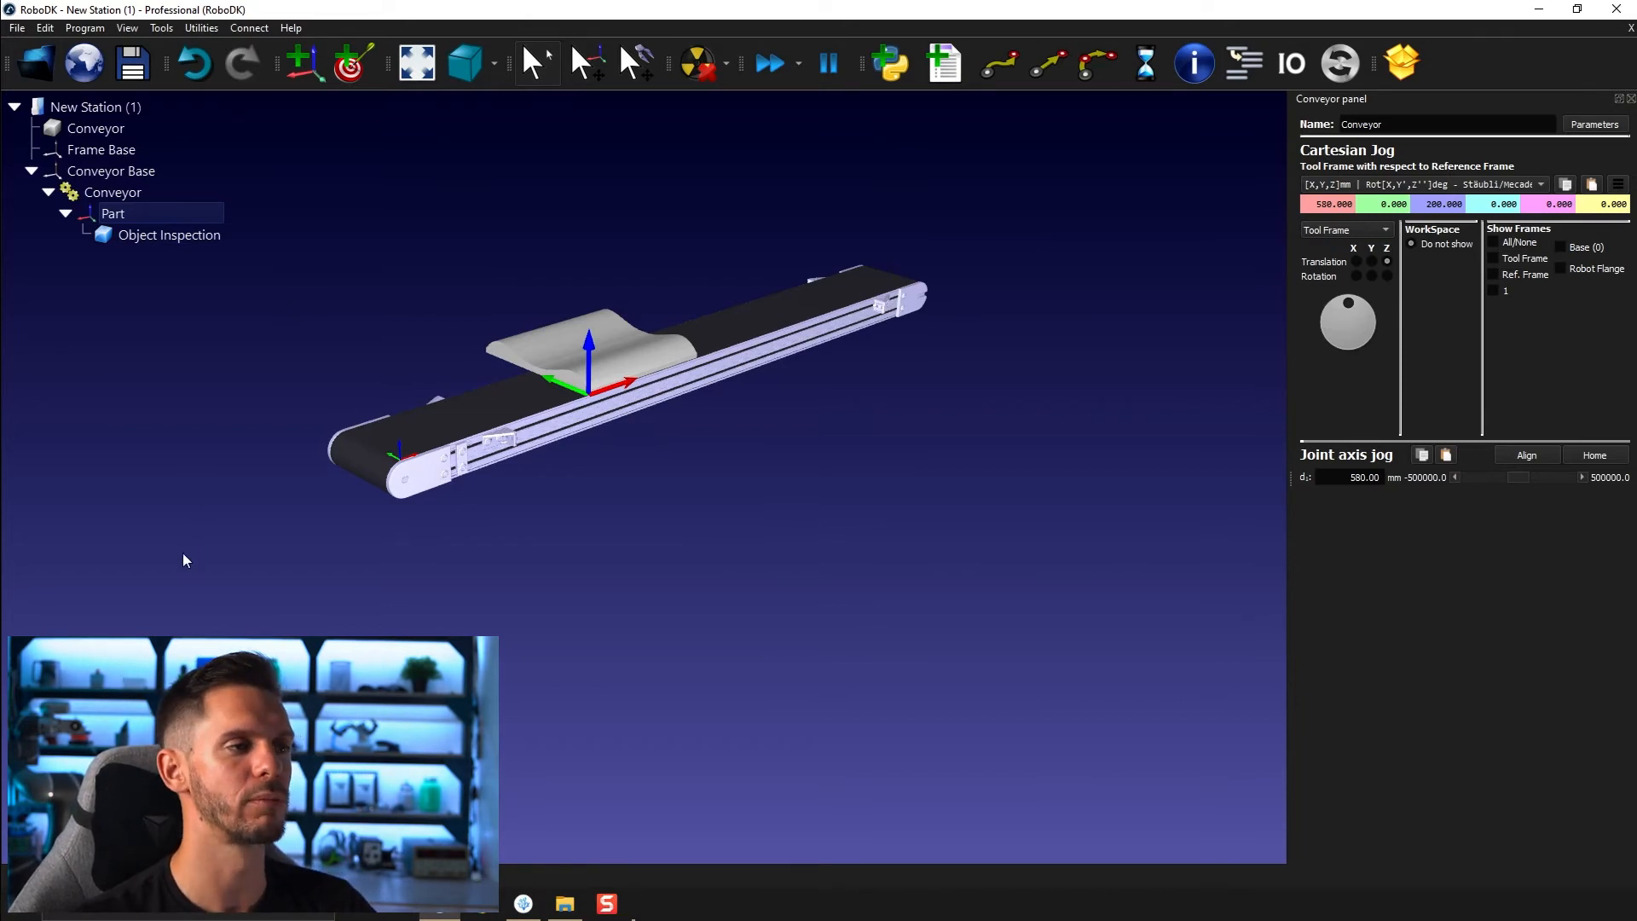
{"action": "mouse_move", "coordinate": [162, 521]}
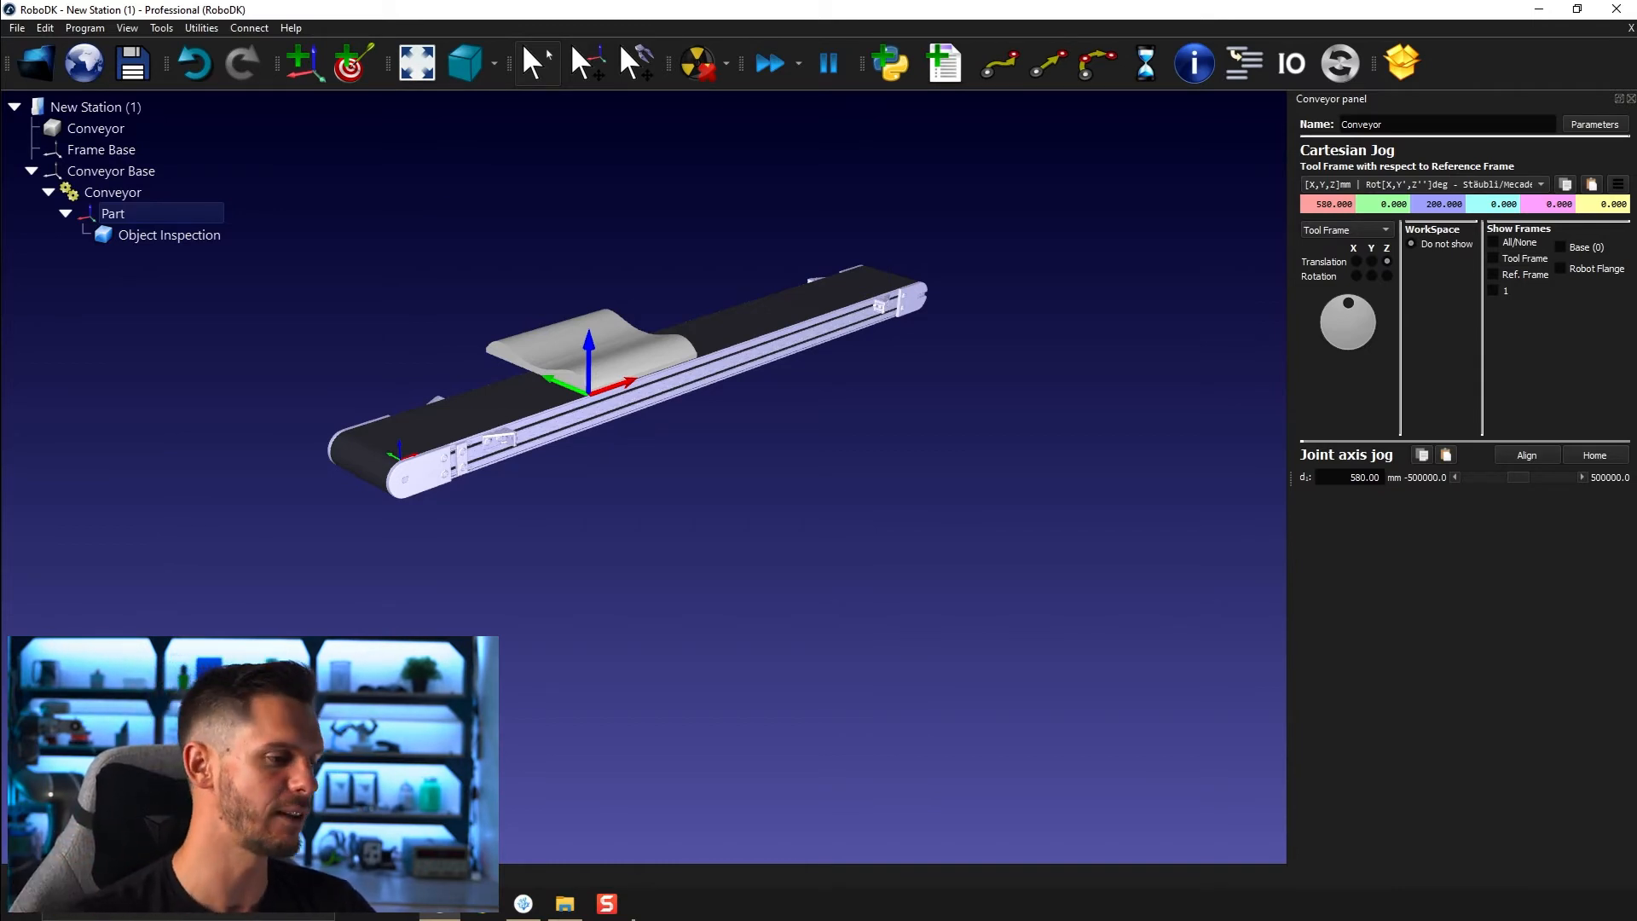
Step: Load the Curved_Conv.rdk station from the 06B - Conveyor folder
{"action": "left_click", "coordinate": [565, 903]}
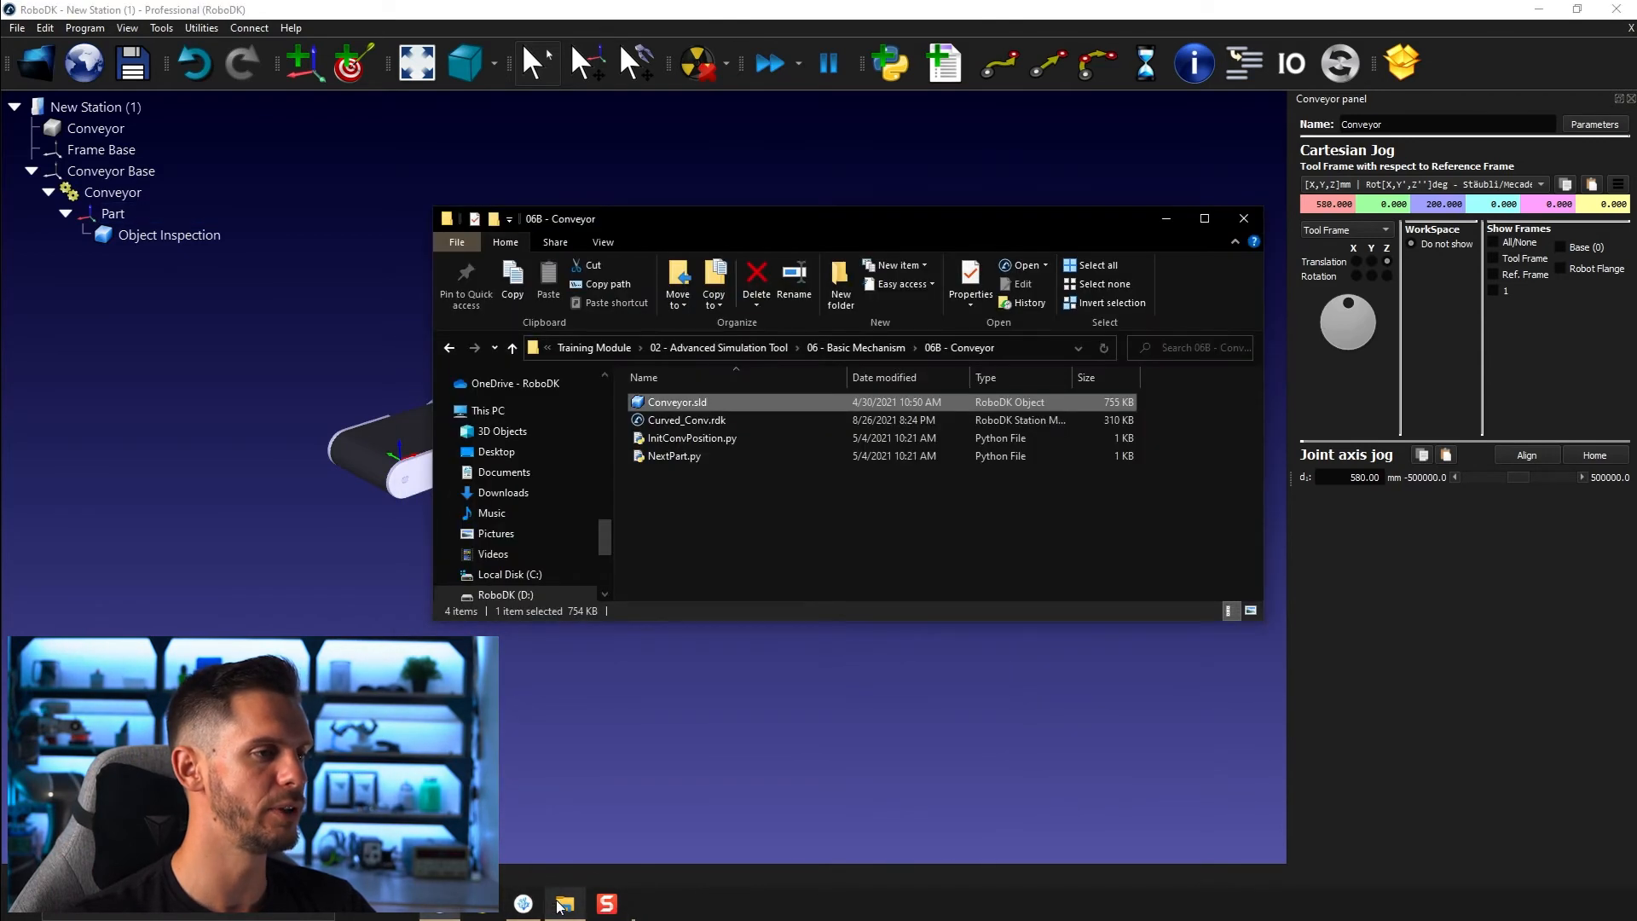
{"action": "left_click", "coordinate": [685, 420]}
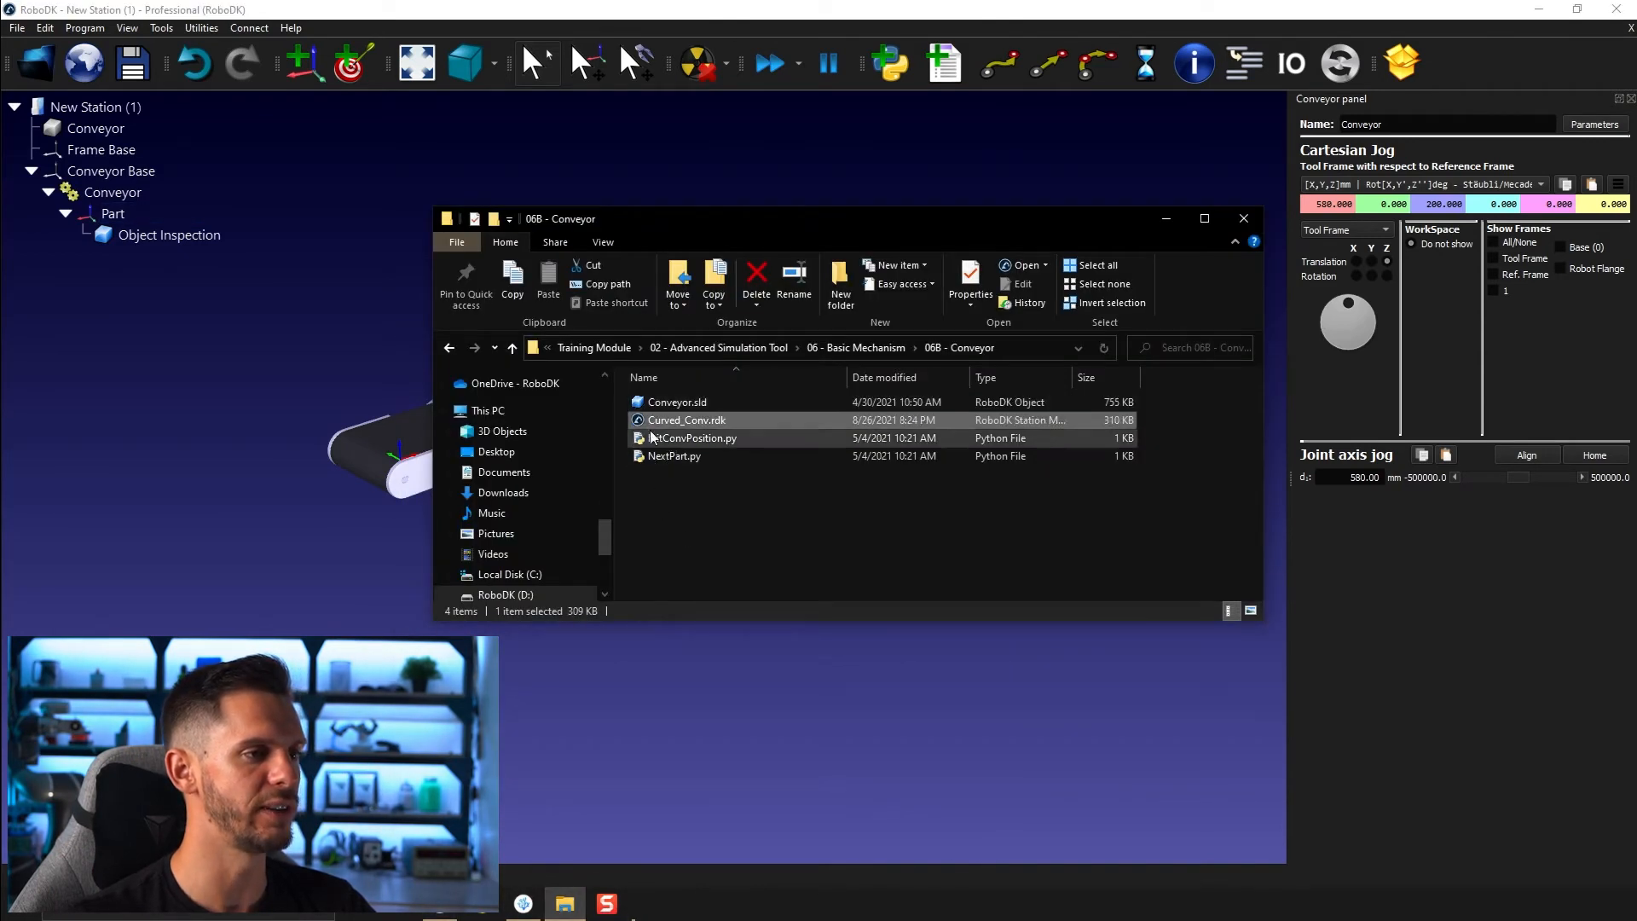
{"action": "double_click", "coordinate": [685, 420]}
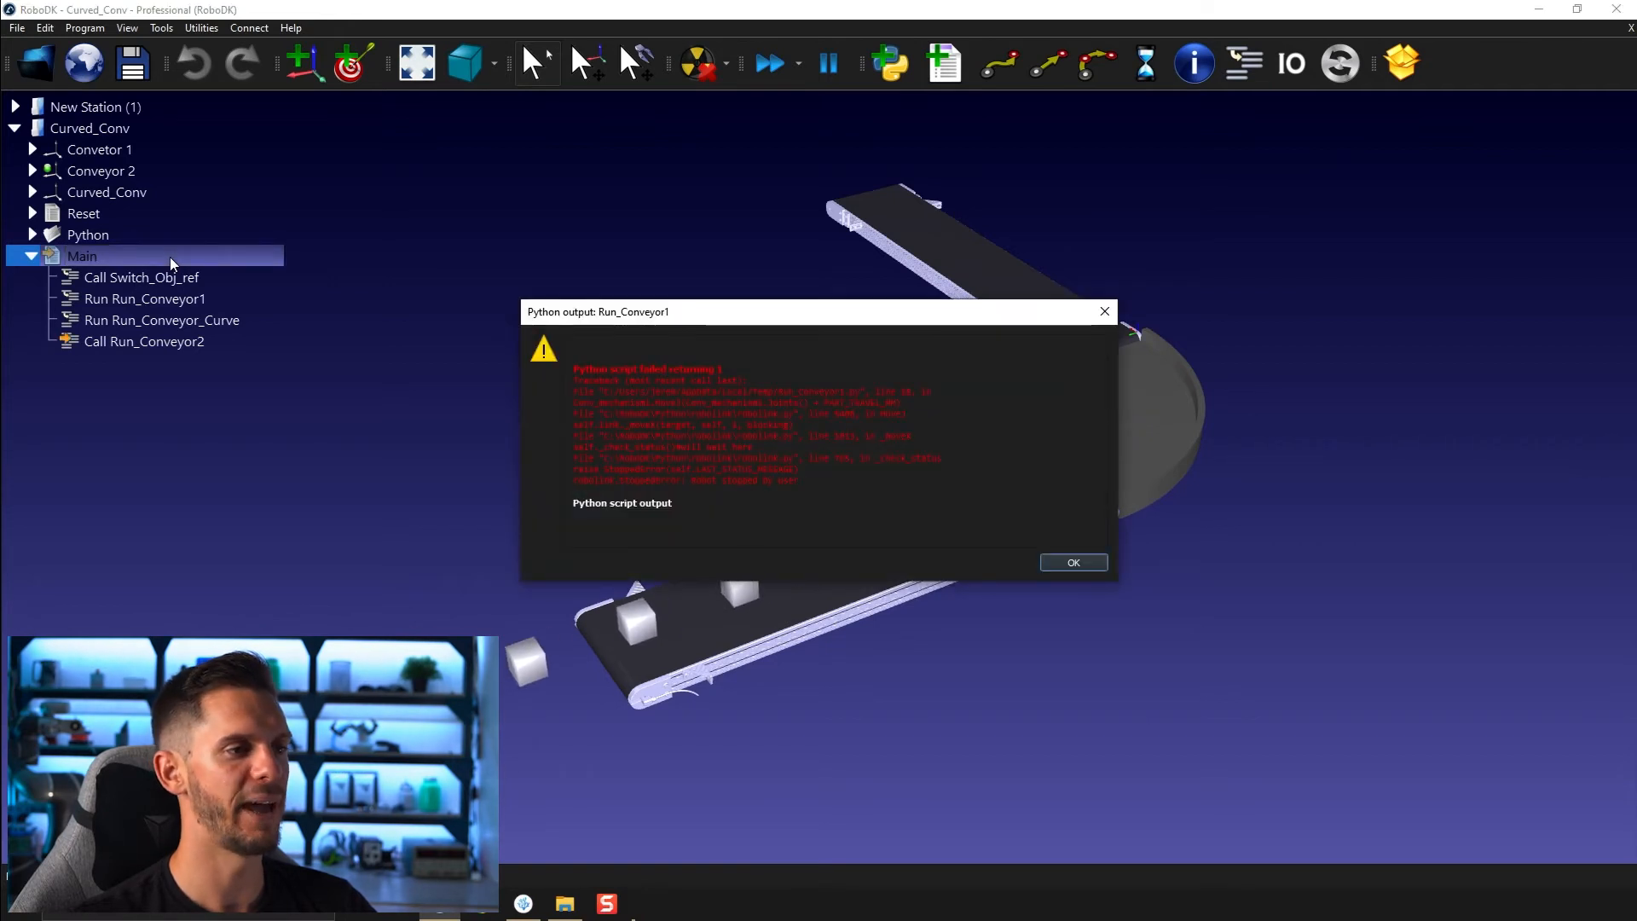
Step: Dismiss the script error message and expand the station's Python scripts group
{"action": "left_click", "coordinate": [1071, 561]}
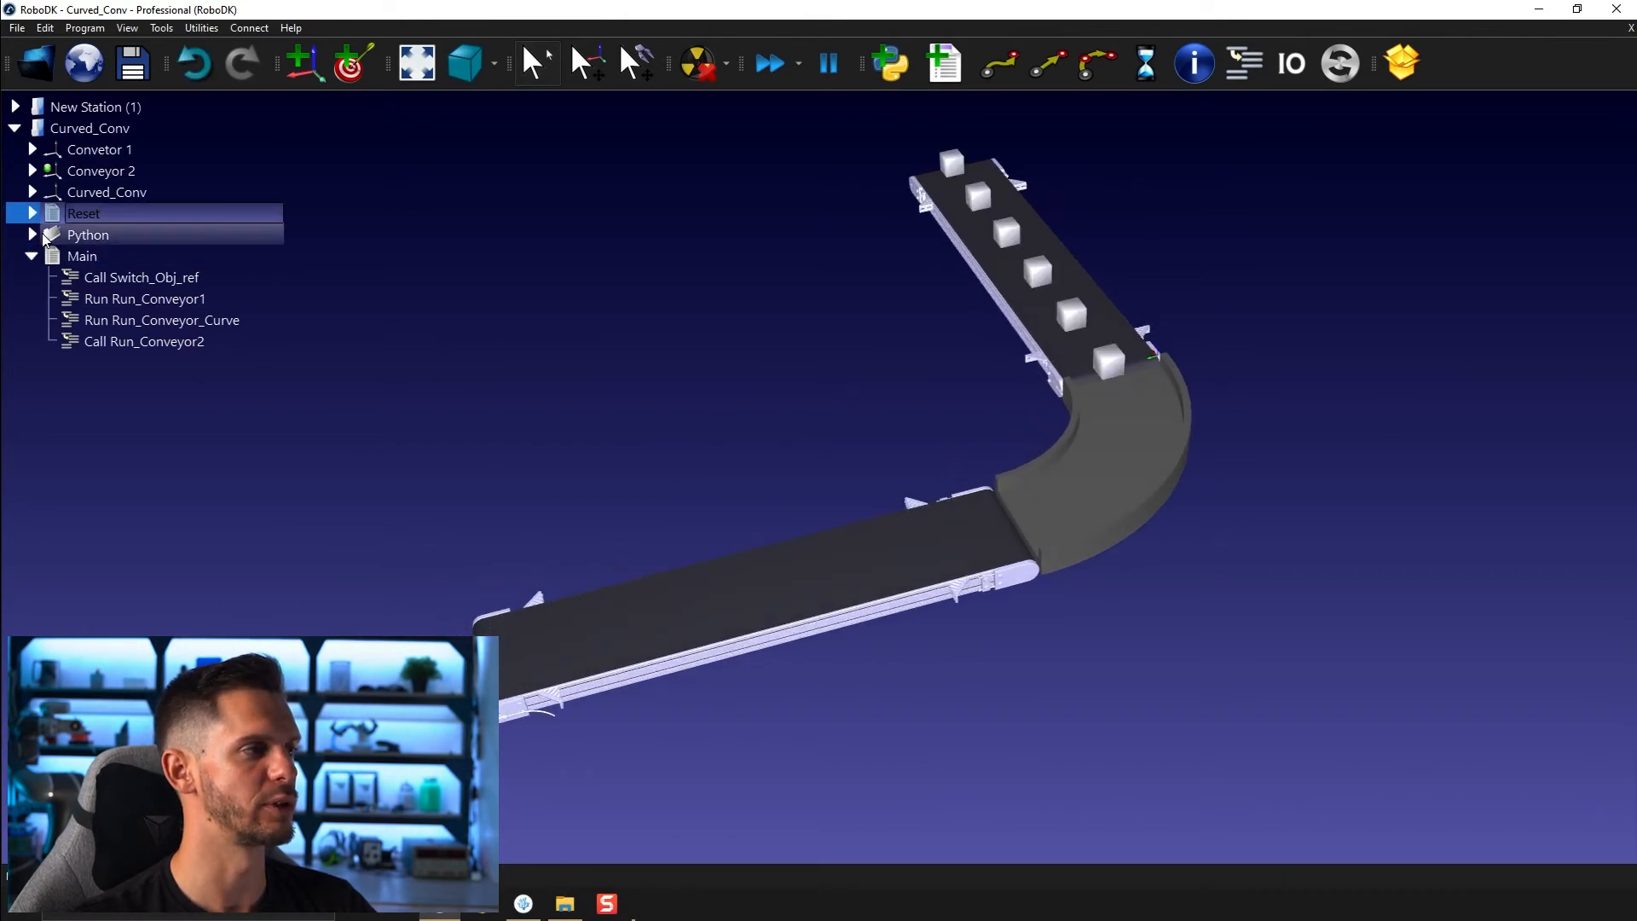
{"action": "left_click", "coordinate": [33, 235]}
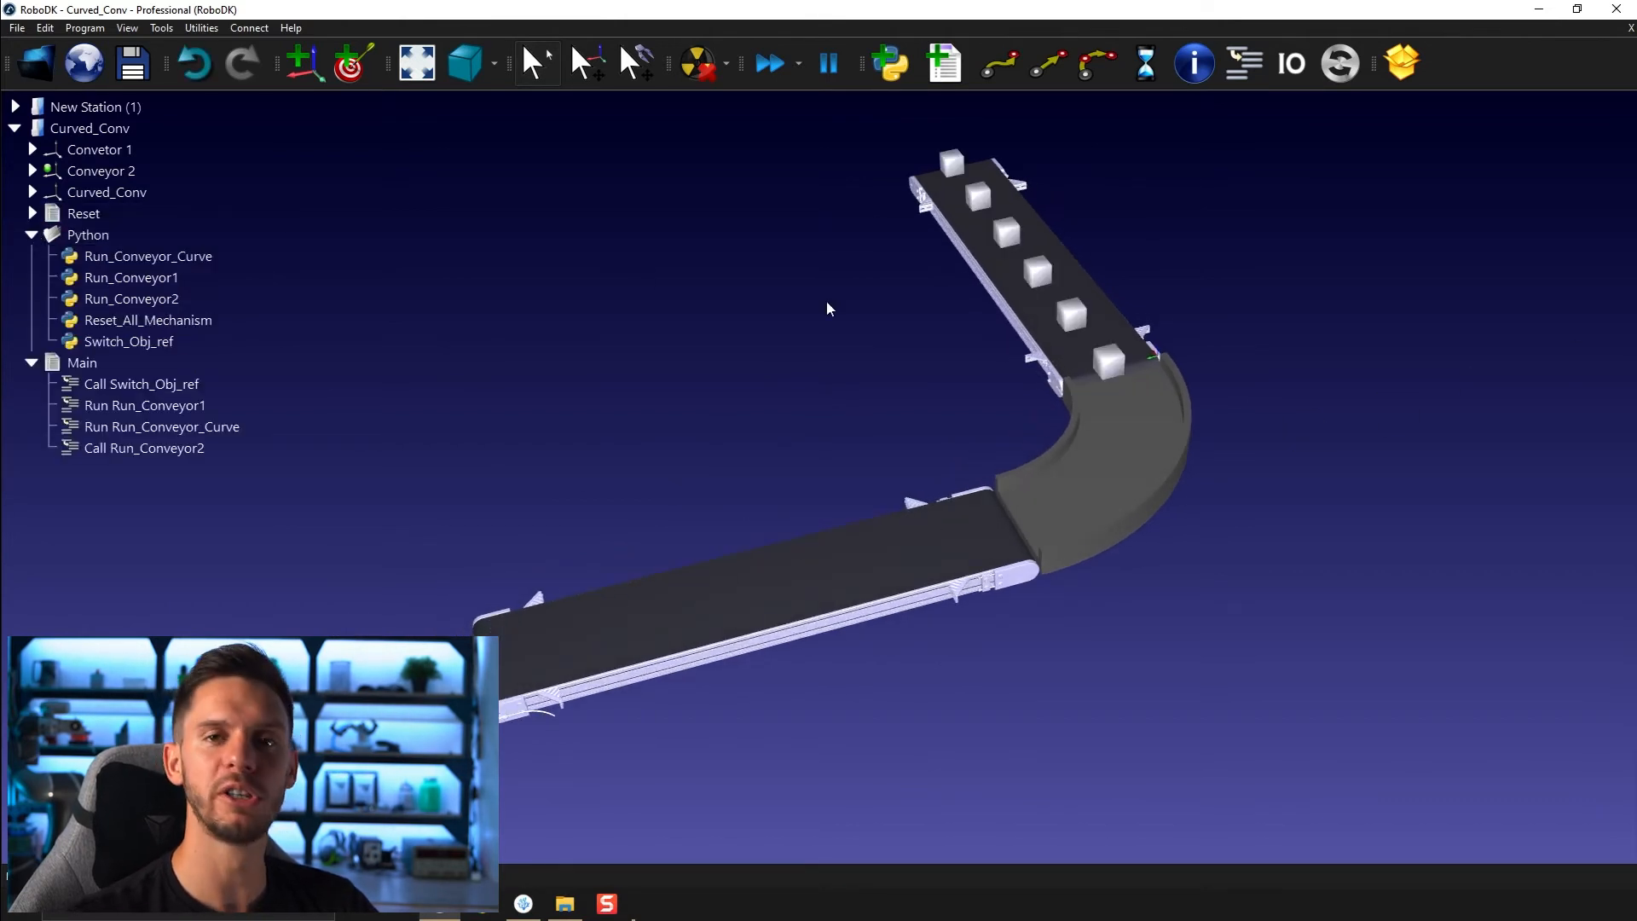
{"action": "mouse_move", "coordinate": [917, 182]}
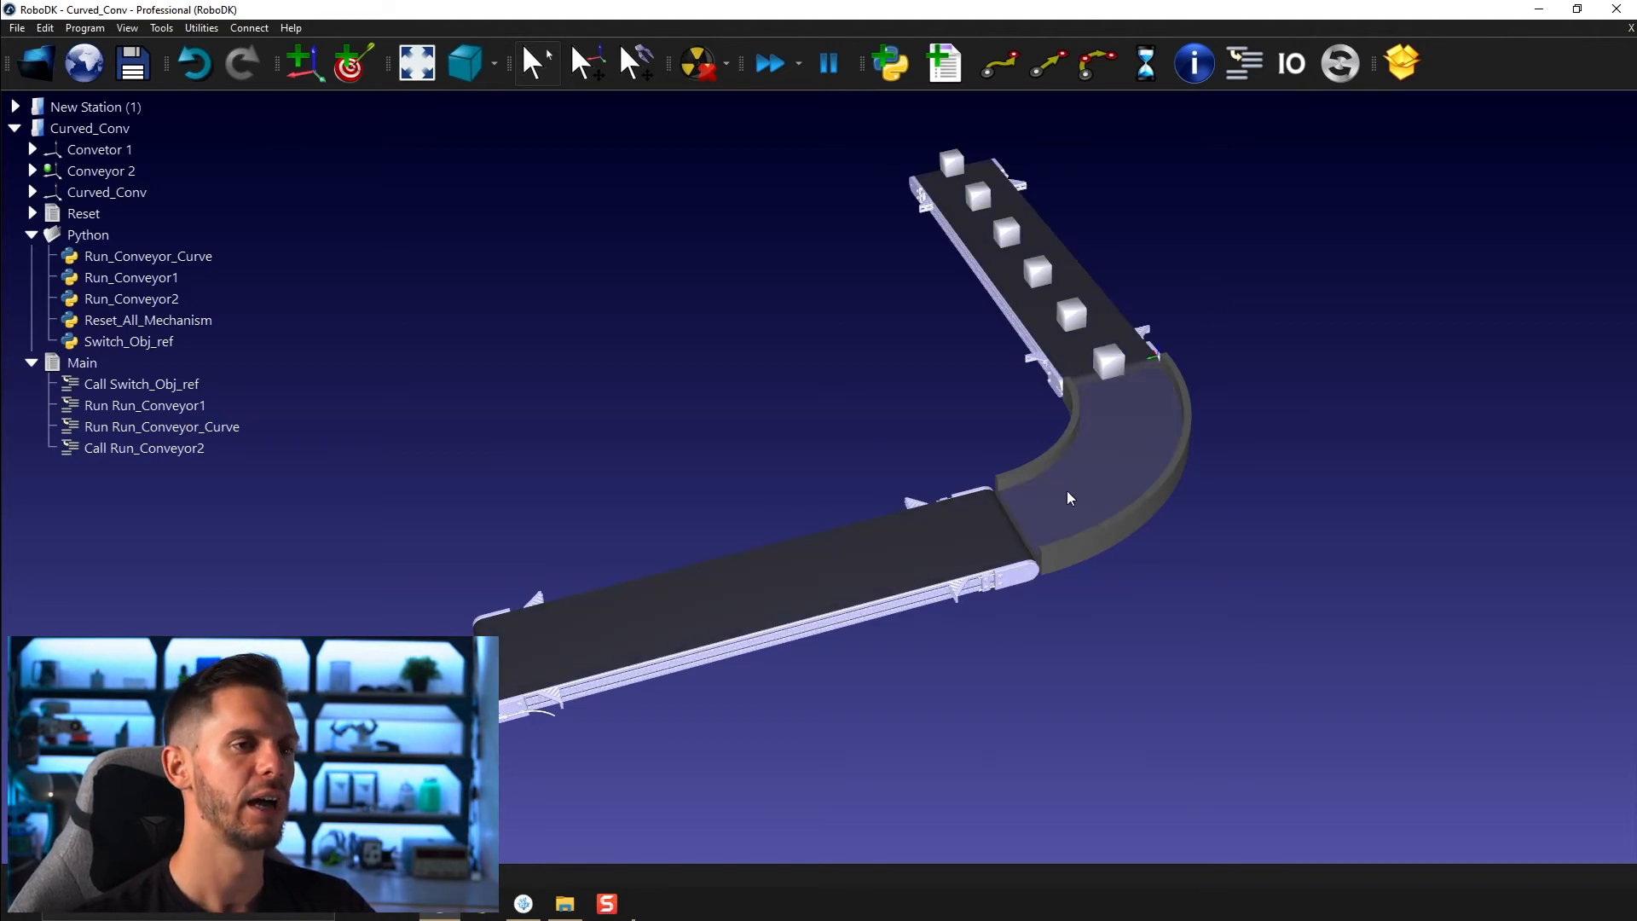
{"action": "mouse_move", "coordinate": [1052, 511]}
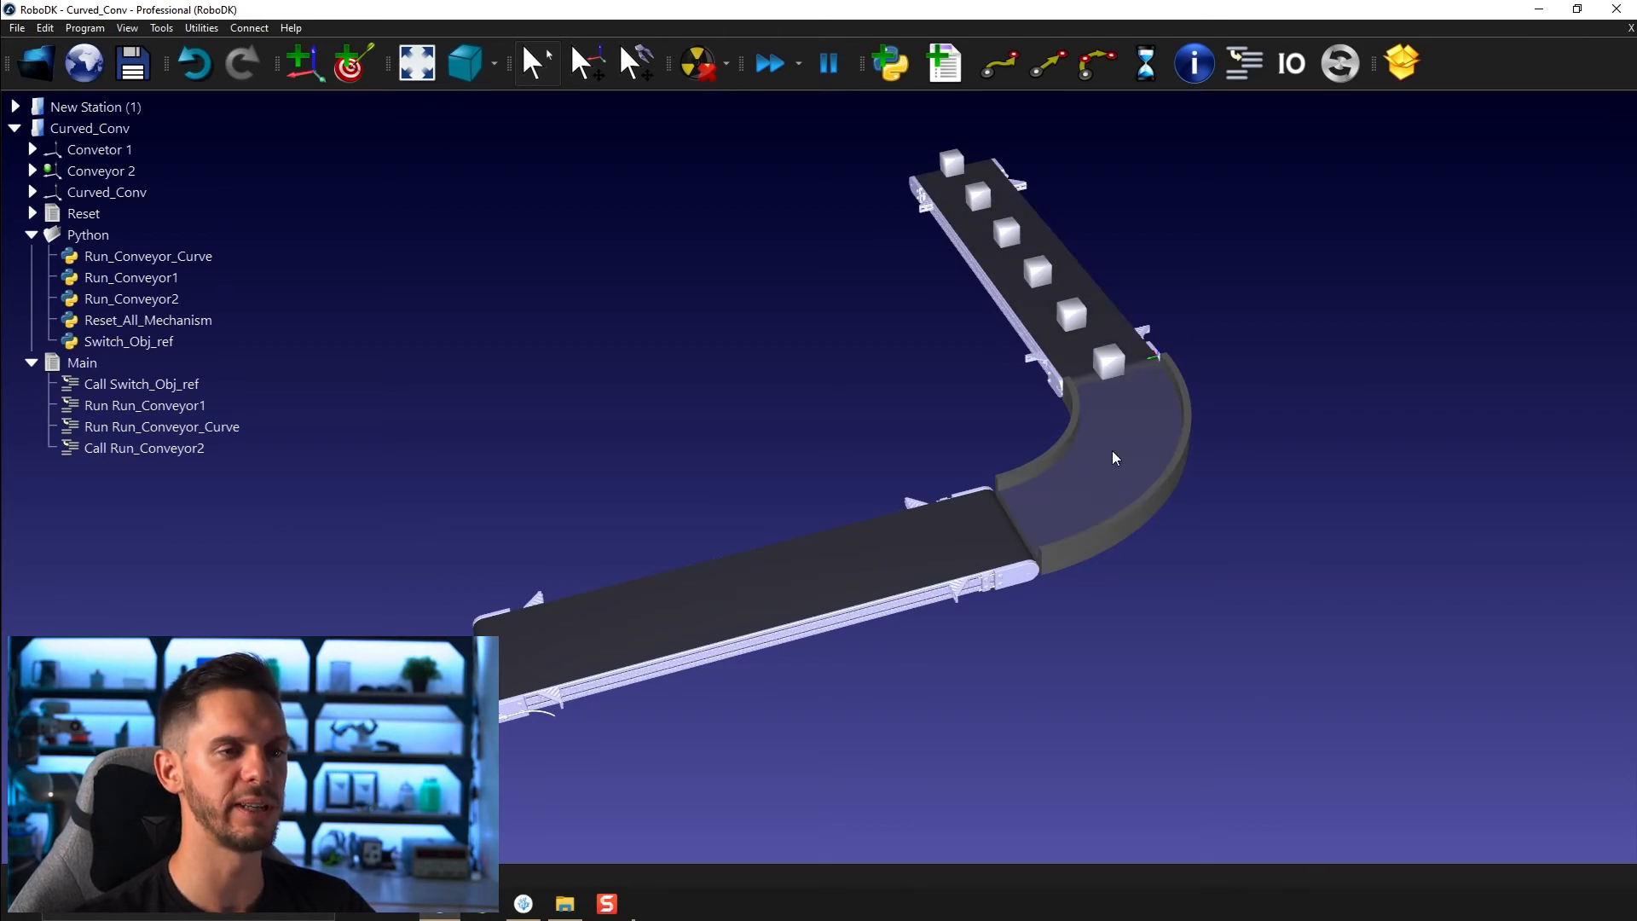
Step: Expand Curved_Conv and show the Curved_Conv_Mech mechanism's jog panel
{"action": "left_click", "coordinate": [106, 193]}
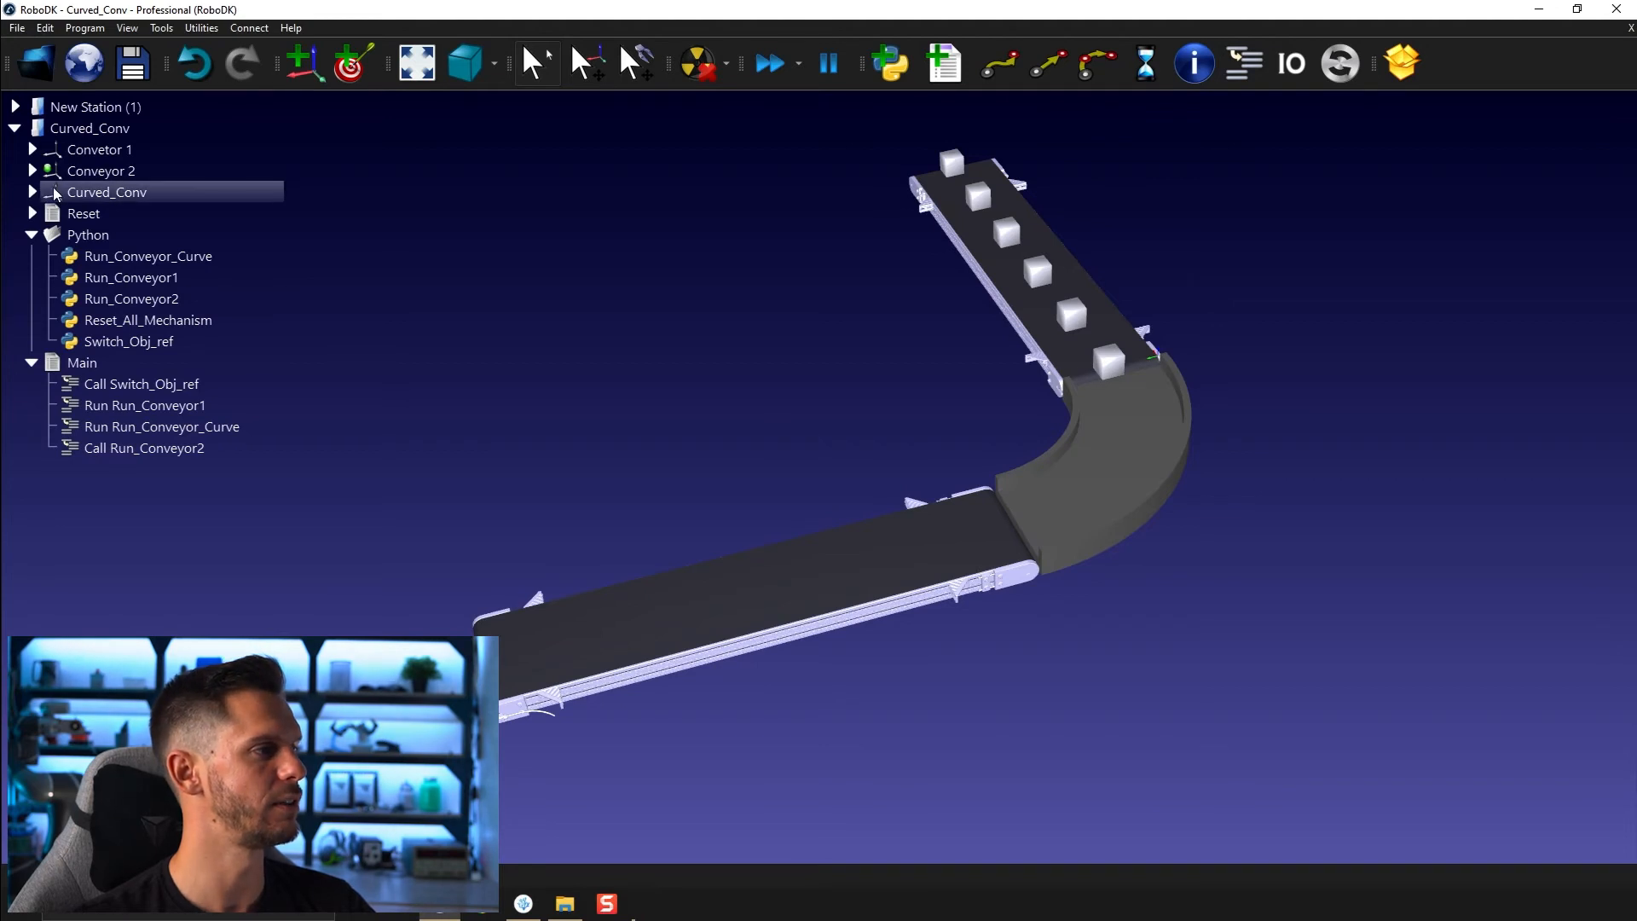
{"action": "left_click", "coordinate": [31, 192]}
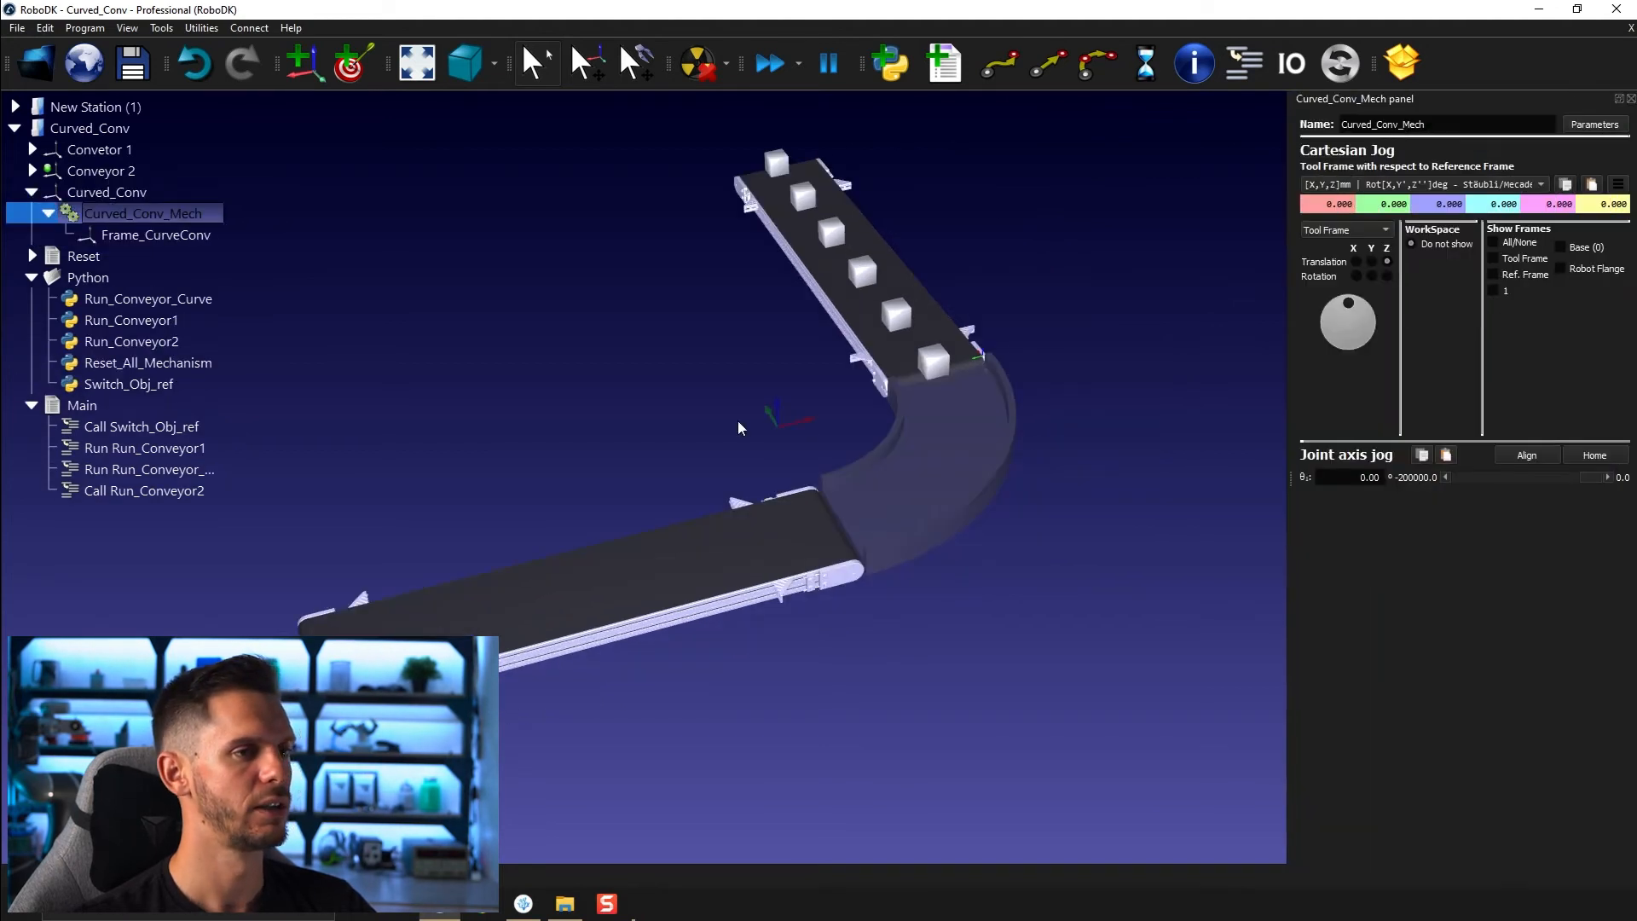
{"action": "left_click", "coordinate": [155, 235]}
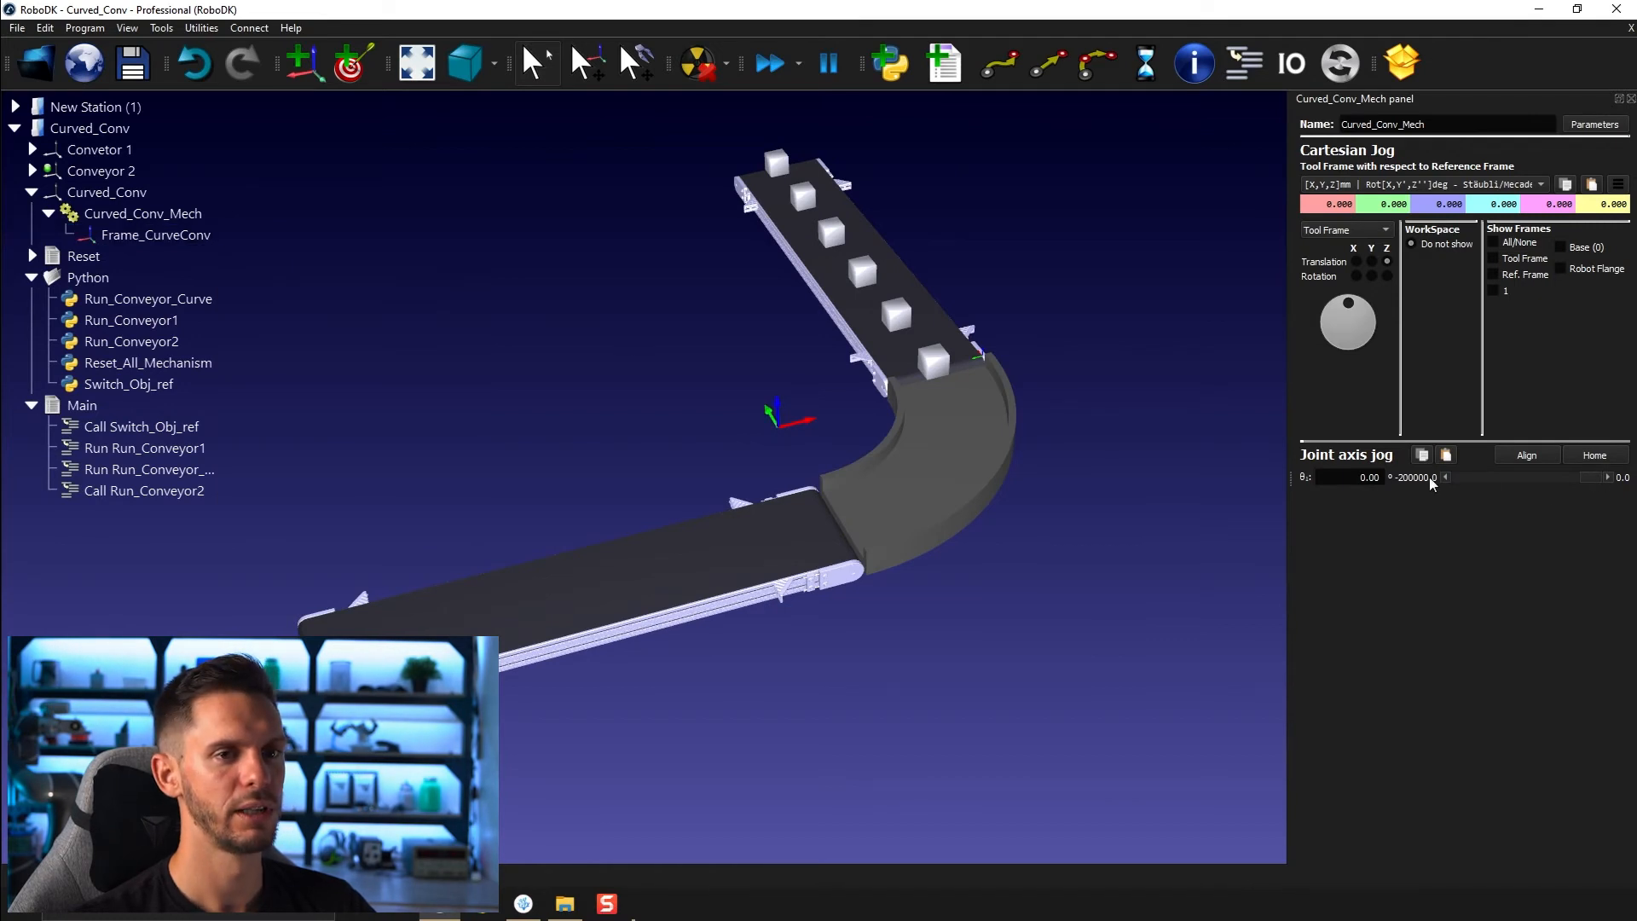
Step: Jog the curved conveyor joint to about -860 and select the Run_Conveyor_Curve script
{"action": "left_click", "coordinate": [1448, 477]}
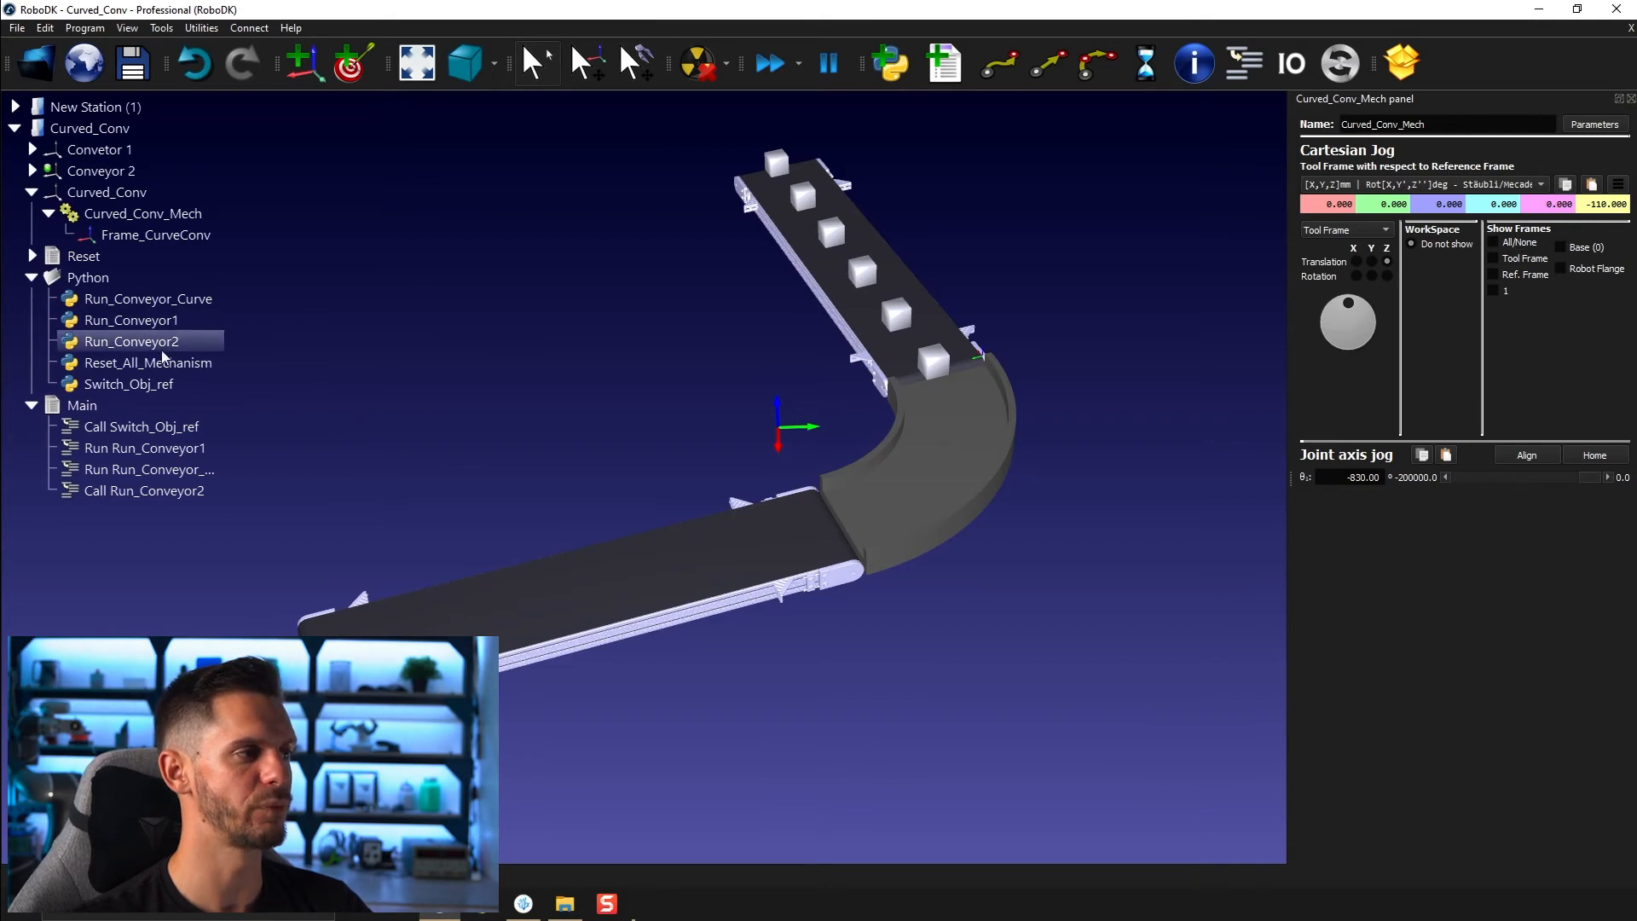
{"action": "left_click", "coordinate": [82, 406]}
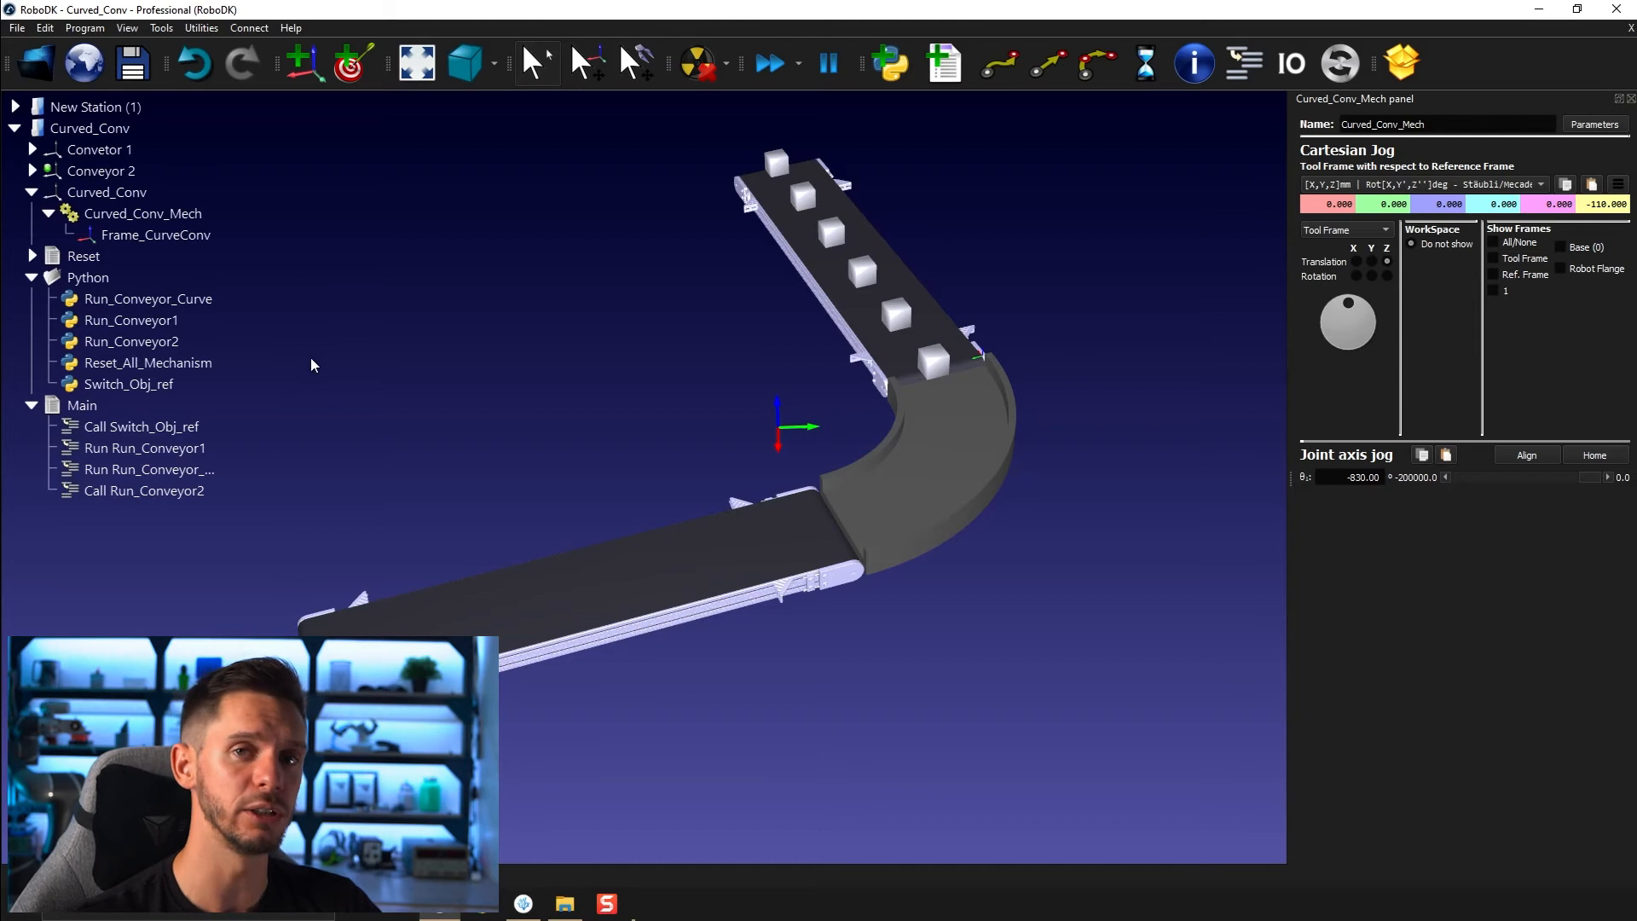
{"action": "left_click", "coordinate": [149, 298]}
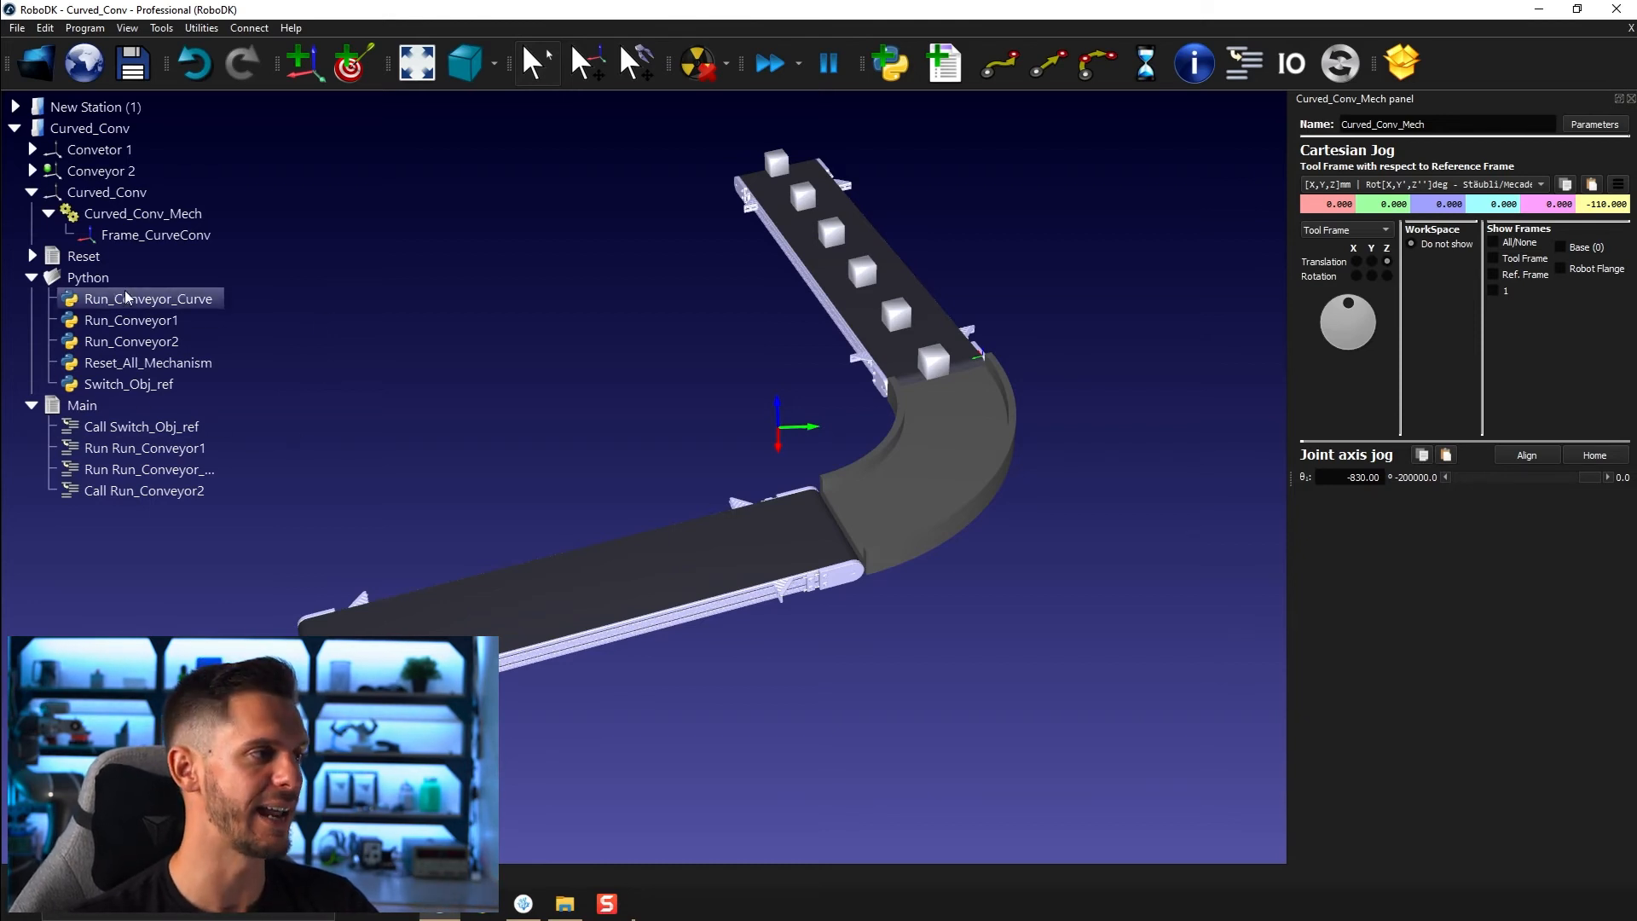
{"action": "mouse_move", "coordinate": [515, 308]}
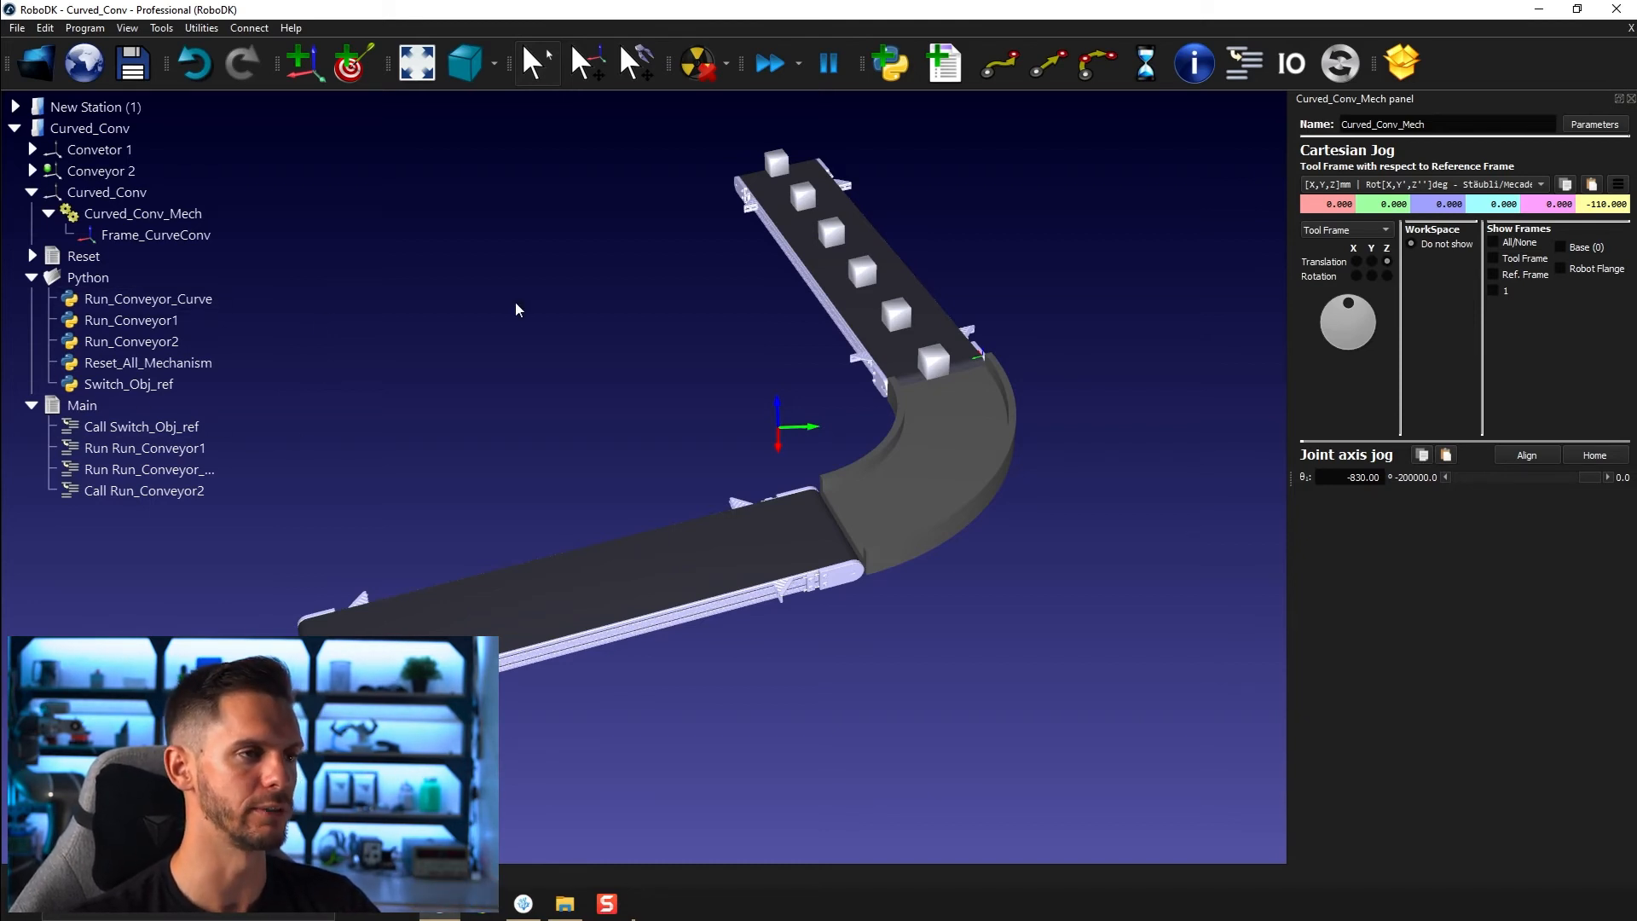
{"action": "mouse_move", "coordinate": [733, 747]}
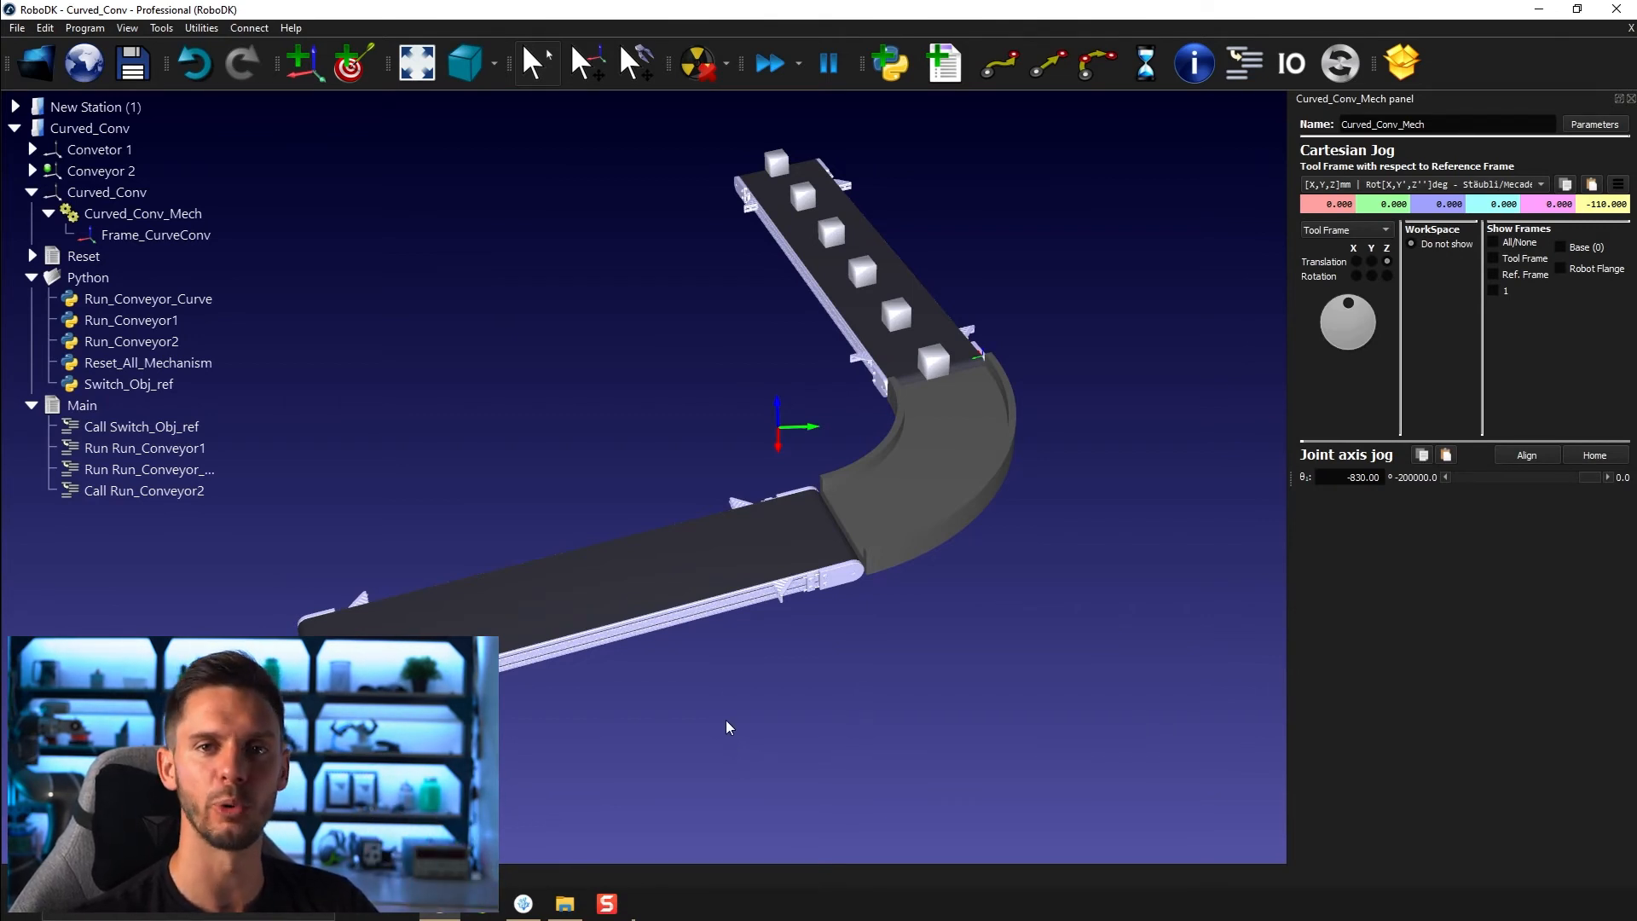
{"action": "mouse_move", "coordinate": [706, 718]}
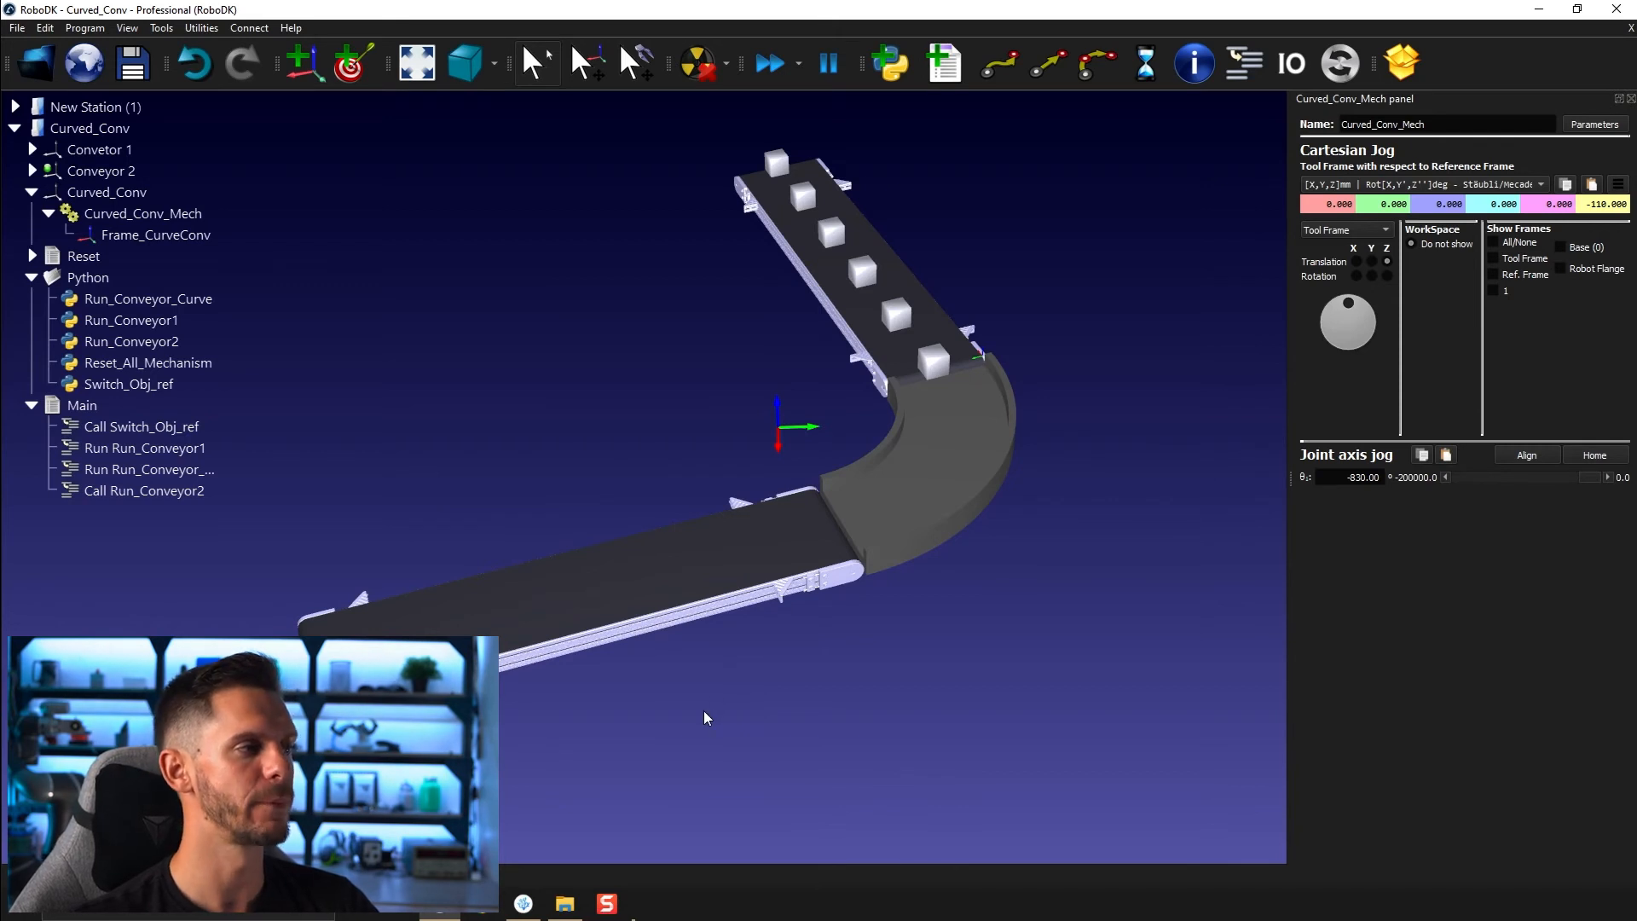
{"action": "mouse_move", "coordinate": [605, 427]}
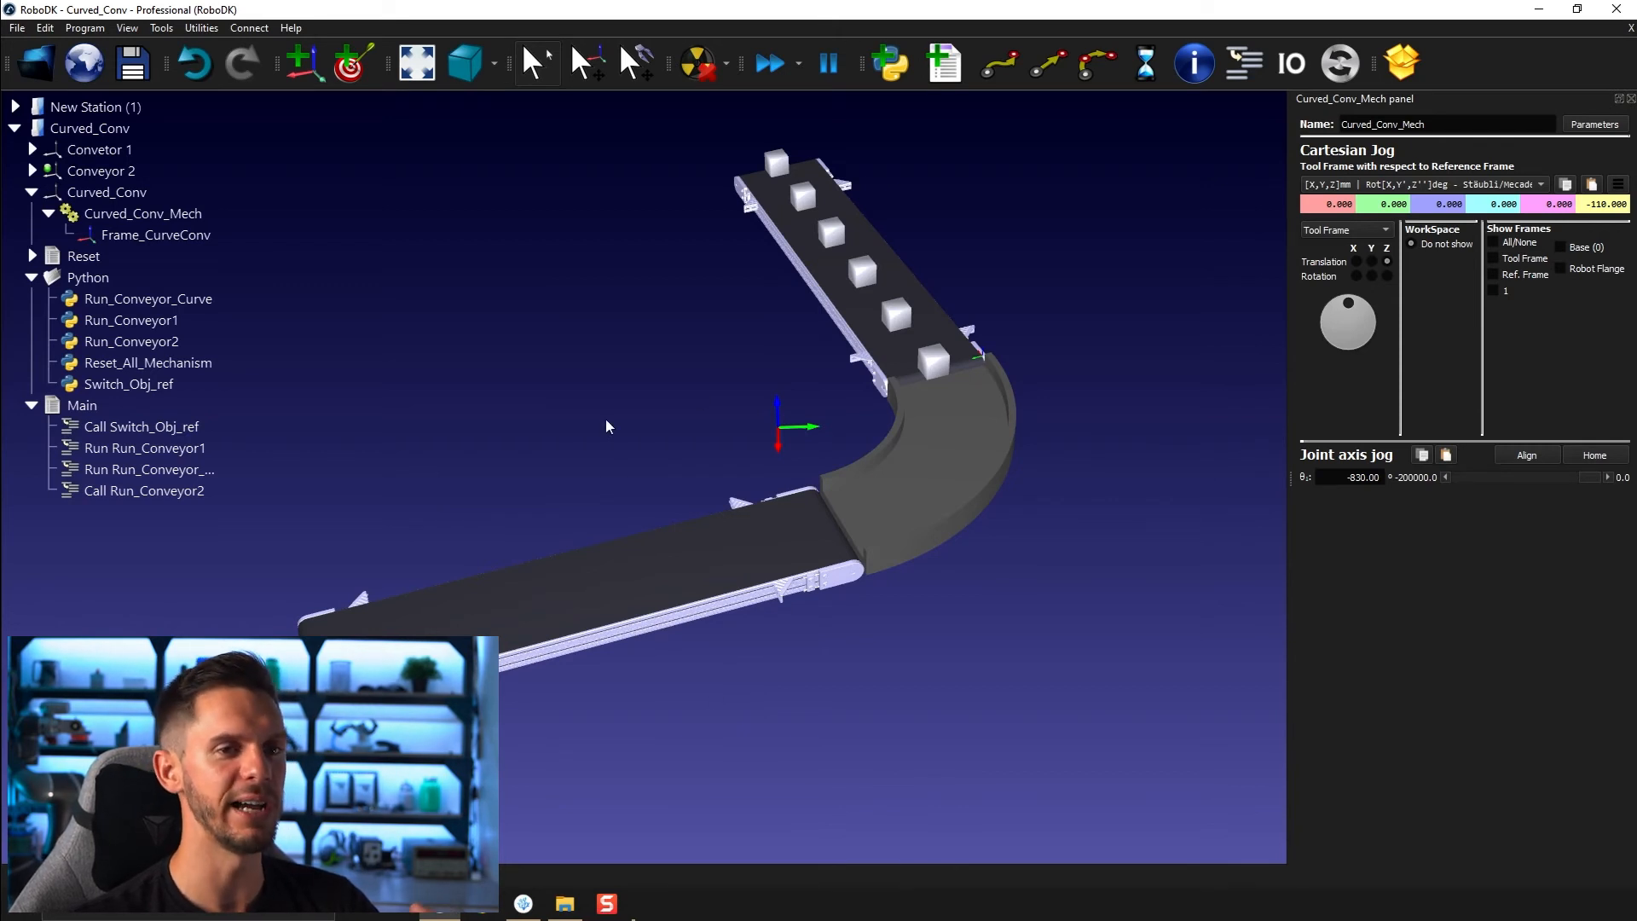
{"action": "mouse_move", "coordinate": [1028, 605]}
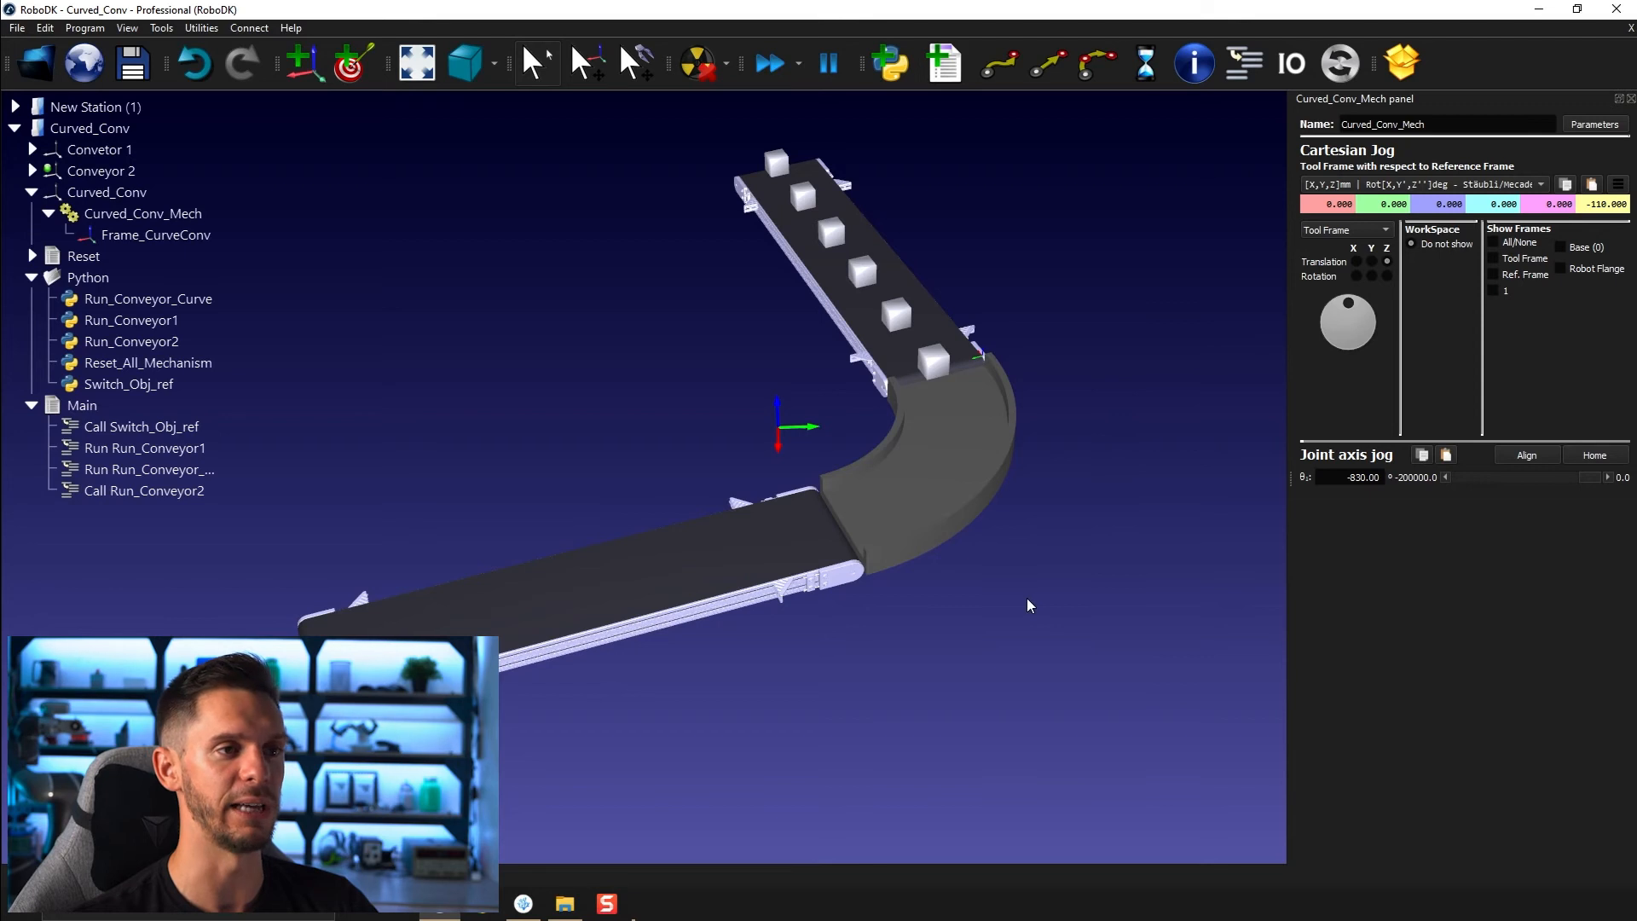
{"action": "mouse_move", "coordinate": [1146, 586]}
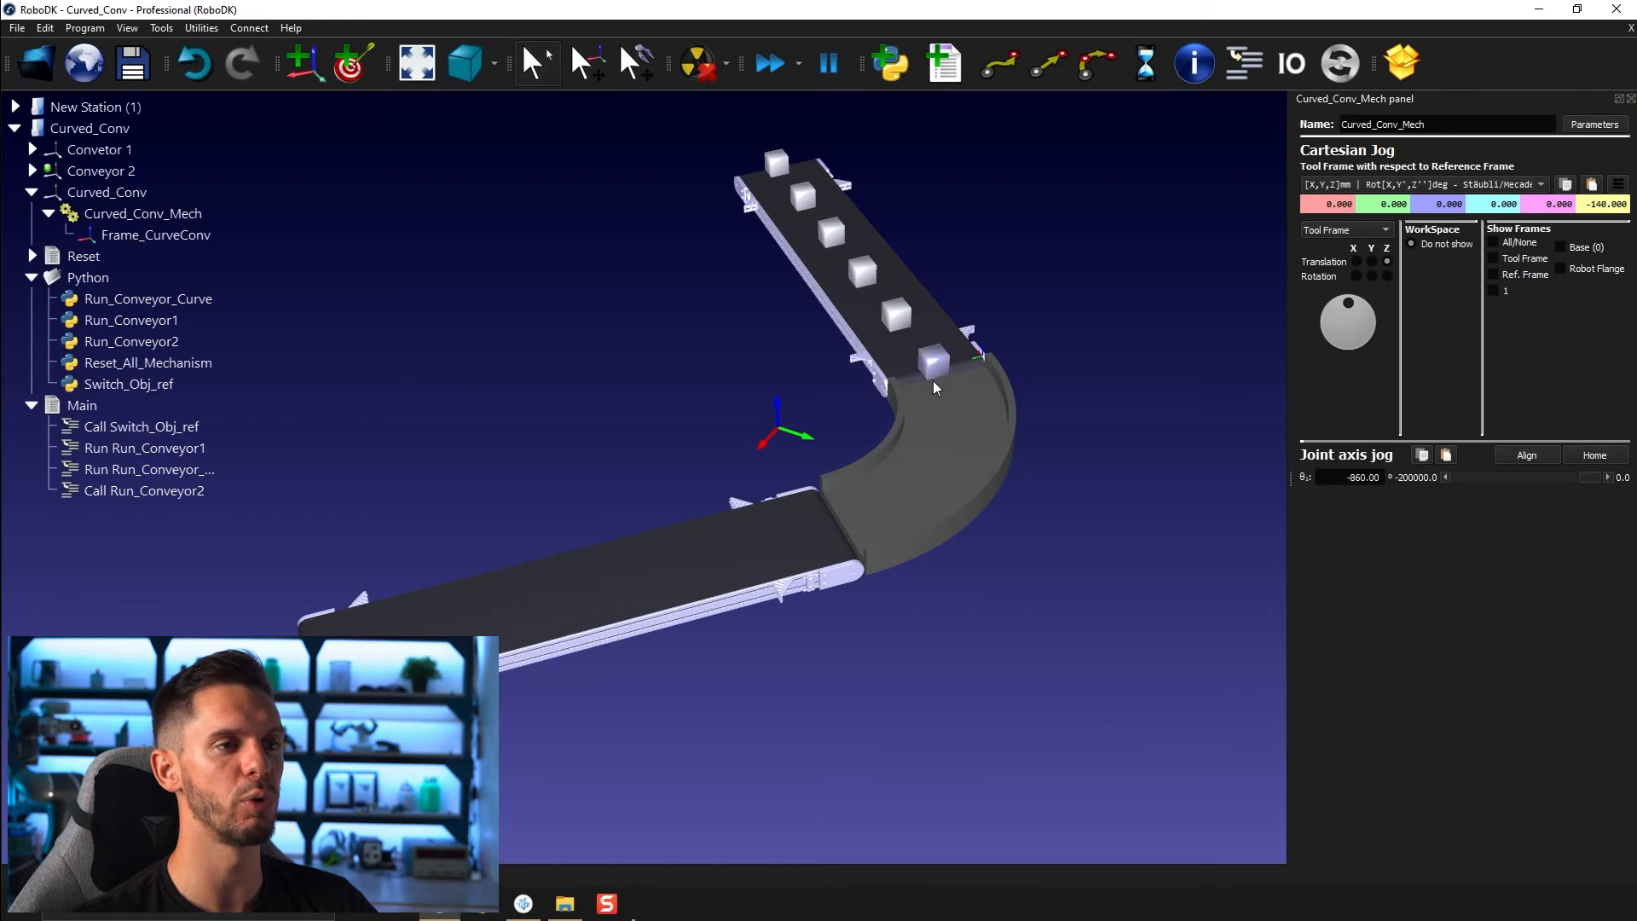
{"action": "mouse_move", "coordinate": [817, 373]}
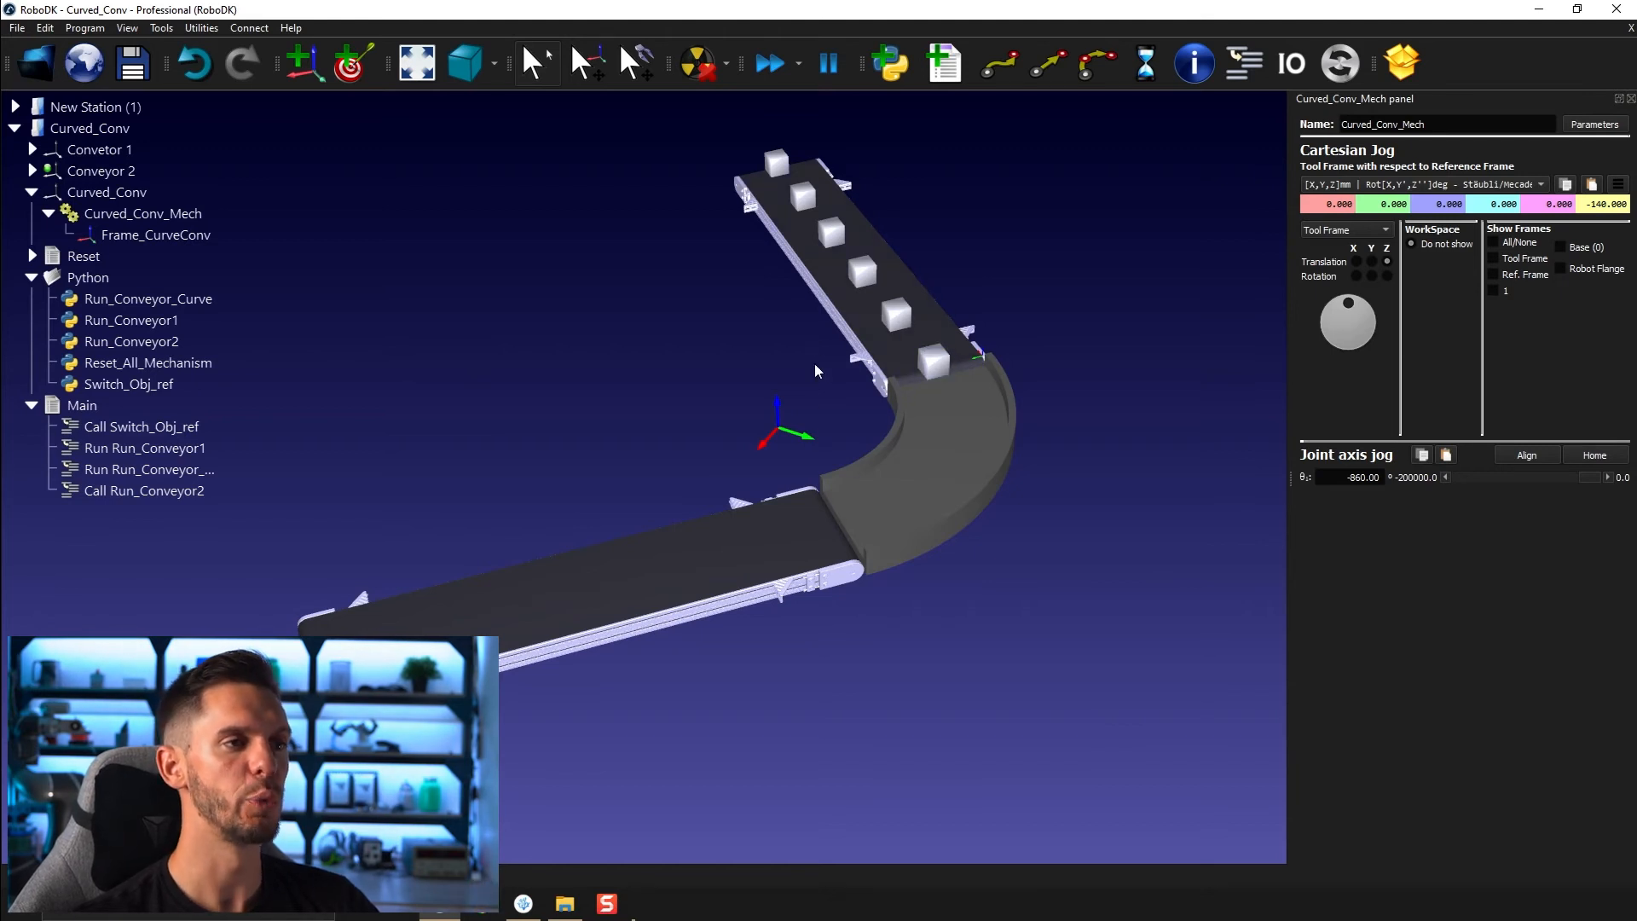
{"action": "mouse_move", "coordinate": [816, 423]}
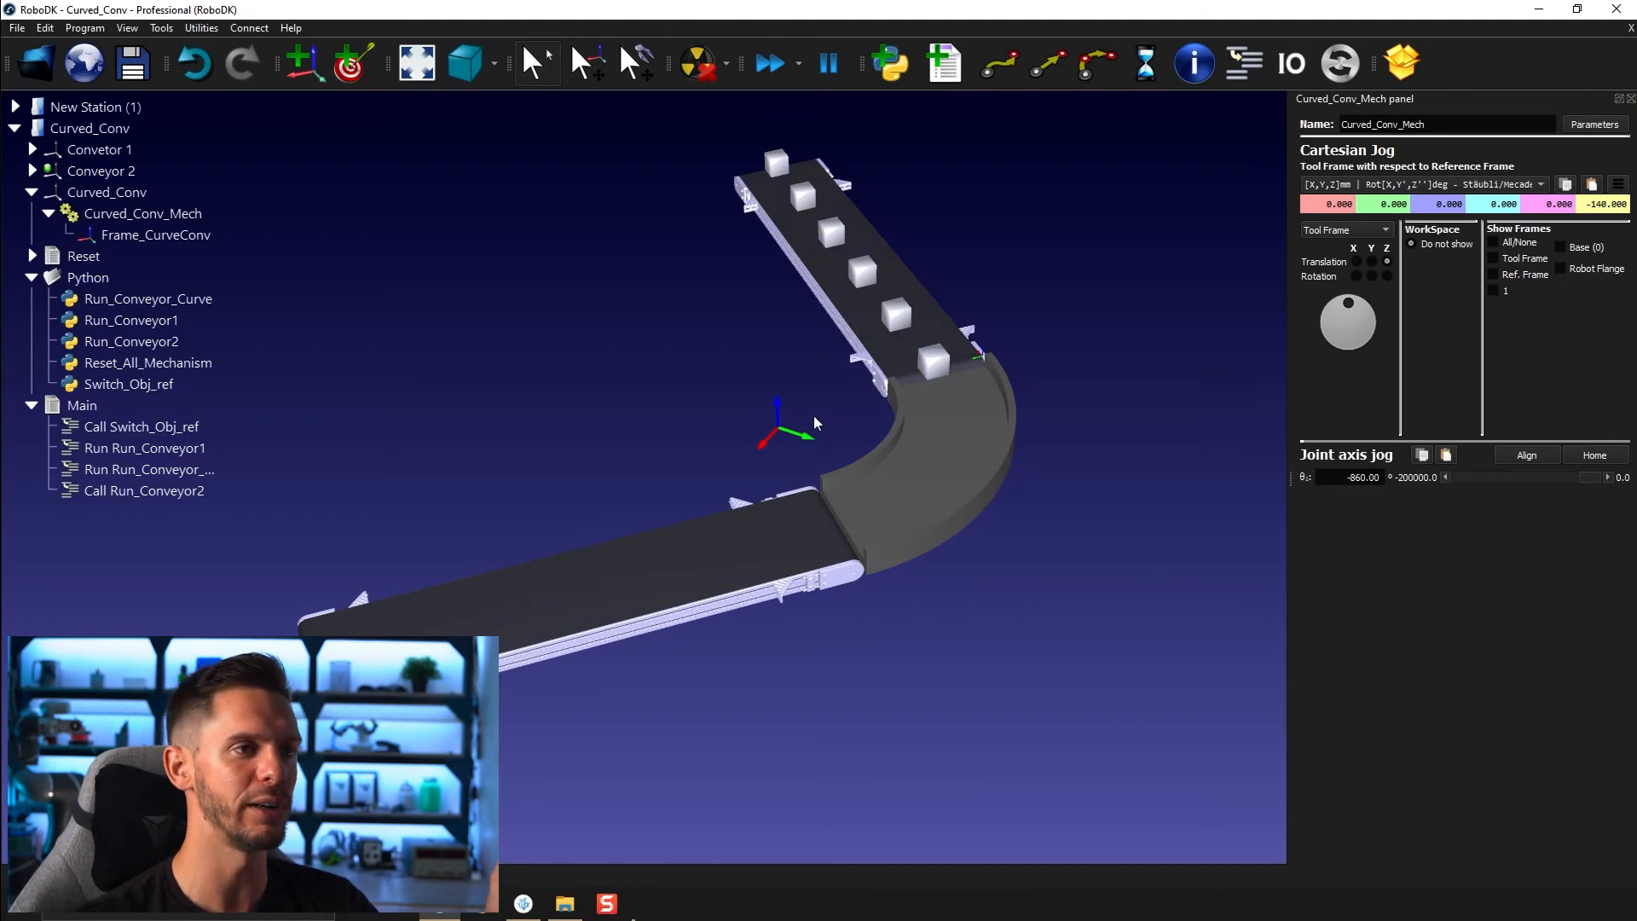
{"action": "mouse_move", "coordinate": [770, 158]}
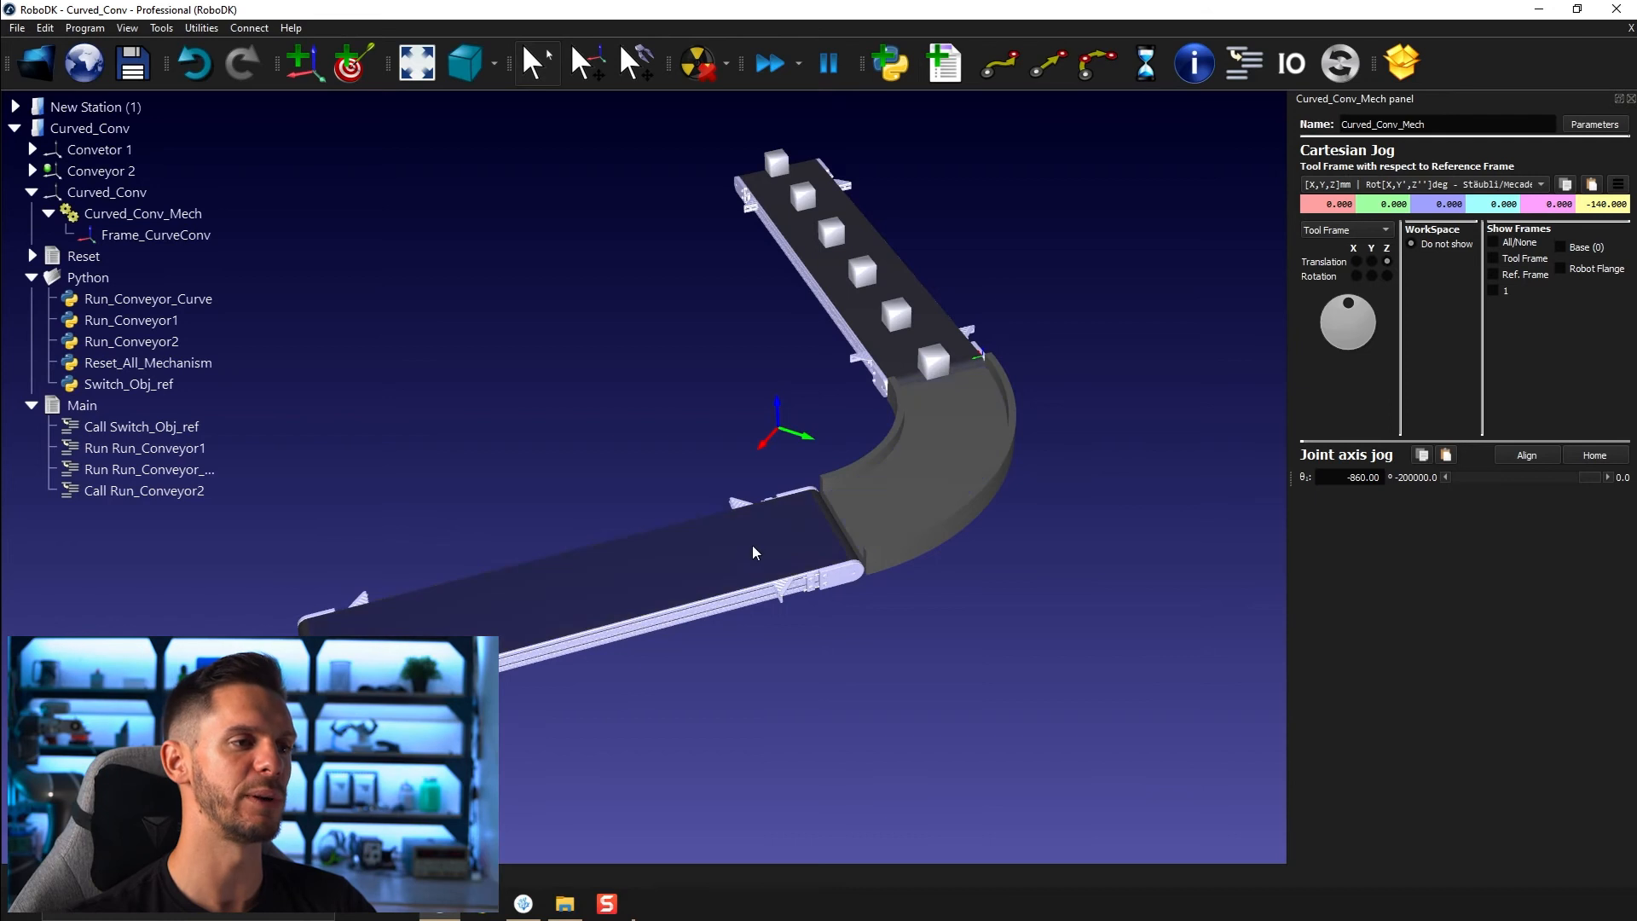
{"action": "mouse_move", "coordinate": [815, 536]}
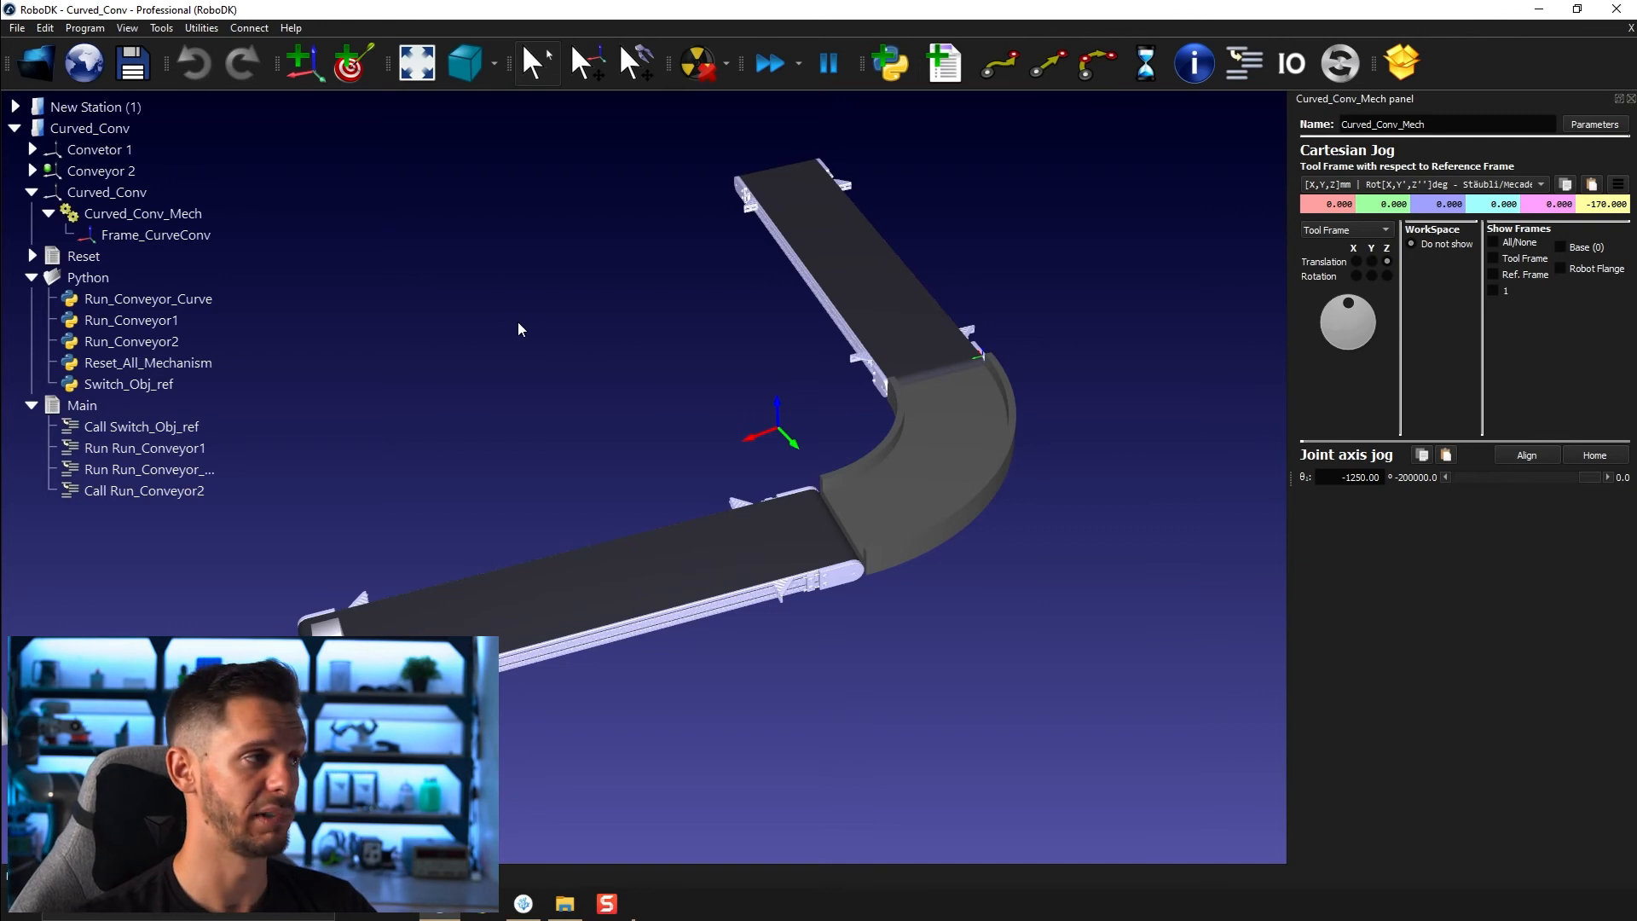
{"action": "mouse_move", "coordinate": [580, 394]}
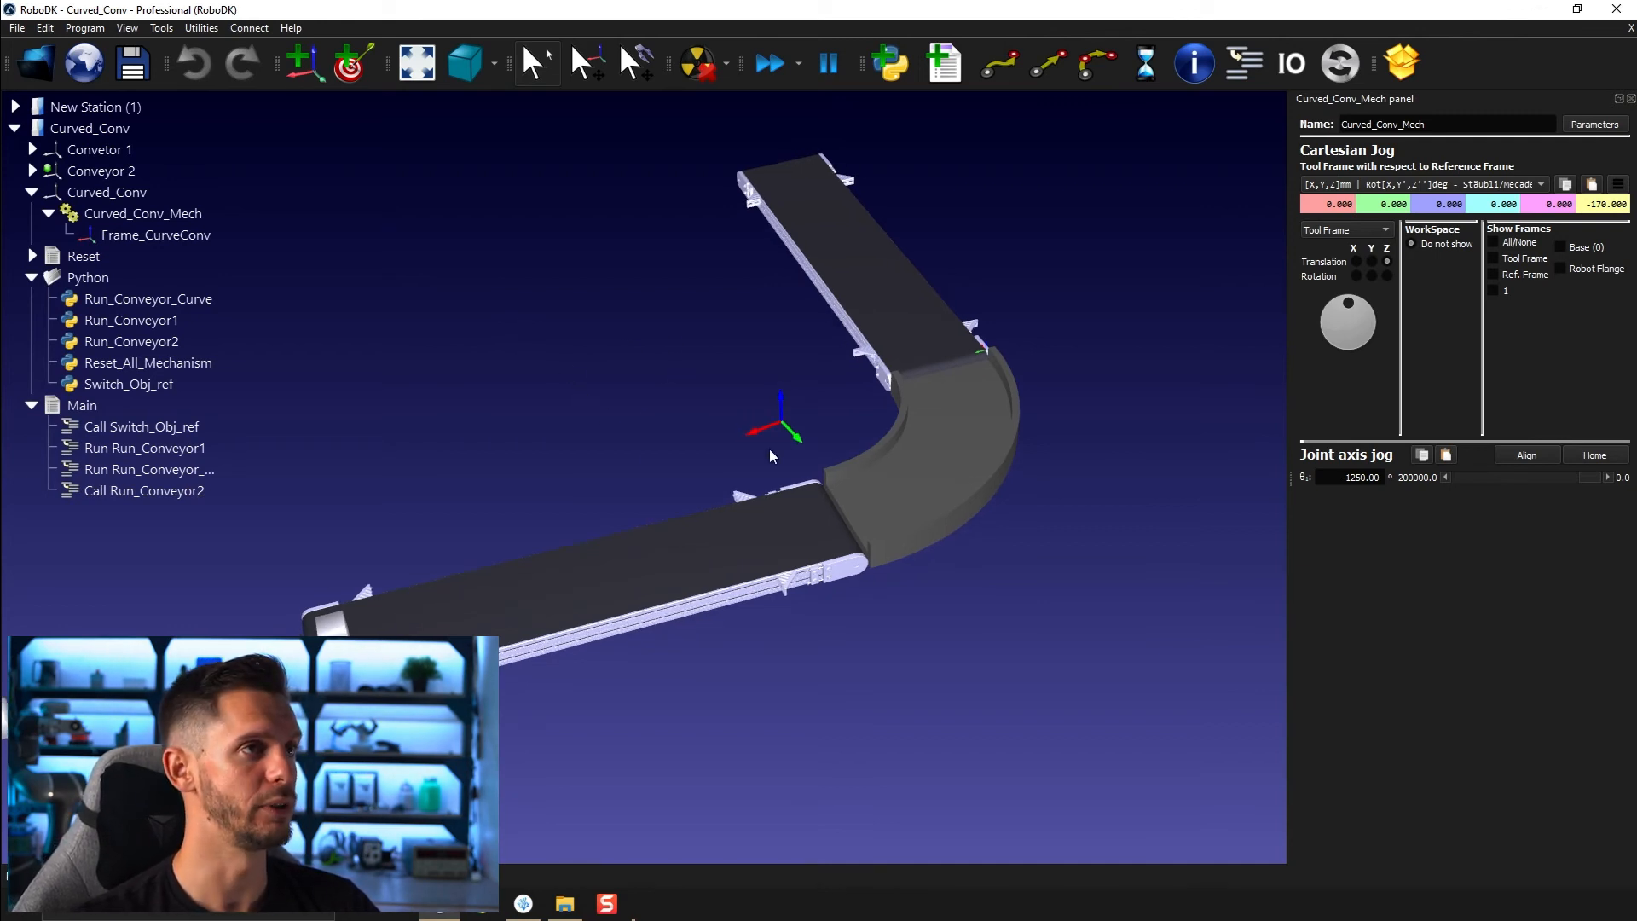
{"action": "mouse_move", "coordinate": [815, 668]}
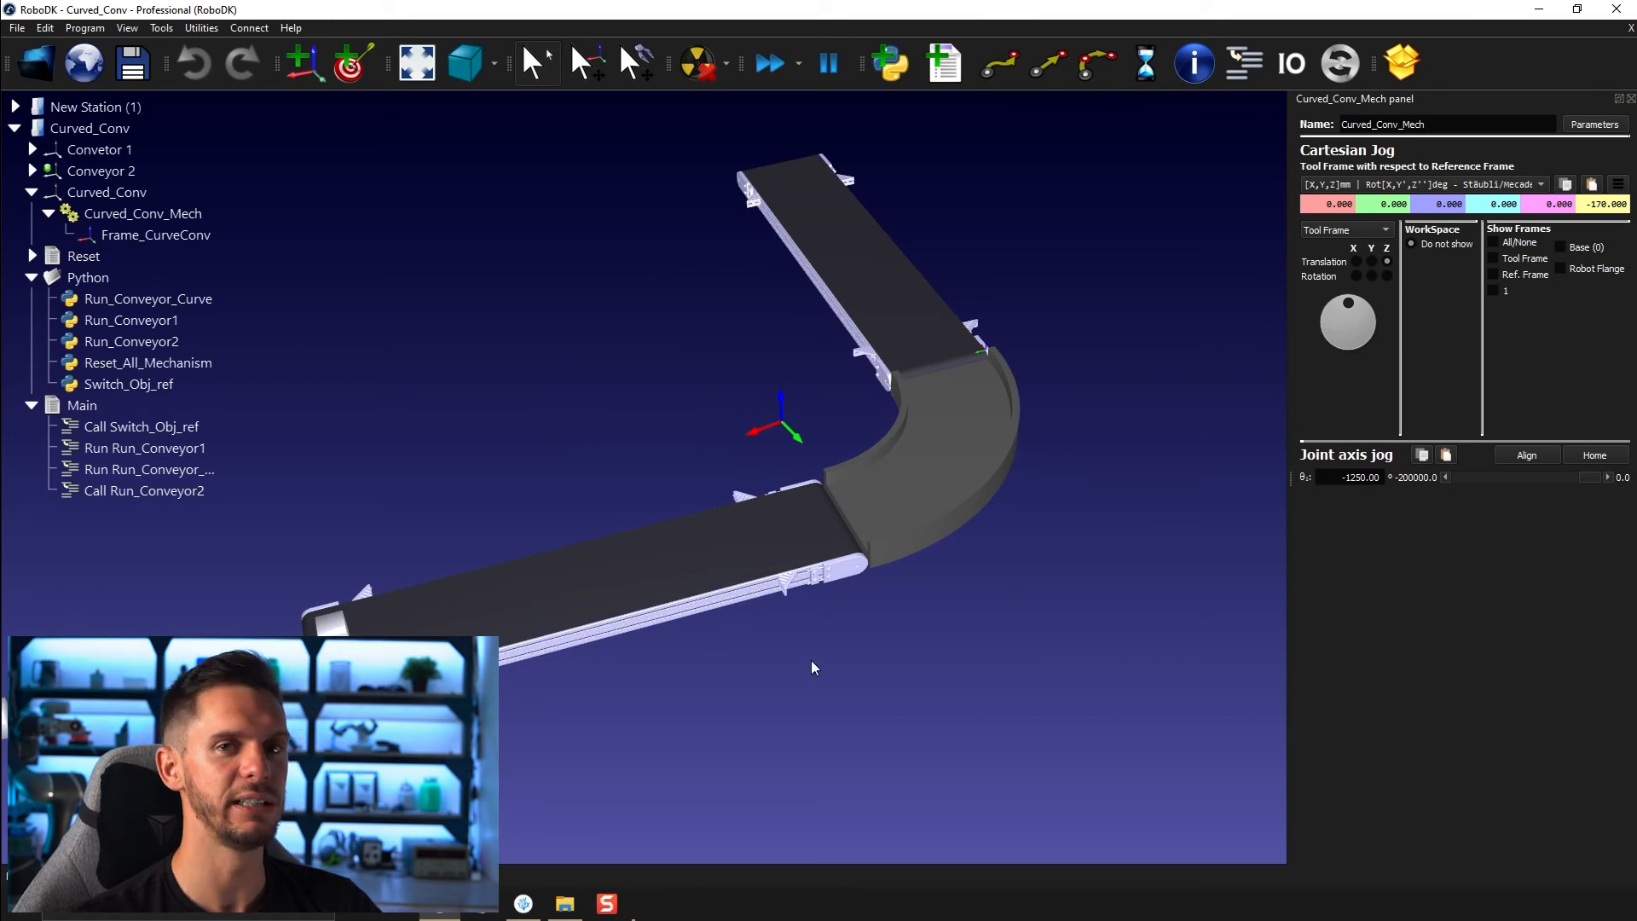
{"action": "mouse_move", "coordinate": [877, 624]}
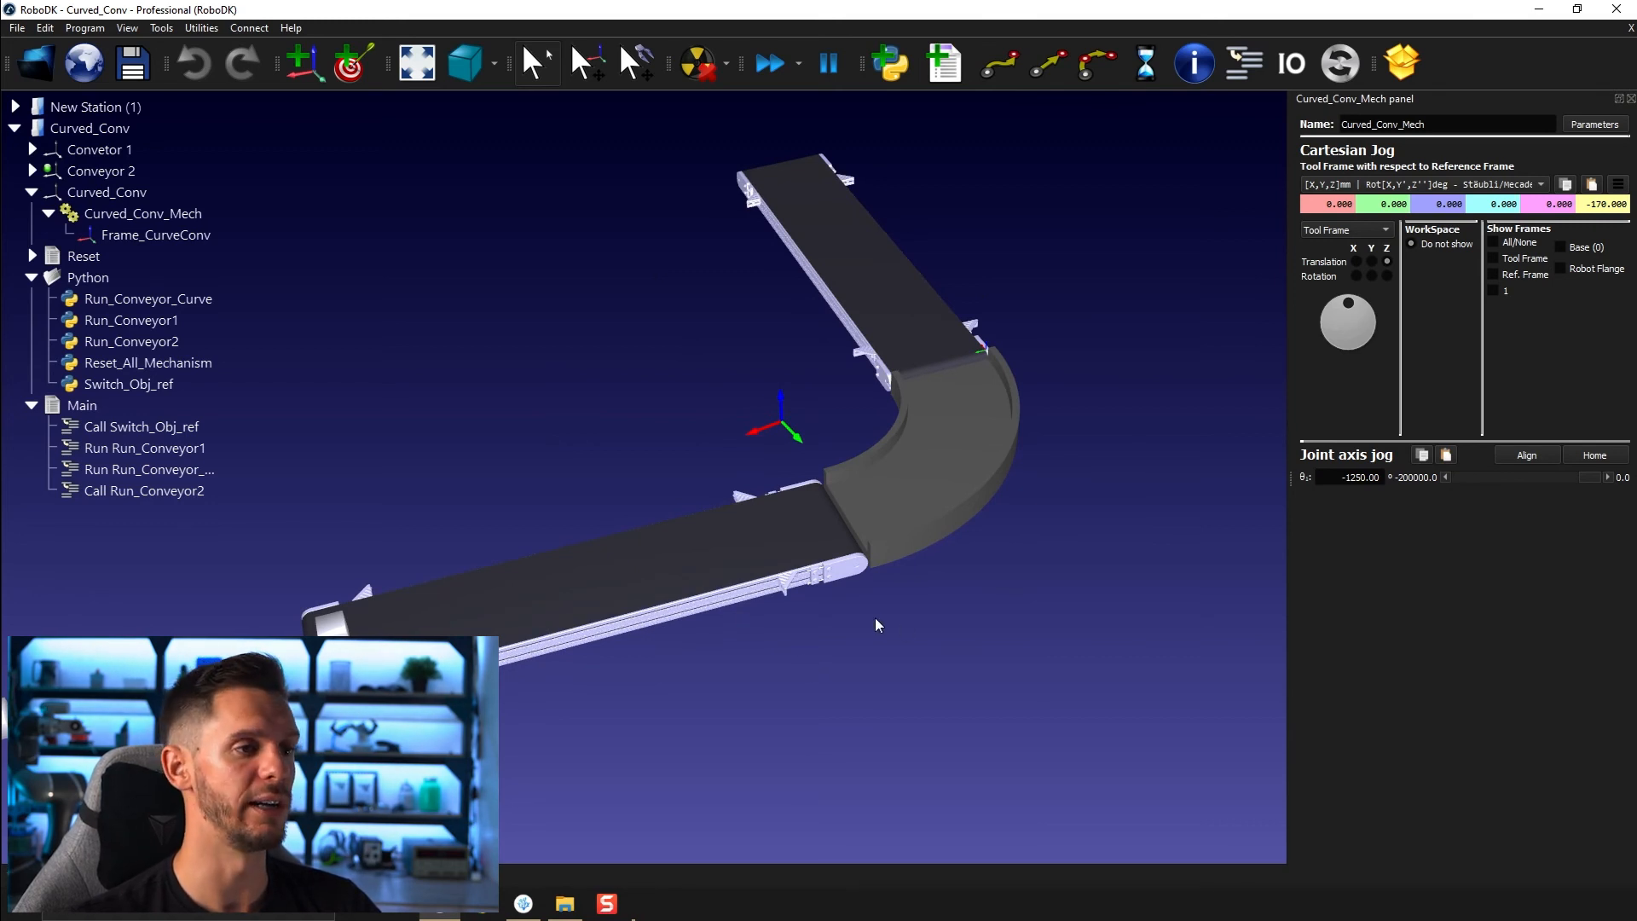
{"action": "mouse_move", "coordinate": [882, 440]}
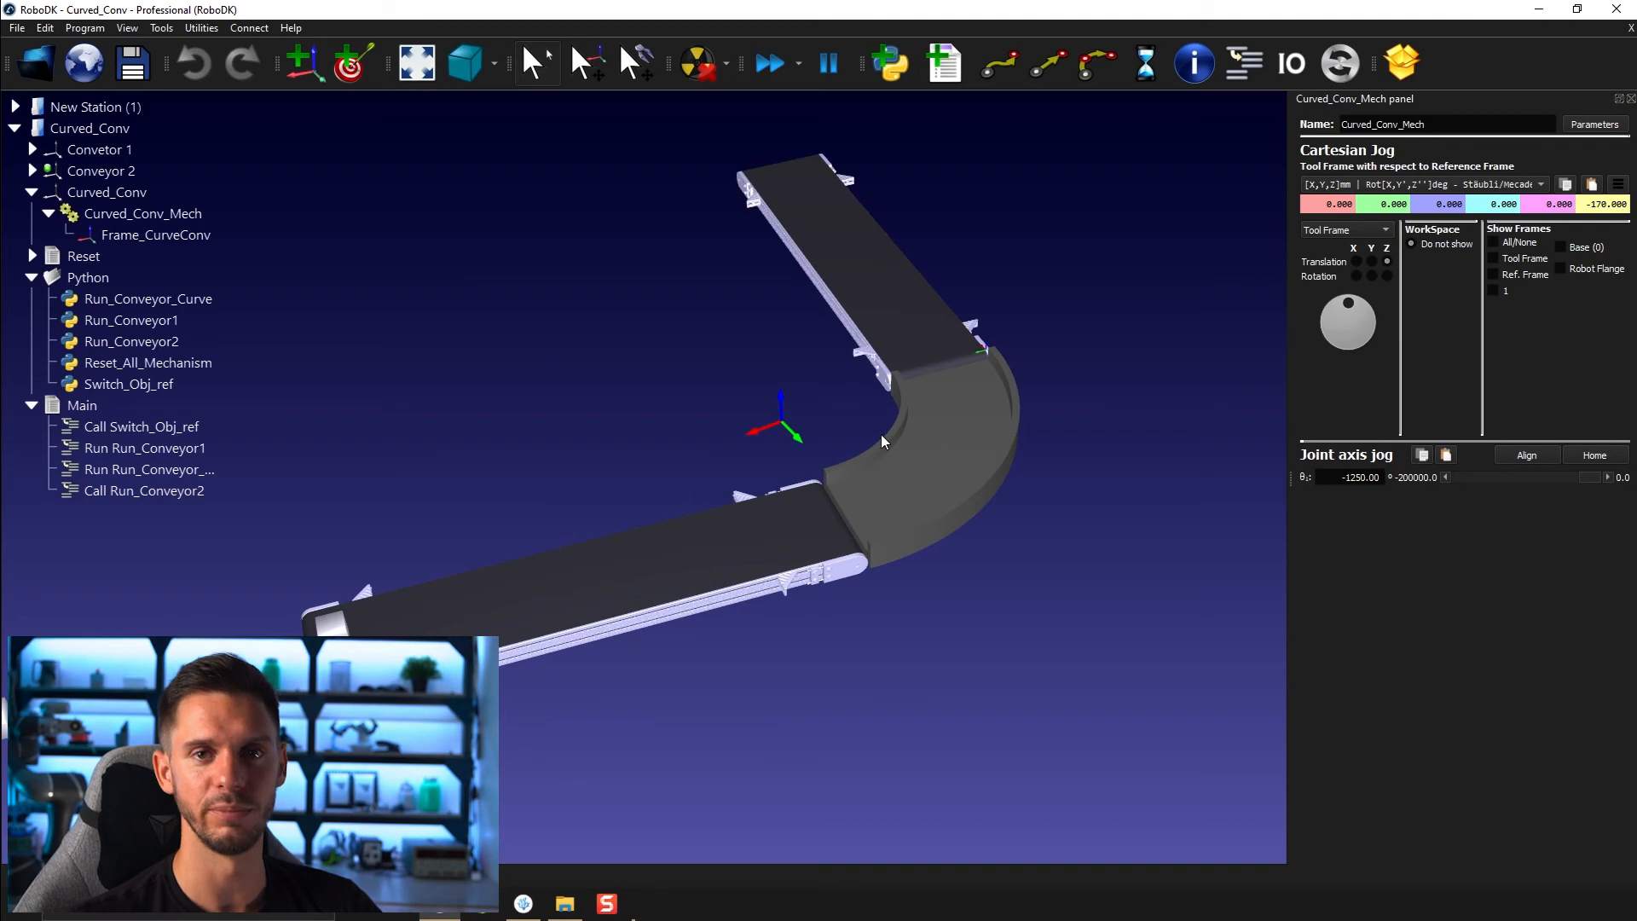
{"action": "mouse_move", "coordinate": [831, 653]}
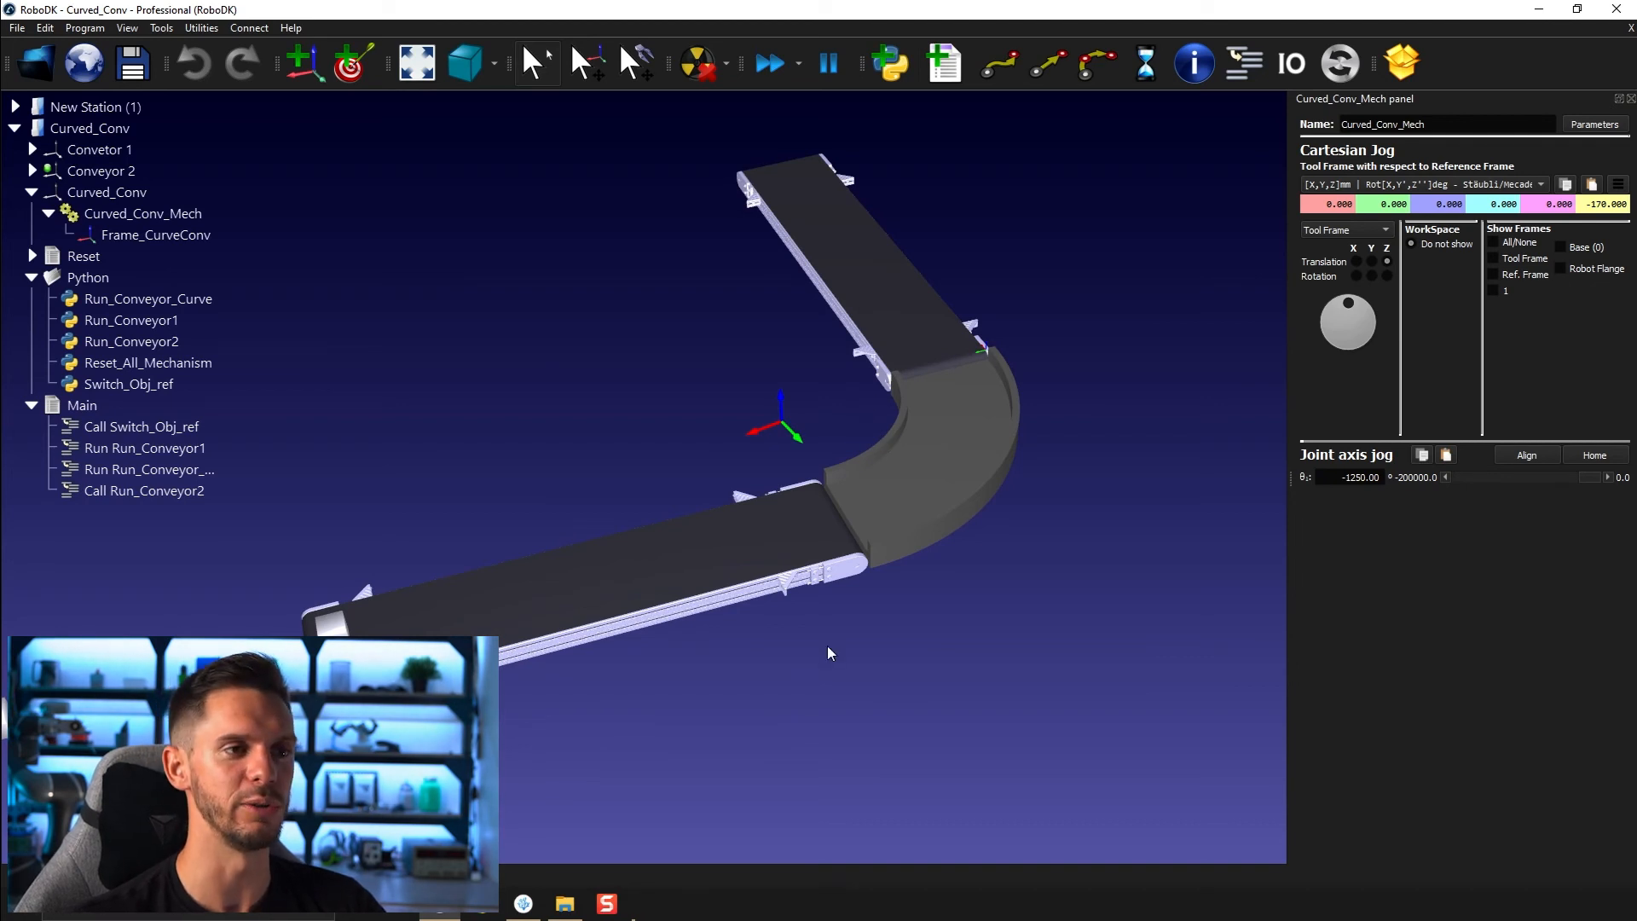